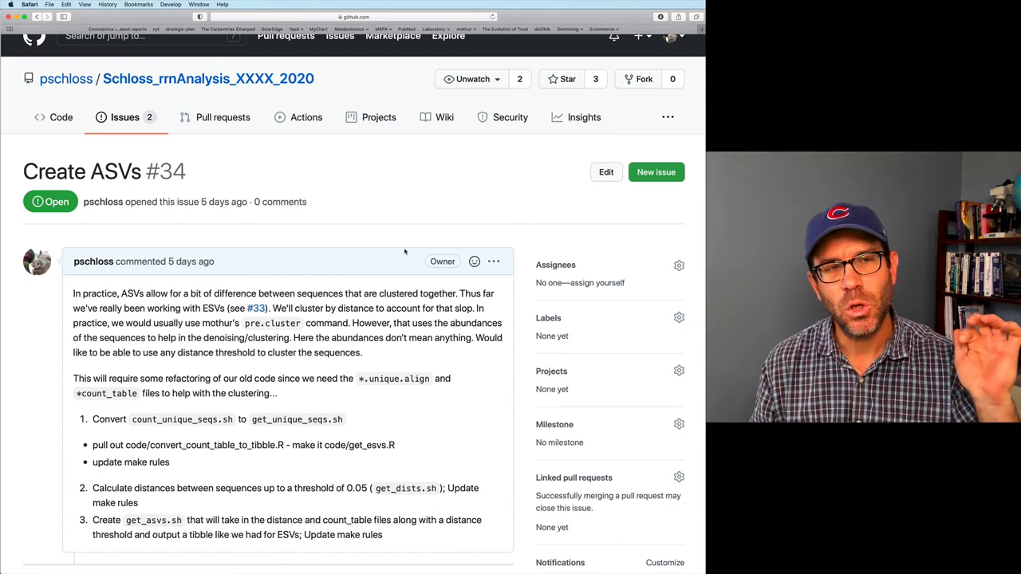
Step: Add a '# data/v4/rrnDB.01.count_tbl' output-path comment at the bottom of get_asvs.sh
{"action": "scroll", "scroll_direction": "down", "scroll_amount": 3}
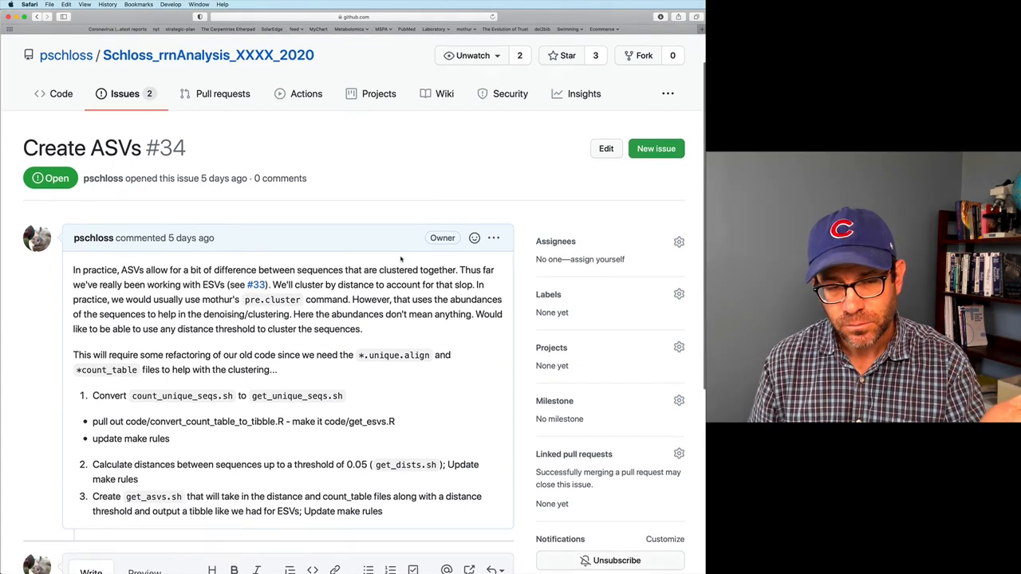
{"action": "scroll", "scroll_direction": "down", "scroll_amount": 3}
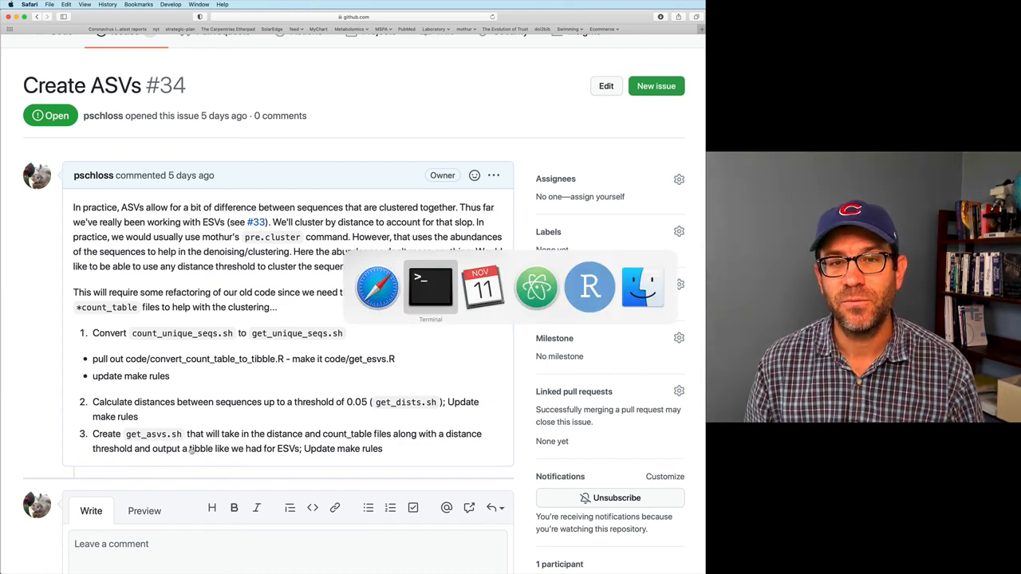
{"action": "left_click", "coordinate": [431, 287]}
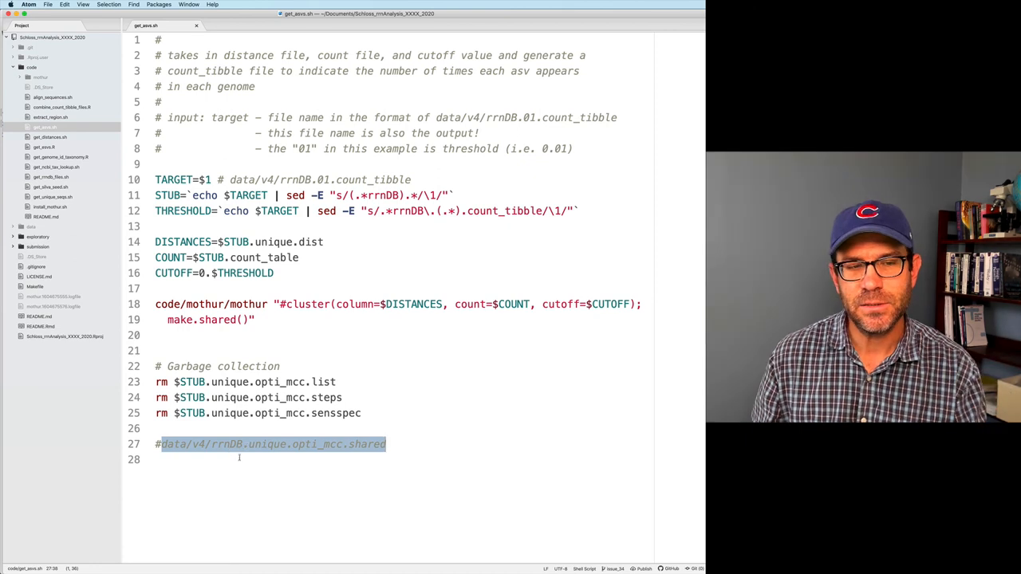
{"action": "type", "text": "# data"}
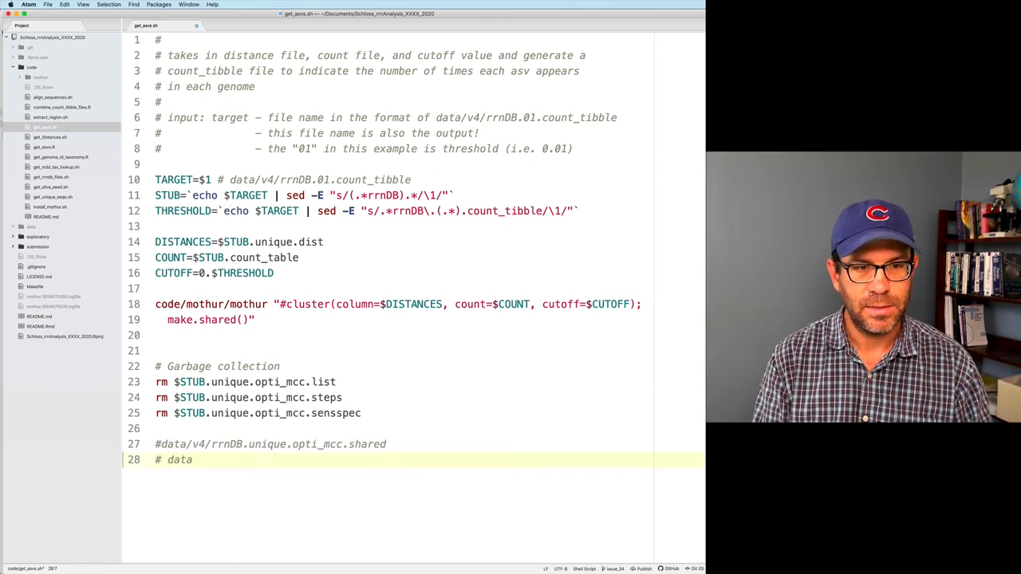
{"action": "type", "text": "/v4/rrnDB."}
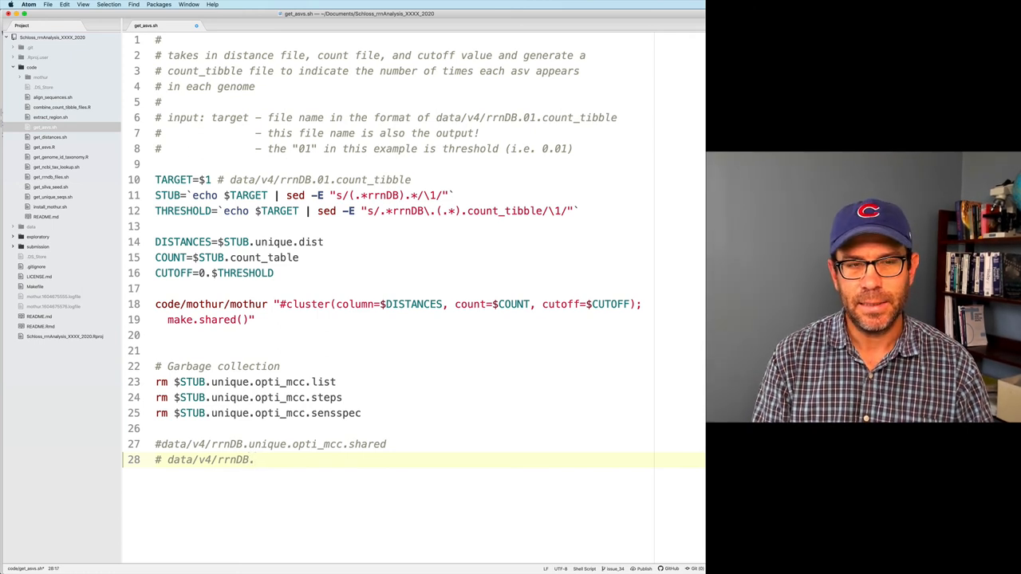
{"action": "type", "text": "01."}
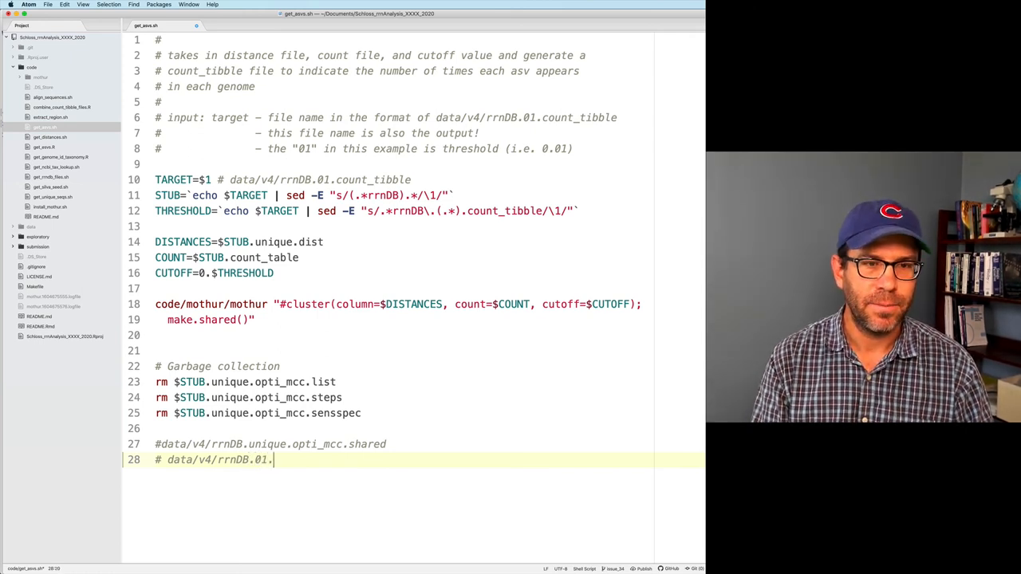
{"action": "type", "text": "count_tbl"}
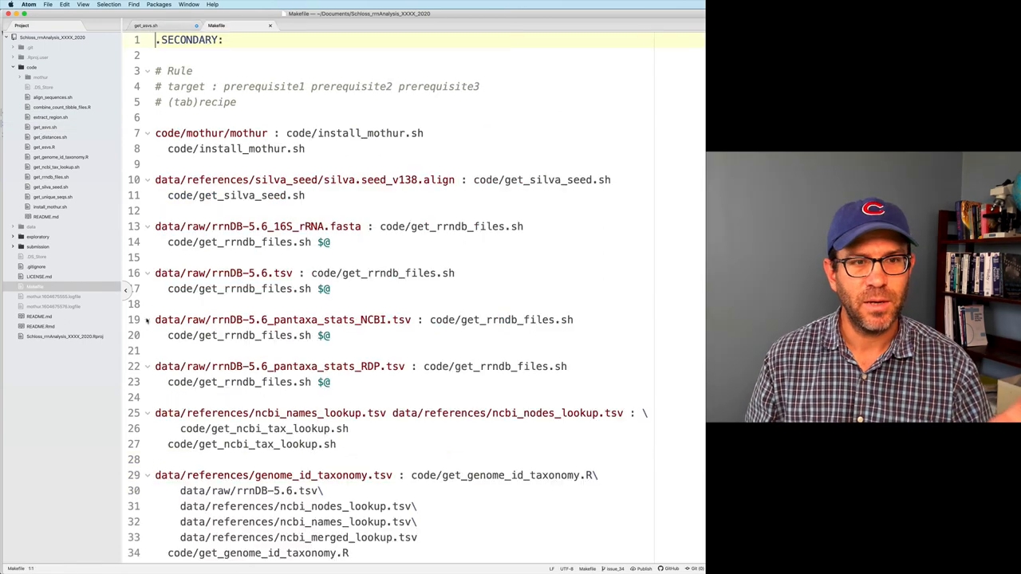
Step: Add code/convert_shared_to_tibble.R as a dependency of the rrnDB.01.count_tibble rule
{"action": "scroll", "scroll_direction": "down", "scroll_amount": 3}
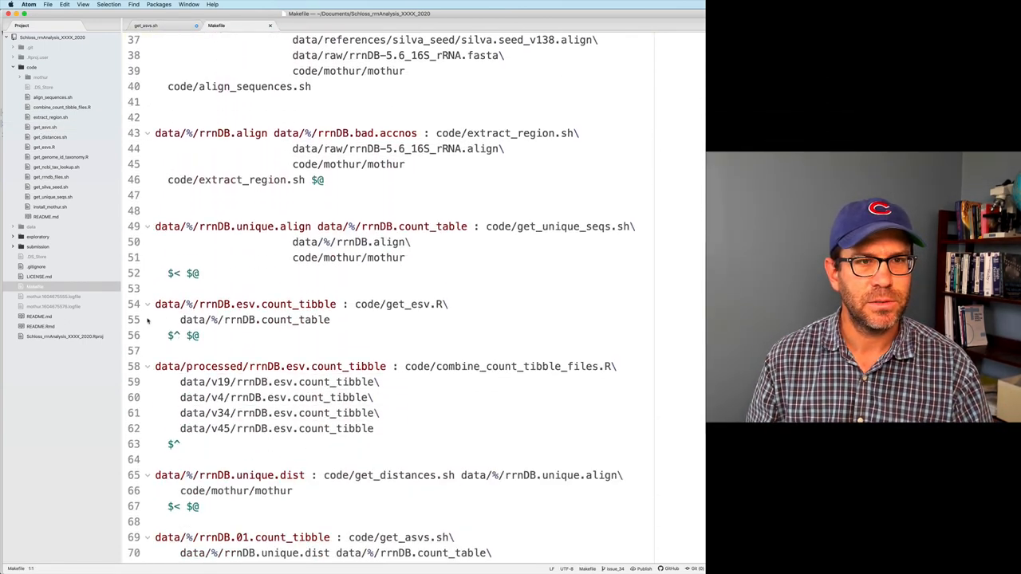
{"action": "scroll", "scroll_direction": "down", "scroll_amount": 3}
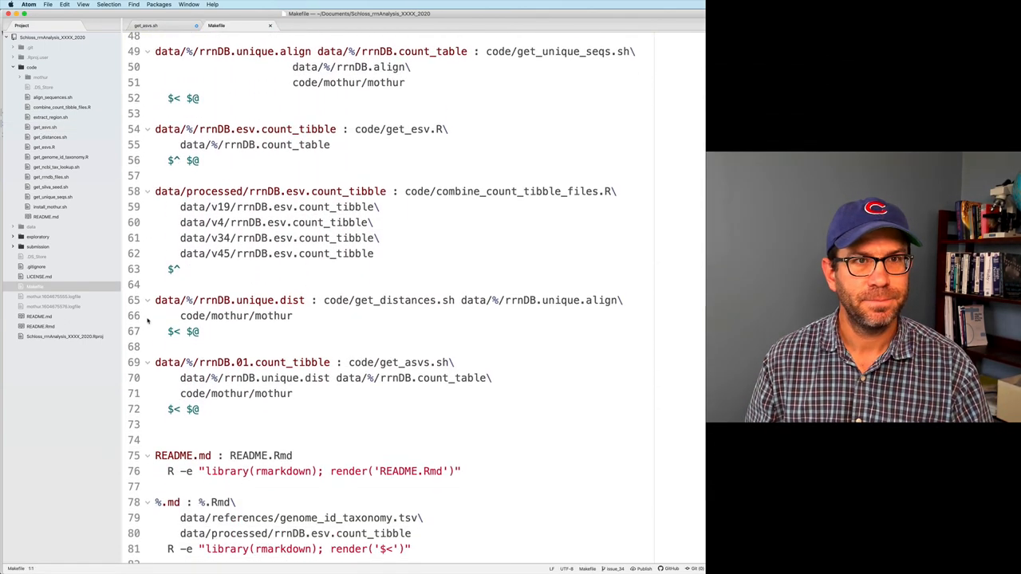
{"action": "scroll", "scroll_direction": "down", "scroll_amount": 3}
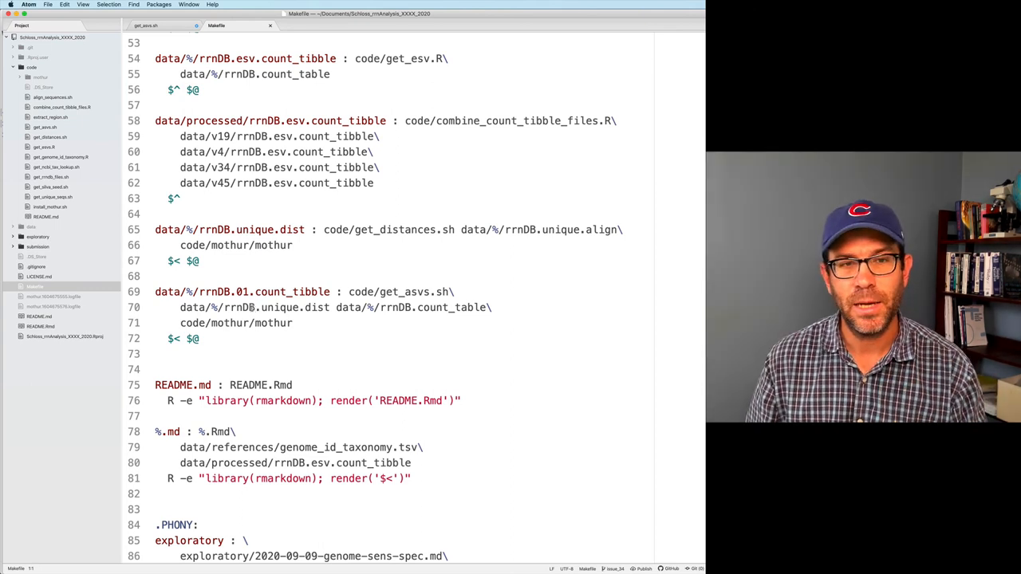
{"action": "left_click", "coordinate": [460, 292]}
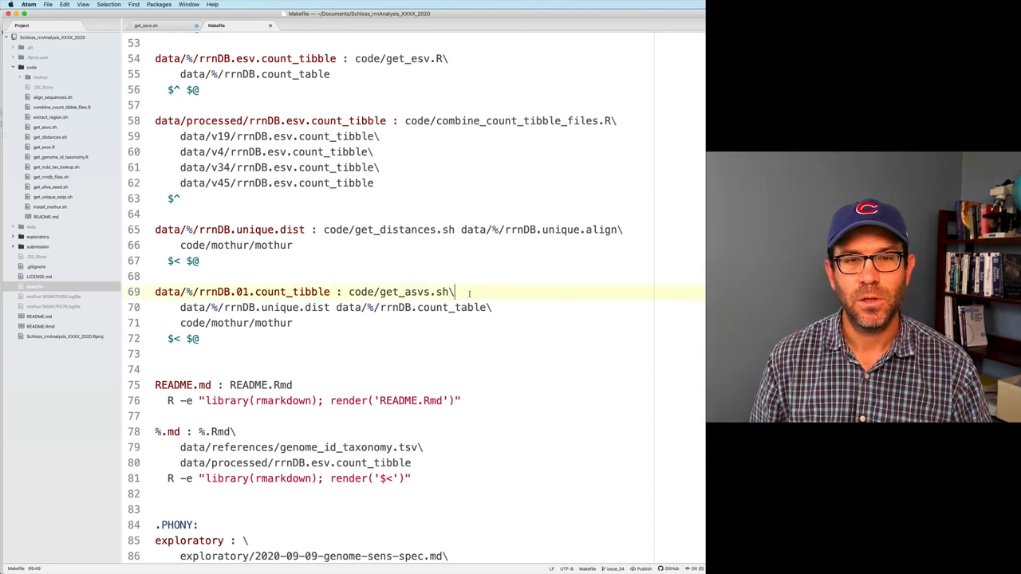
{"action": "type", "text": "code/c"}
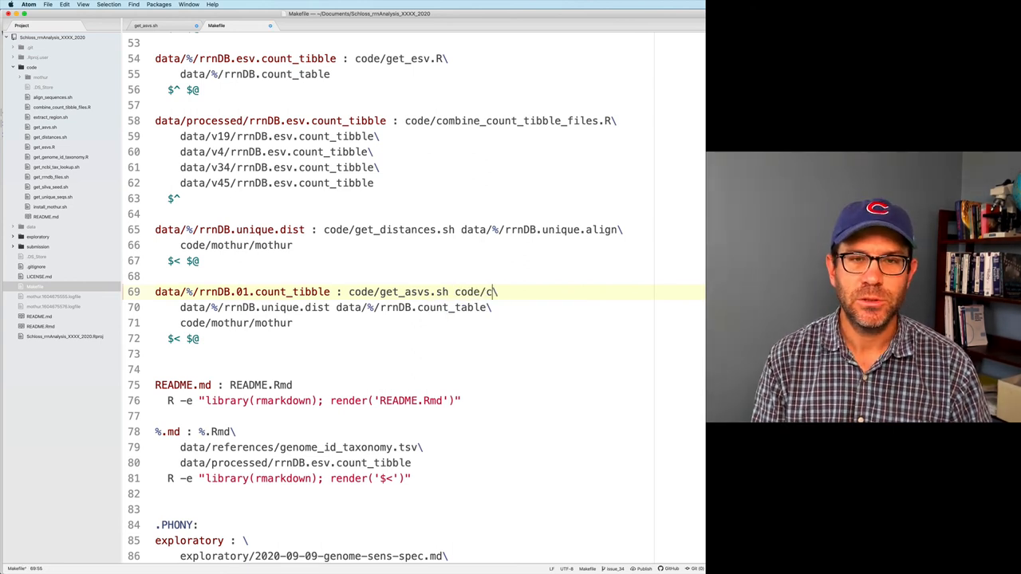
{"action": "type", "text": "onvert_shared"}
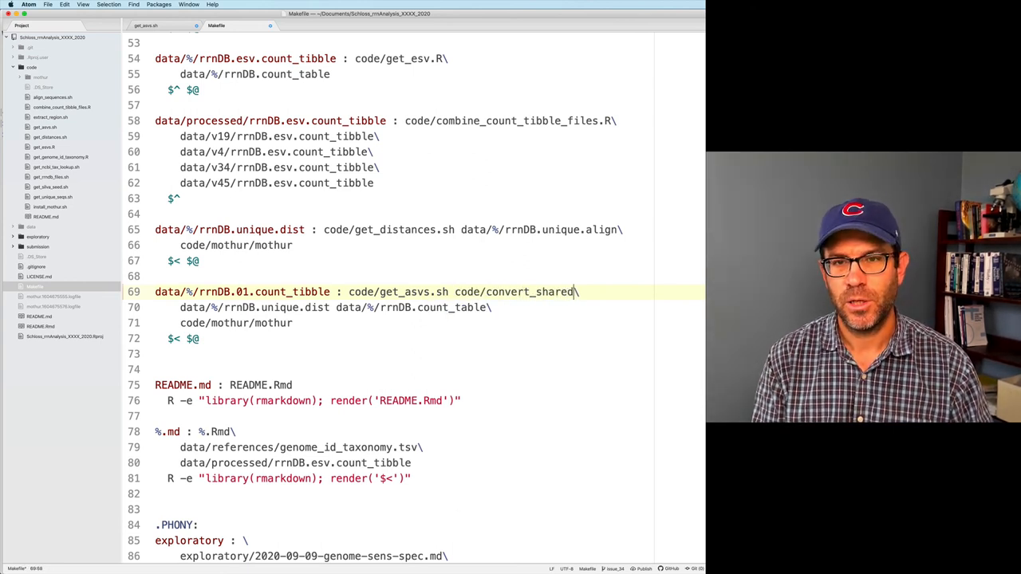
{"action": "type", "text": "_to_tibble.R"}
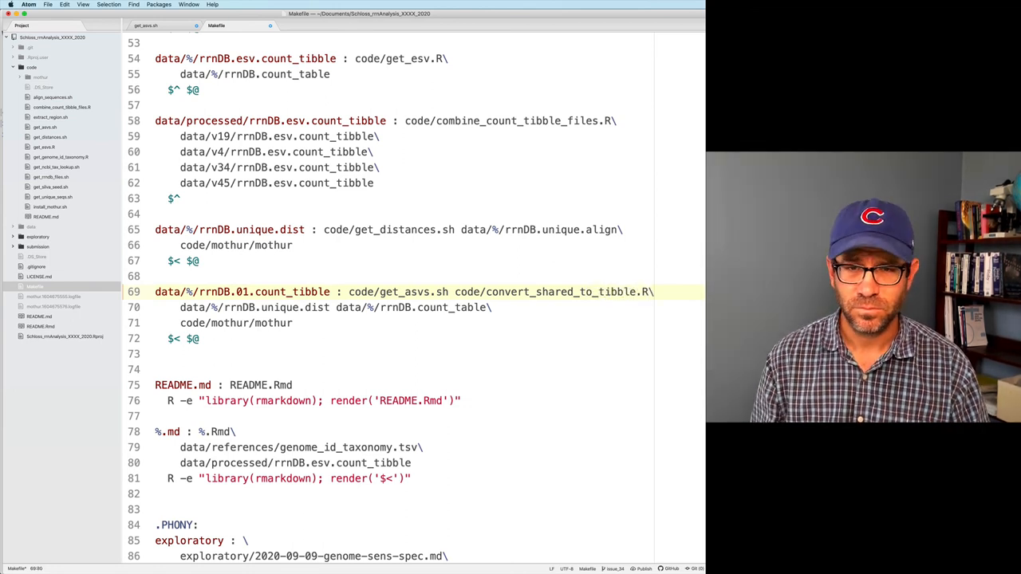
{"action": "left_click_drag", "start_coordinate": [456, 290], "coordinate": [648, 290]}
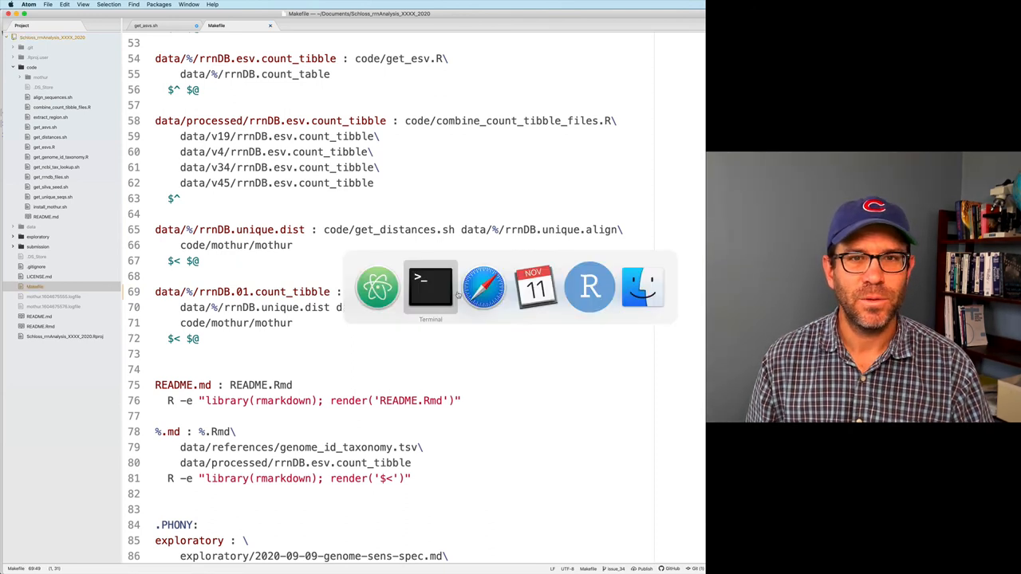
Step: Run open Schloss_rrnAnalysis_XXXX_2020.Rproj from Terminal to launch the project in RStudio
{"action": "left_click", "coordinate": [430, 287]}
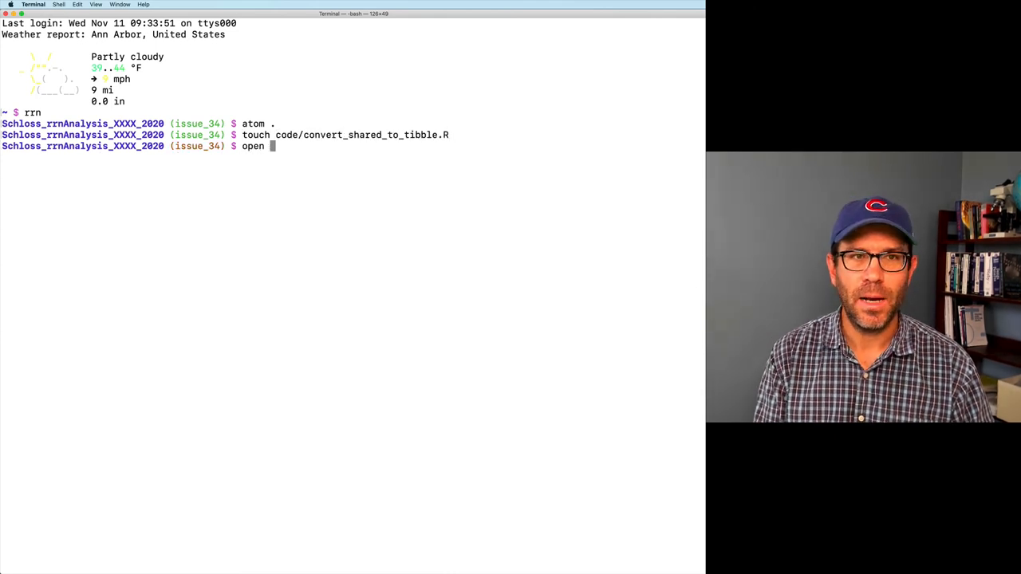
{"action": "type", "text": "Schloss_rrnAnalysis_XXXX_2020.Rproj"}
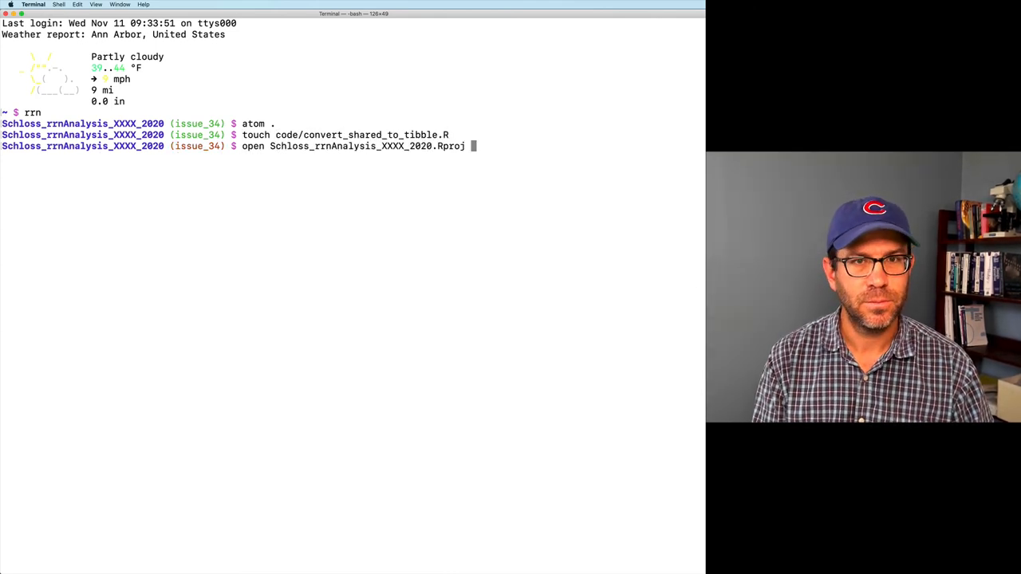
{"action": "key", "text": "Return"}
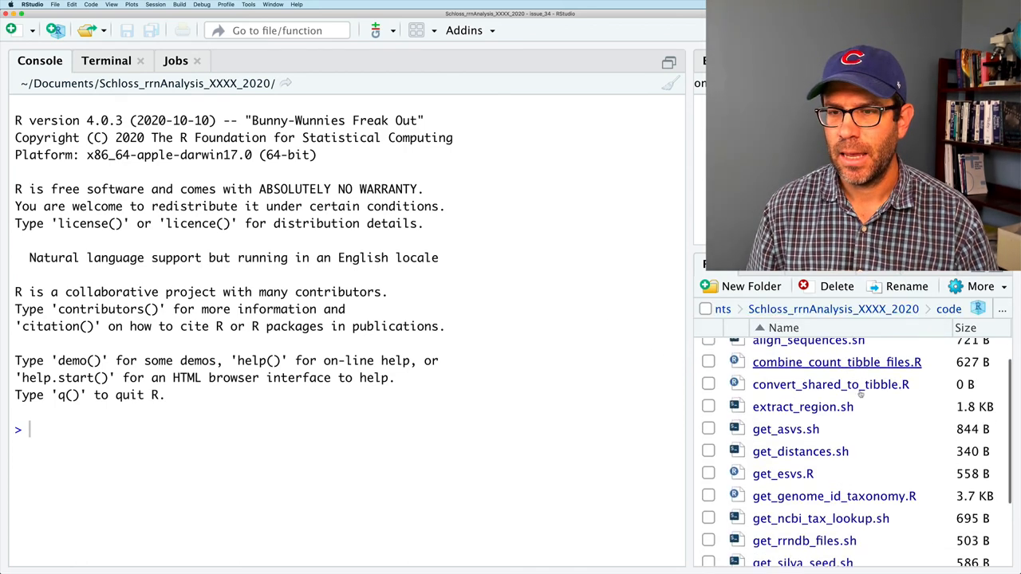
Step: Start convert_shared_to_tibble.R with an Rscript --vanilla shebang and a file: name comment
{"action": "scroll", "scroll_direction": "down", "scroll_amount": 3}
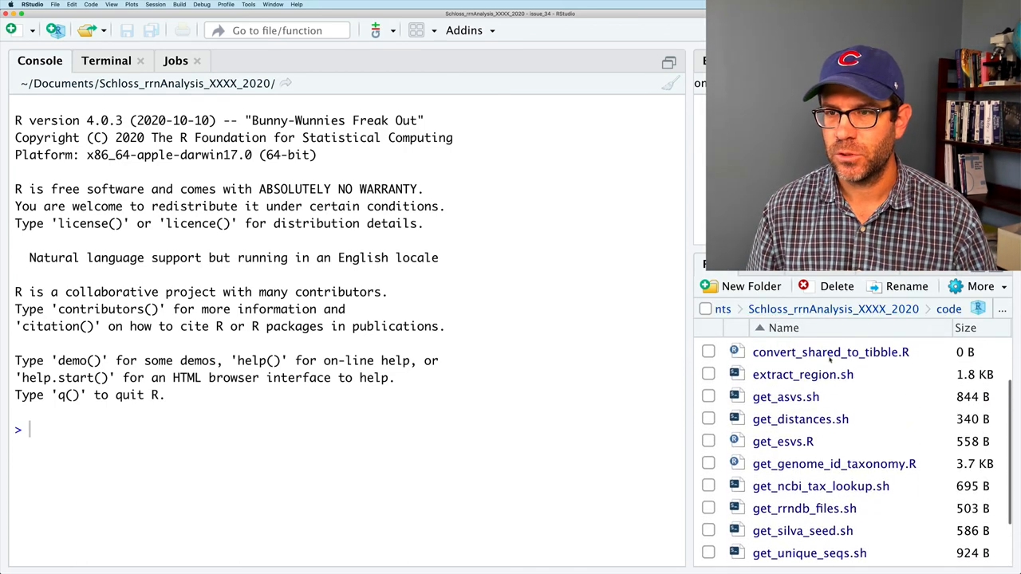
{"action": "double_click", "coordinate": [829, 353]}
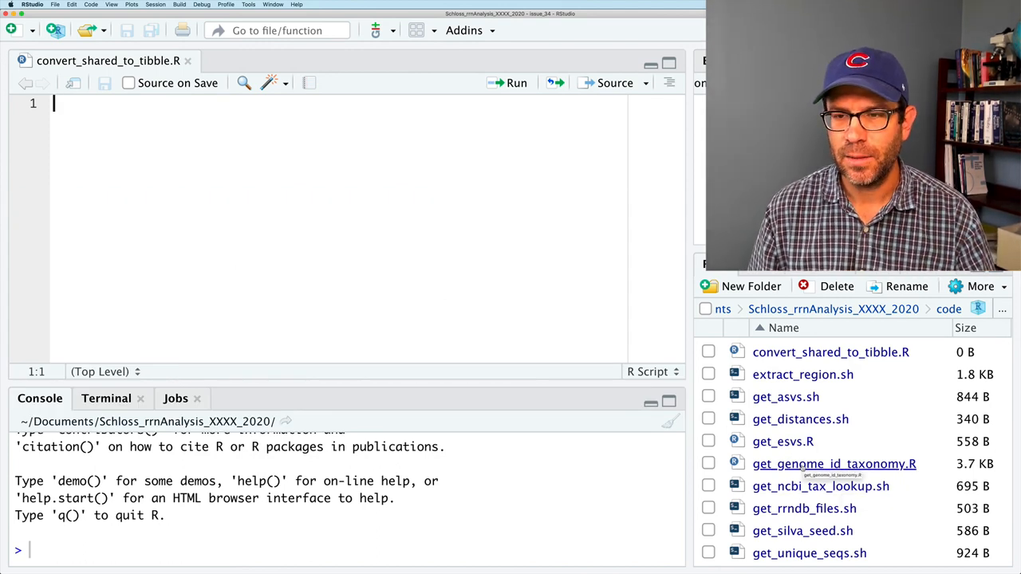
{"action": "double_click", "coordinate": [836, 465]}
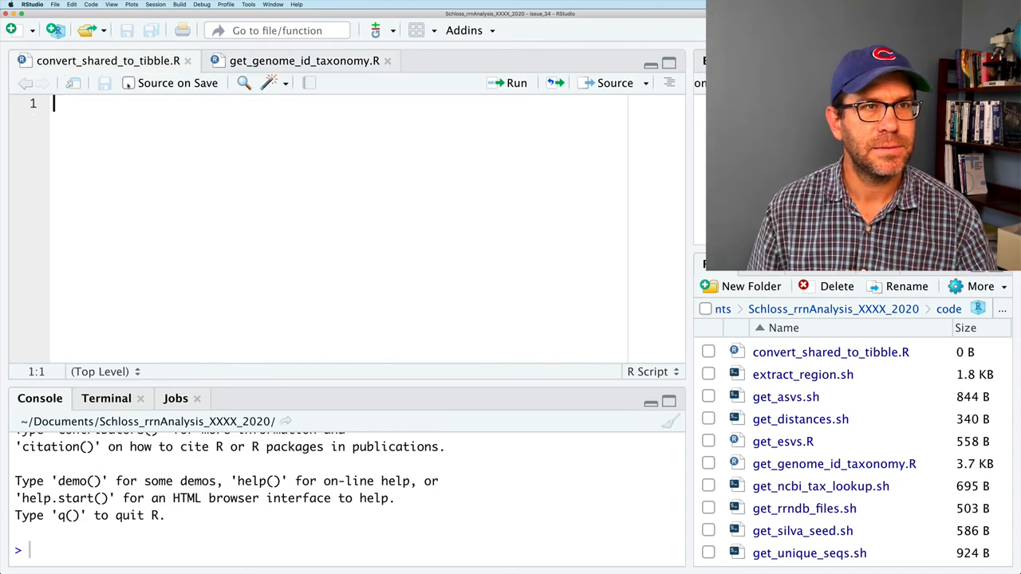
{"action": "type", "text": "#!/usr/bin/env Rscript --vanilla"}
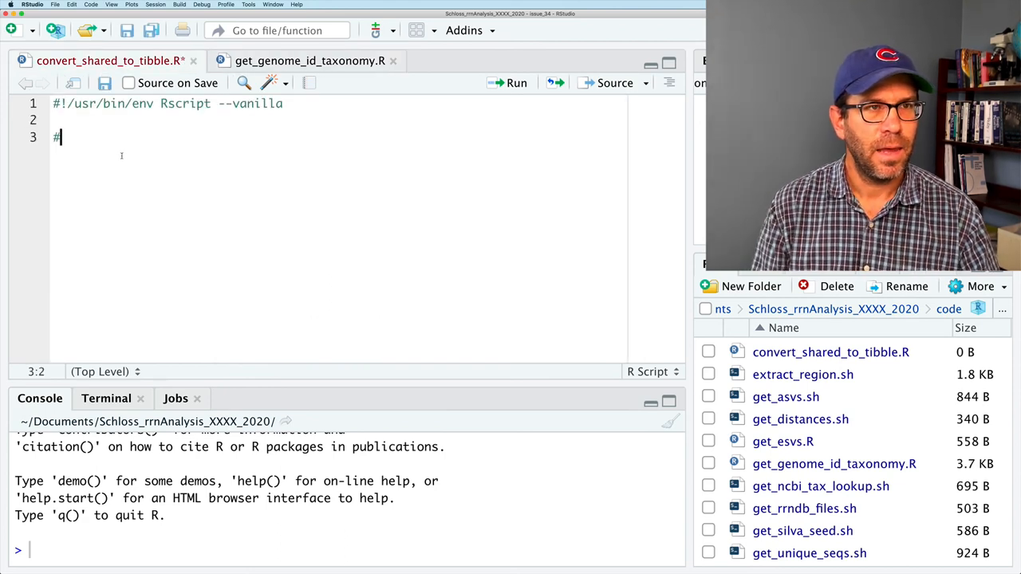
{"action": "type", "text": "file:"}
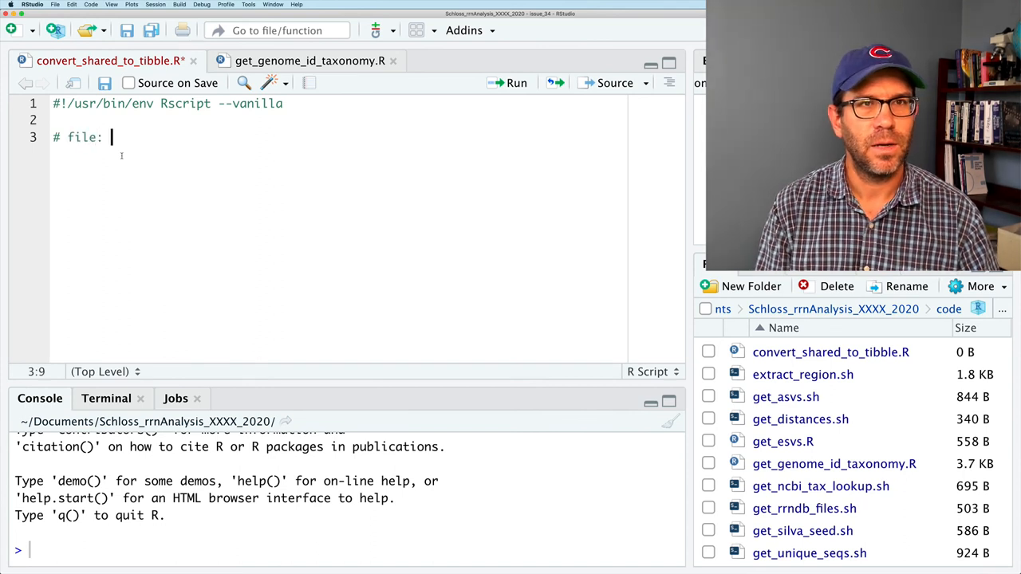
{"action": "type", "text": "convert"}
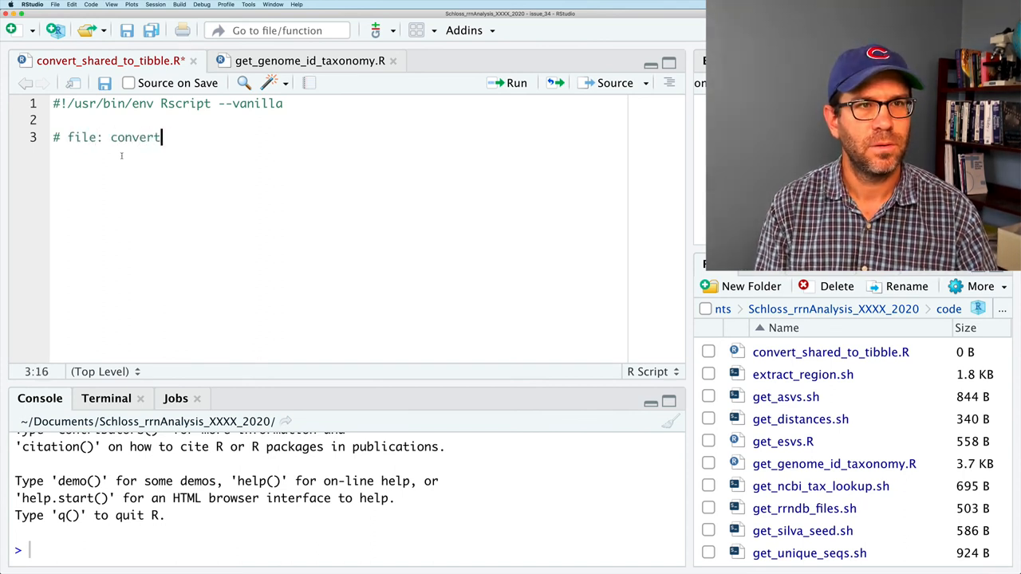
{"action": "type", "text": "_shared_to_tibb"}
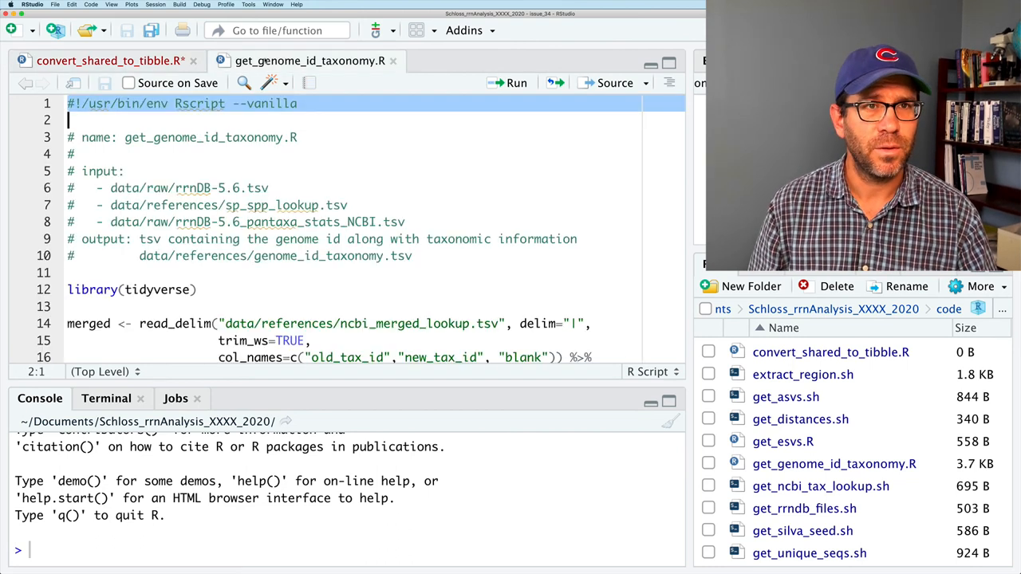
Step: Add input: shared file and output: tibble tidy-version comments, then library(tidyverse)
{"action": "left_click", "coordinate": [109, 61]}
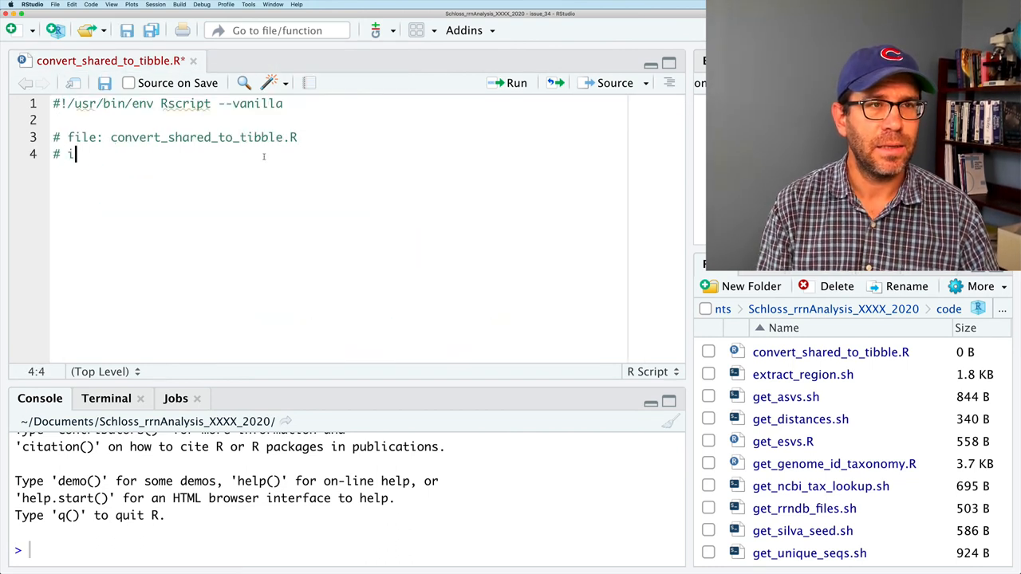
{"action": "type", "text": "nput: shared"}
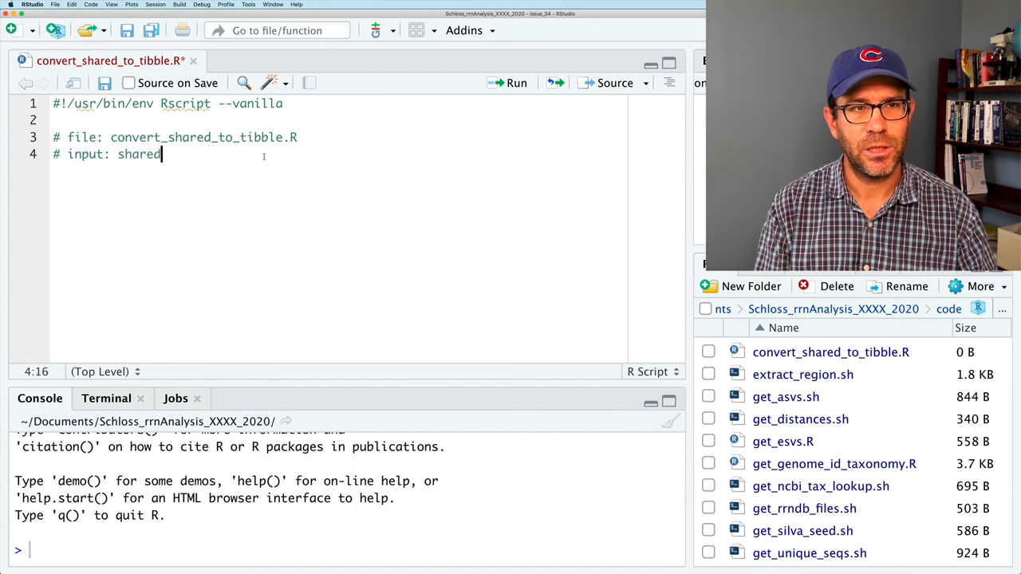
{"action": "type", "text": "file generated in mothur"}
{"action": "type", "text": "#"}
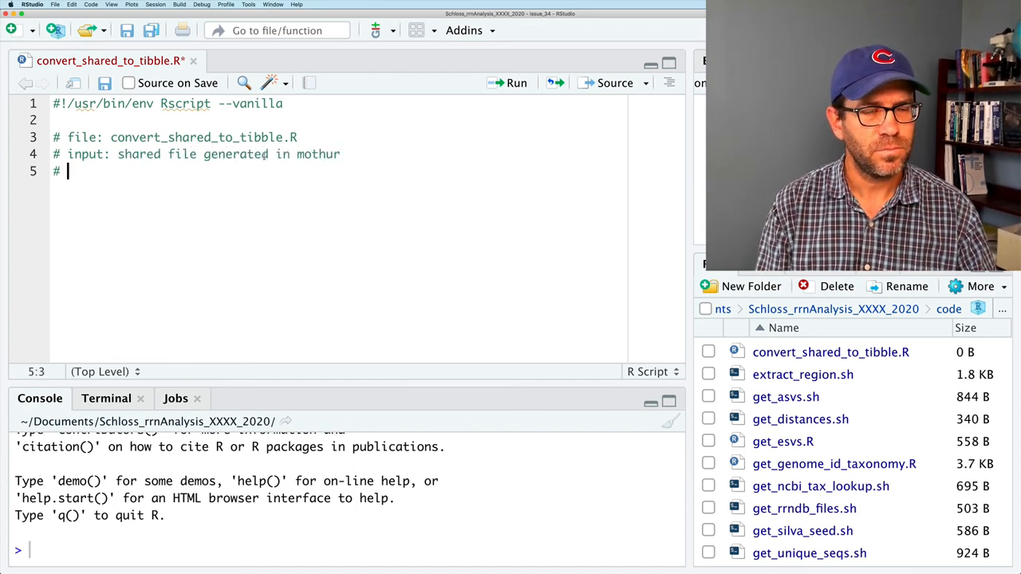
{"action": "type", "text": "output: tib"}
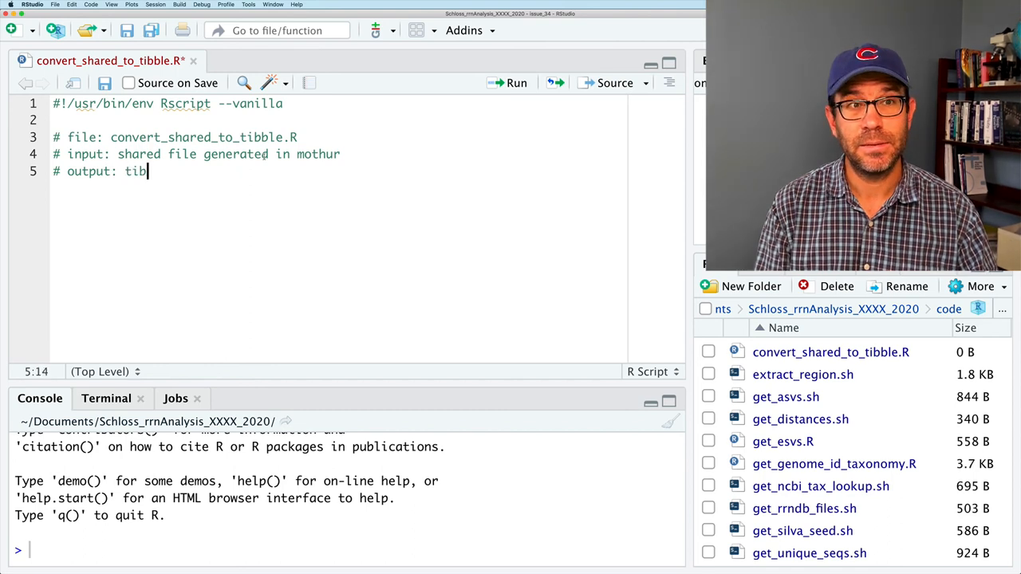
{"action": "type", "text": "ble"}
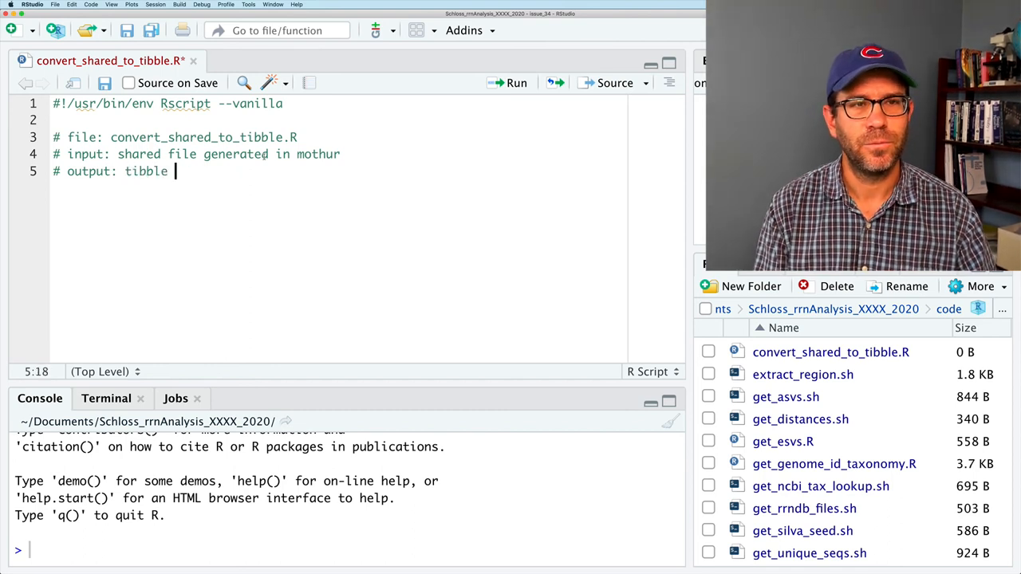
{"action": "type", "text": "tidy vers"}
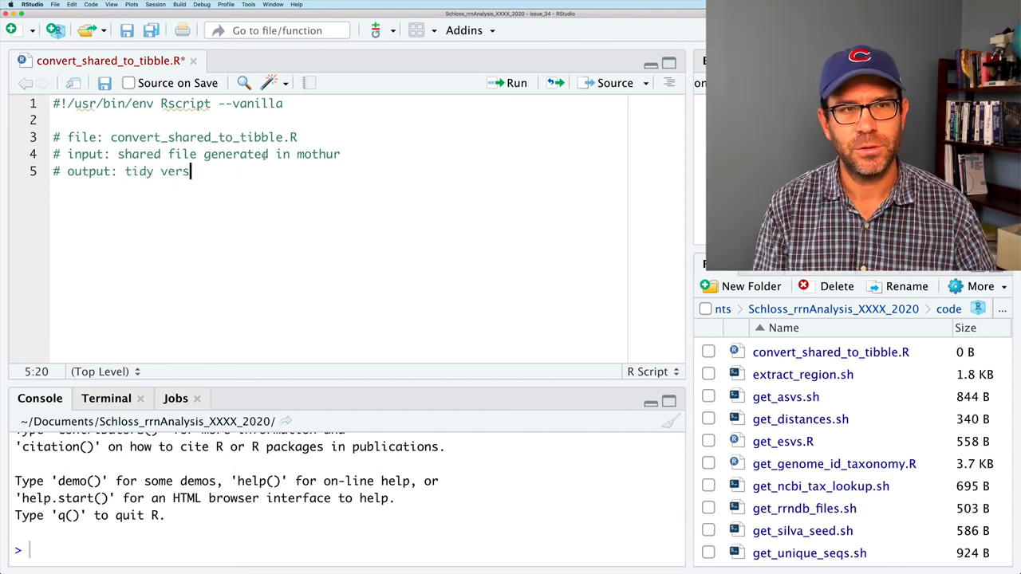
{"action": "type", "text": "ion of shard"}
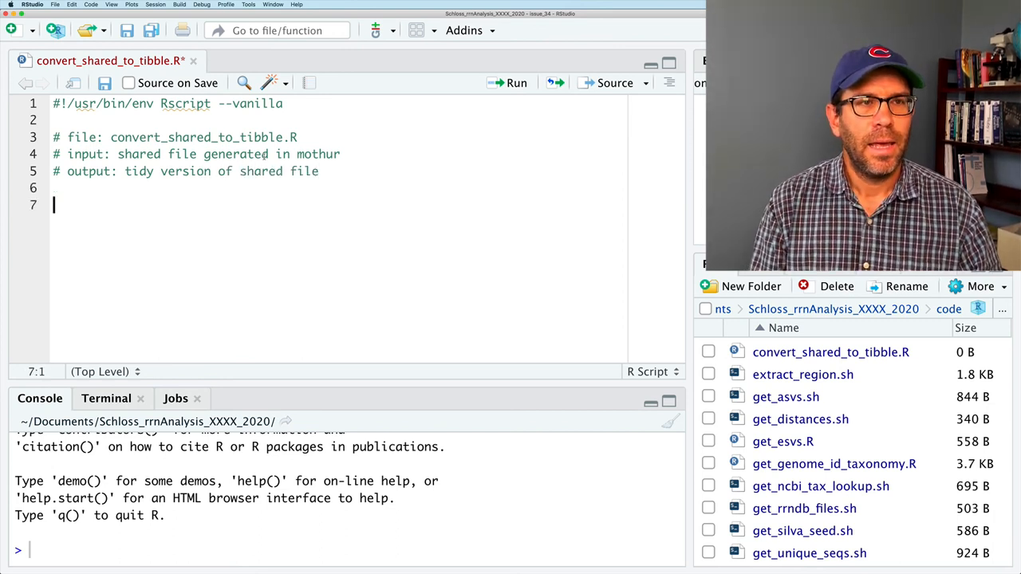
{"action": "type", "text": "library("}
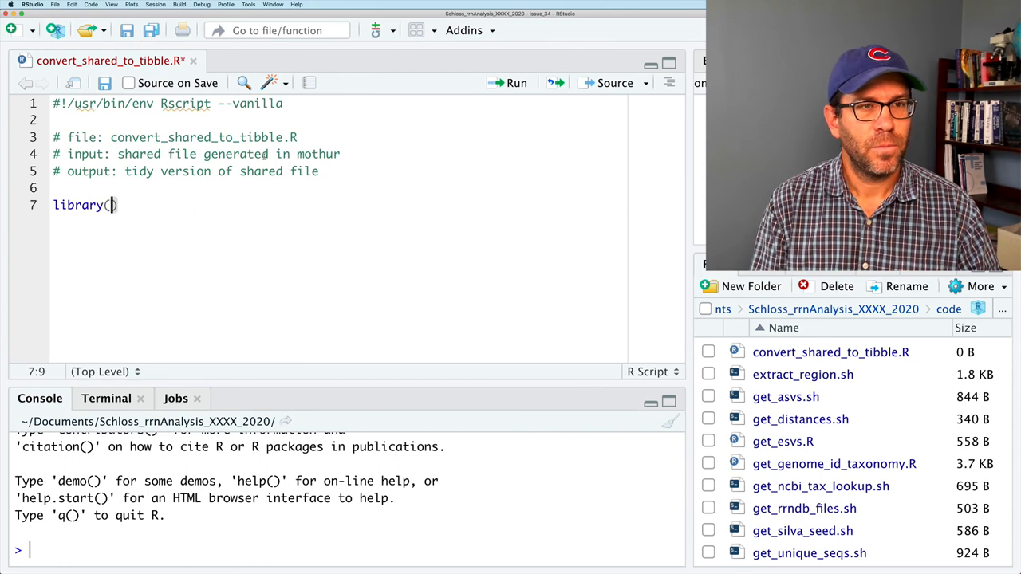
{"action": "type", "text": "tidyverse"}
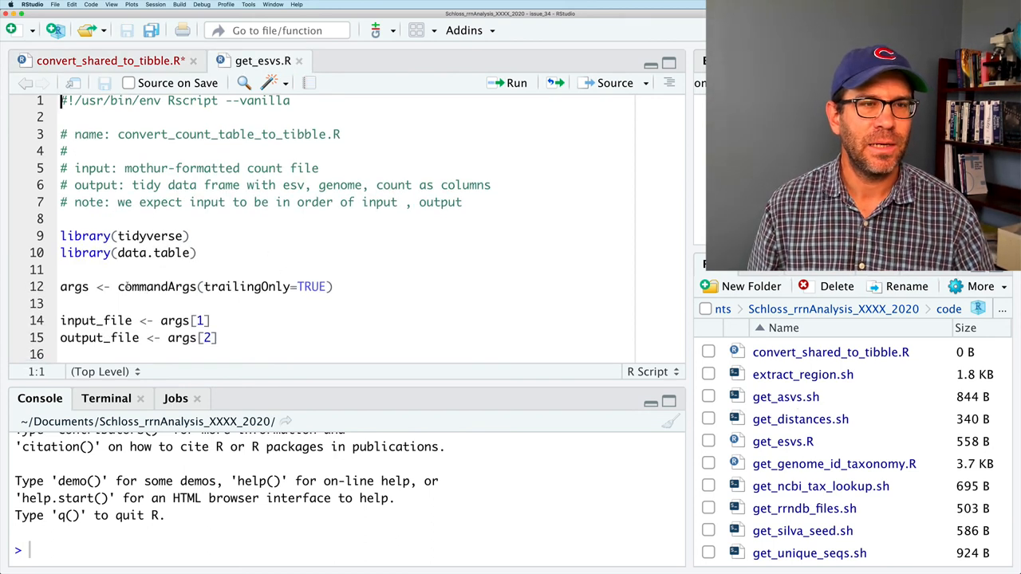
Step: Copy the commandArgs lines from get_esvs.R, comment them out, and begin an input_file assignment
{"action": "left_click_drag", "start_coordinate": [61, 287], "coordinate": [217, 338]}
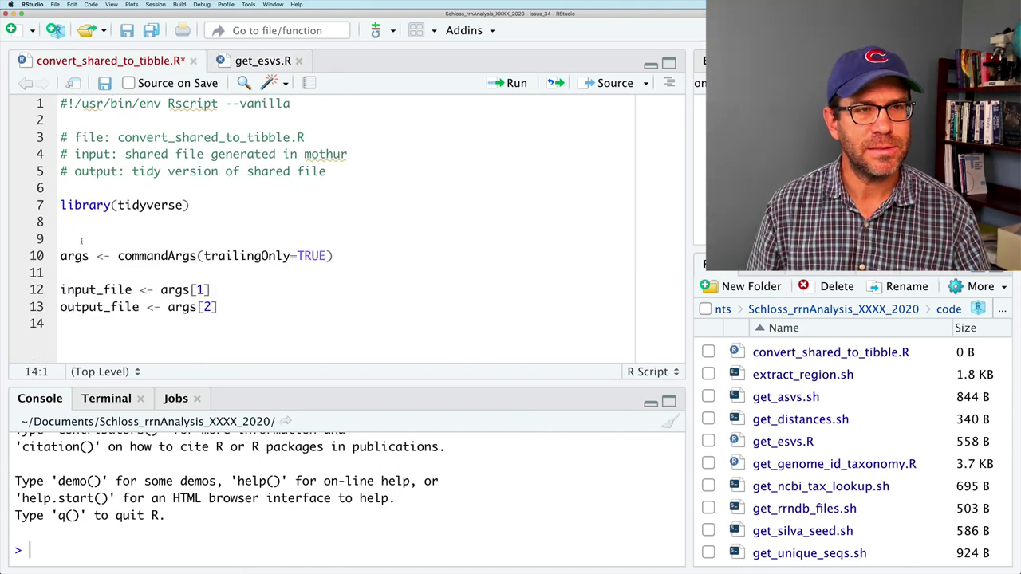
{"action": "type", "text": "#"}
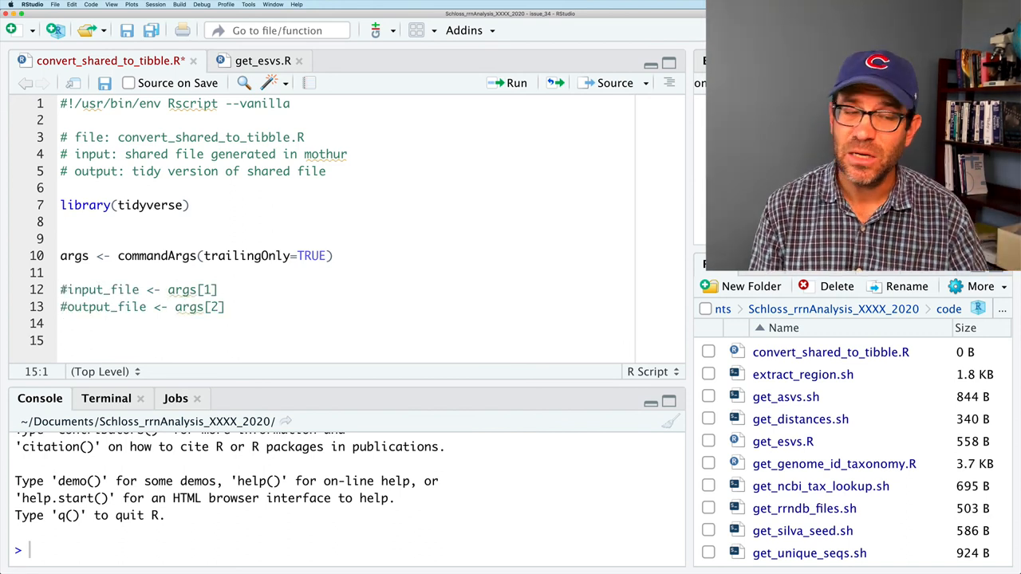
{"action": "type", "text": "input_"}
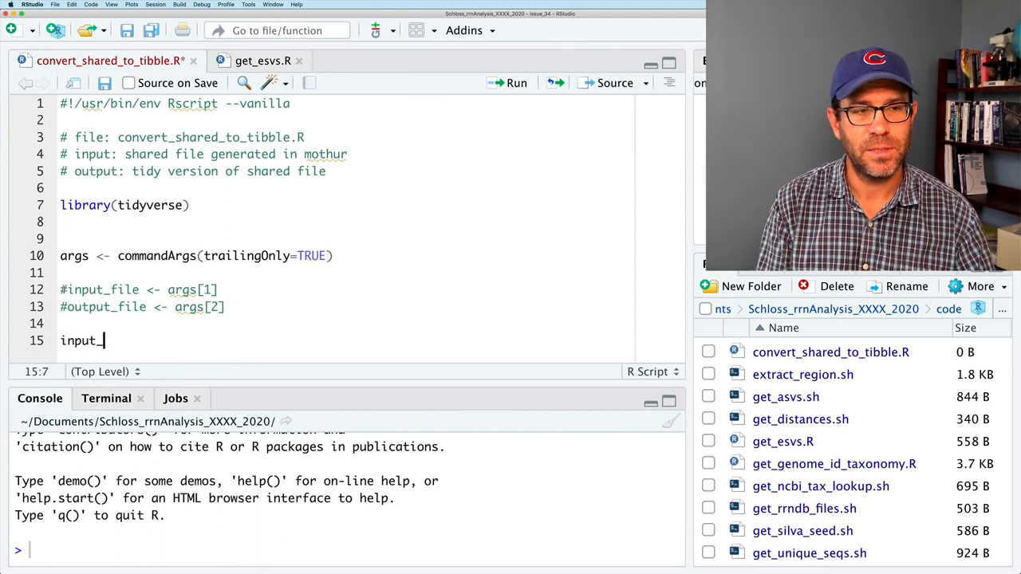
{"action": "type", "text": "file <- \"data/v4/"}
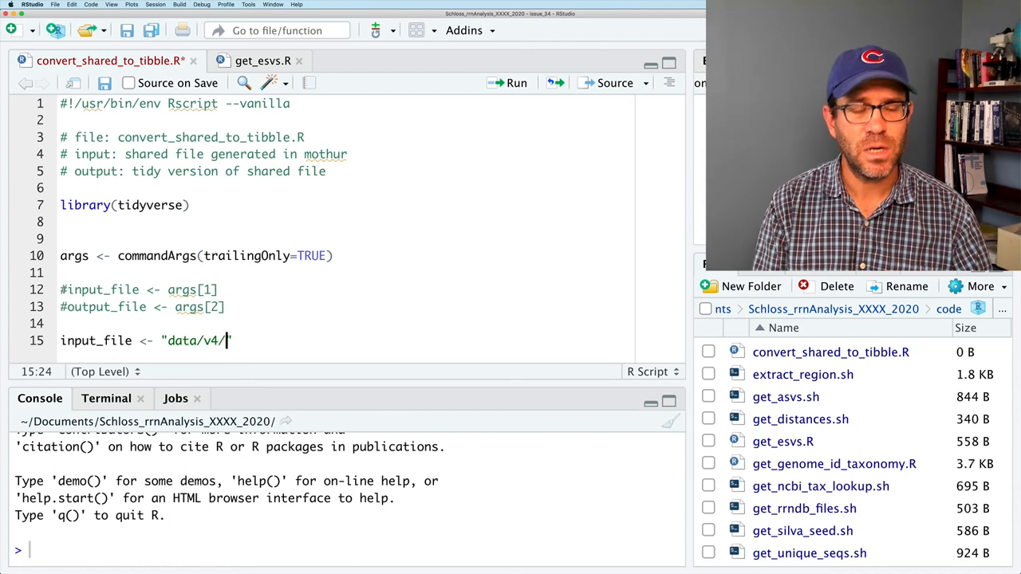
Step: Set input_file to the data/v4 rrnDB unique.opti_mcc.shared path
{"action": "type", "text": "r"}
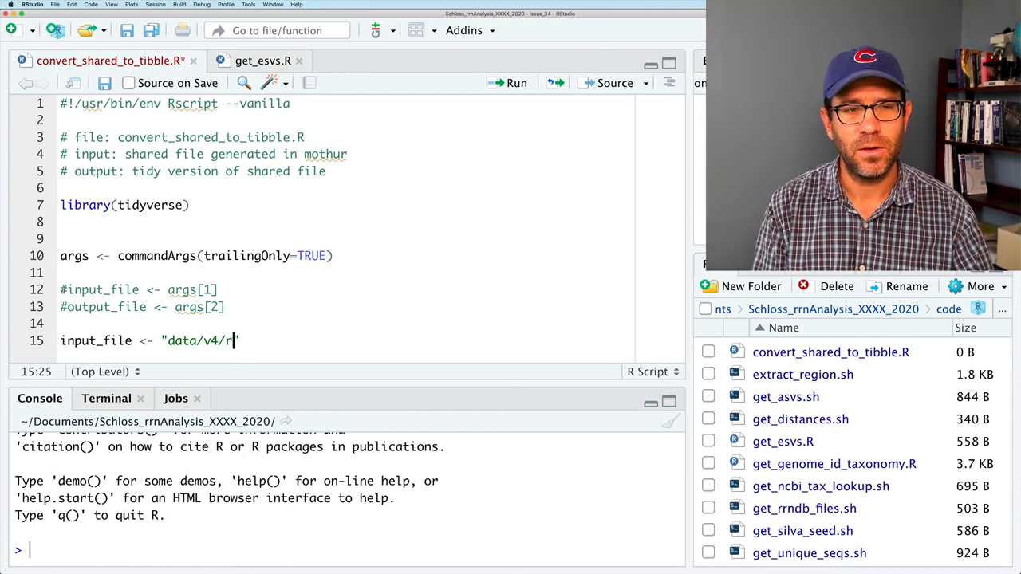
{"action": "type", "text": "rnDB"}
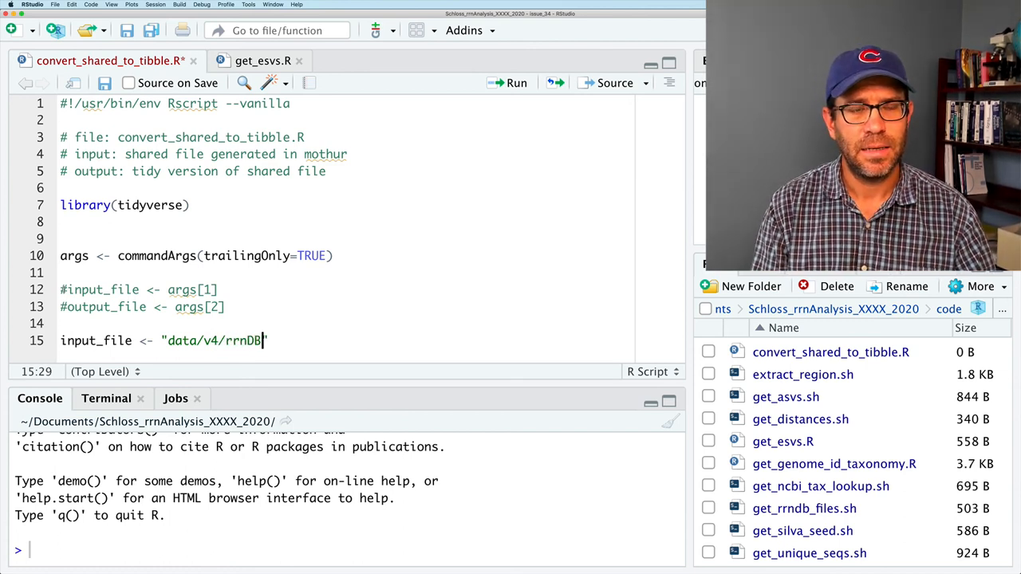
{"action": "type", "text": "."}
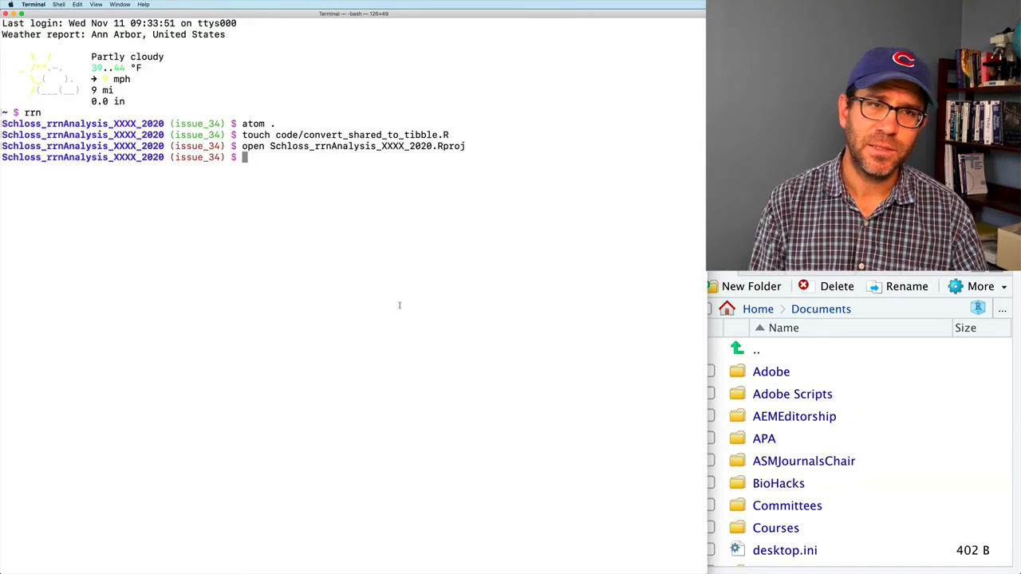
{"action": "type", "text": "ls data/v"}
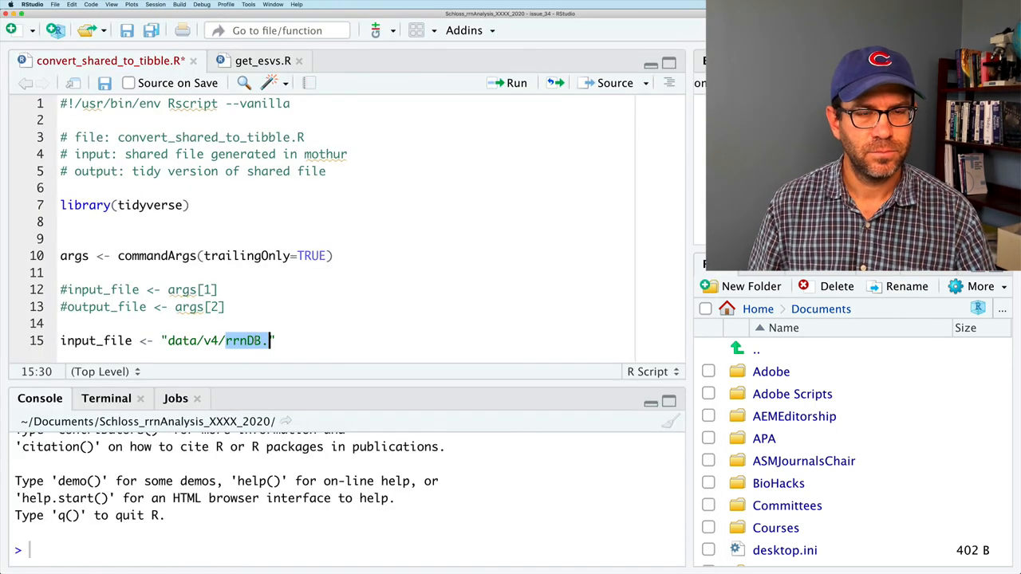
{"action": "type", "text": "unique.opti_mcc.shared\""}
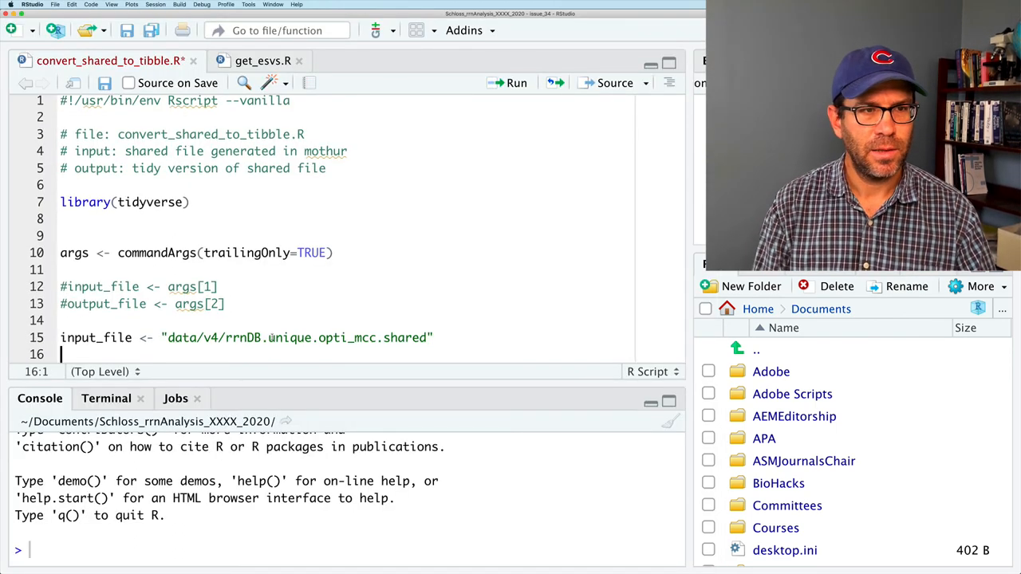
Step: Set ouput_file to data/v4/rrnDB.01.count_tibble and load tidyverse in the console
{"action": "type", "text": "ouput_file <- \"data/v4/rrnDB.unique.opti_mcc.shared\""}
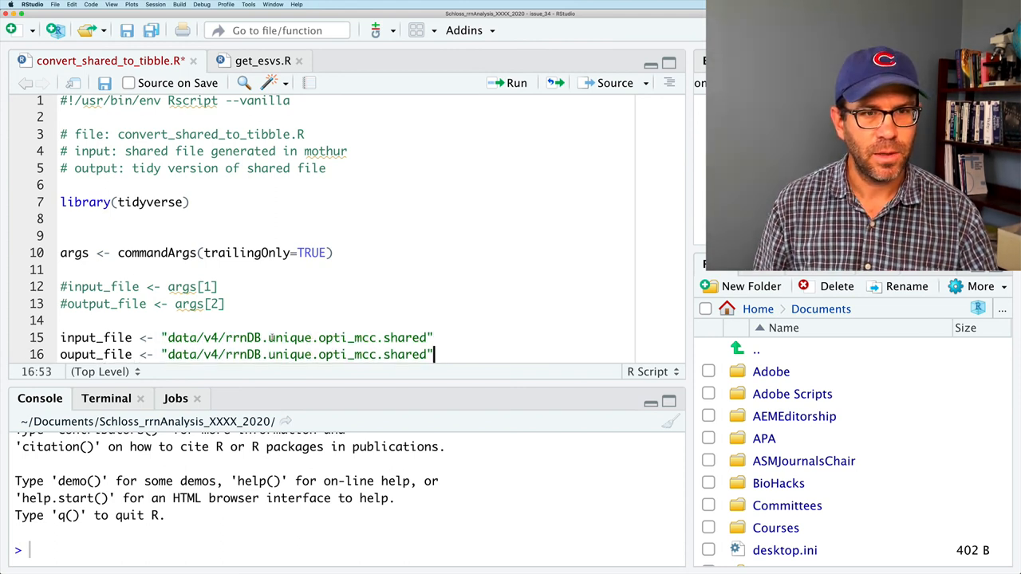
{"action": "left_click_drag", "start_coordinate": [227, 354], "coordinate": [427, 354]}
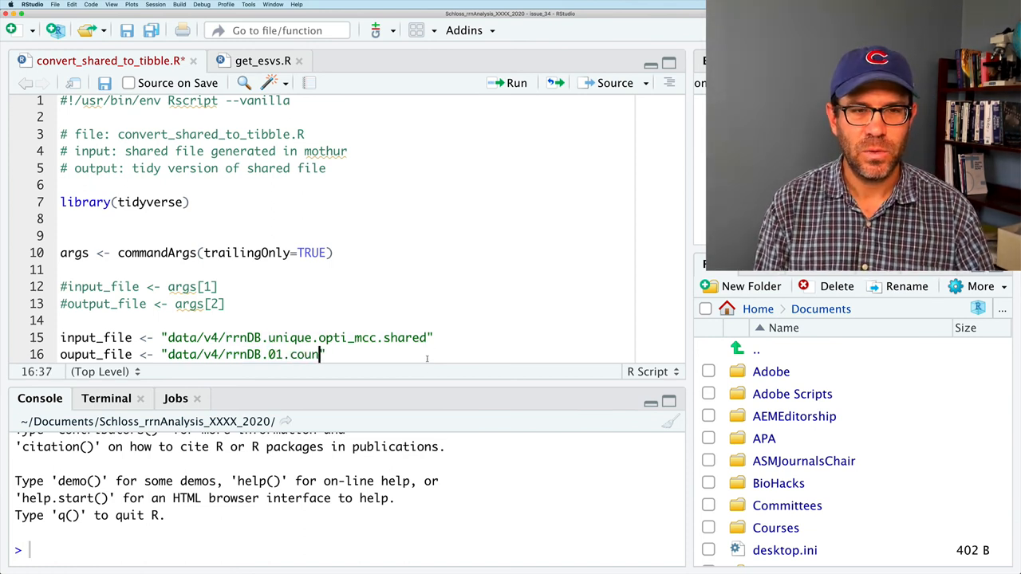
{"action": "type", "text": "t_tibble"}
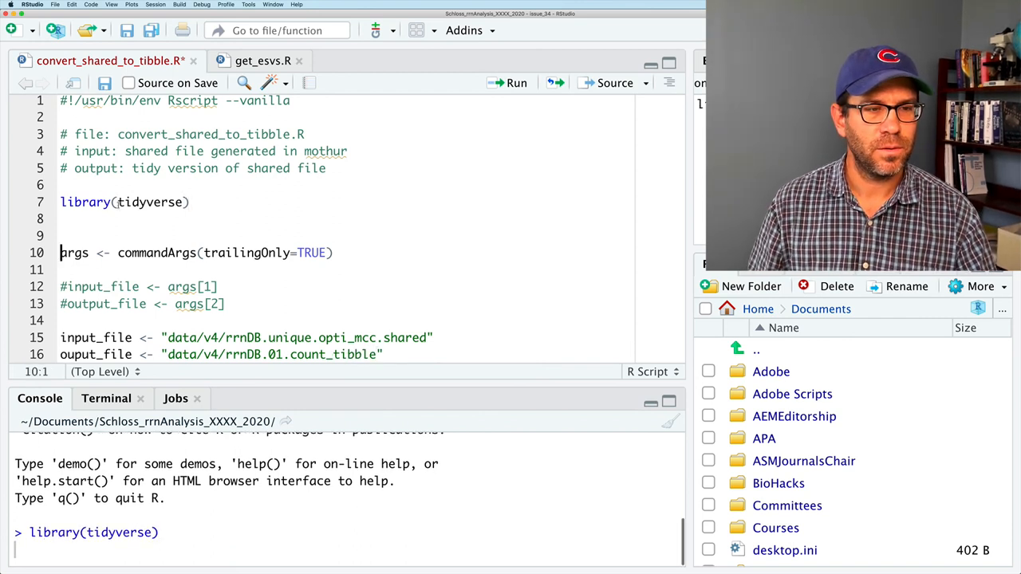
{"action": "key", "text": "Return"}
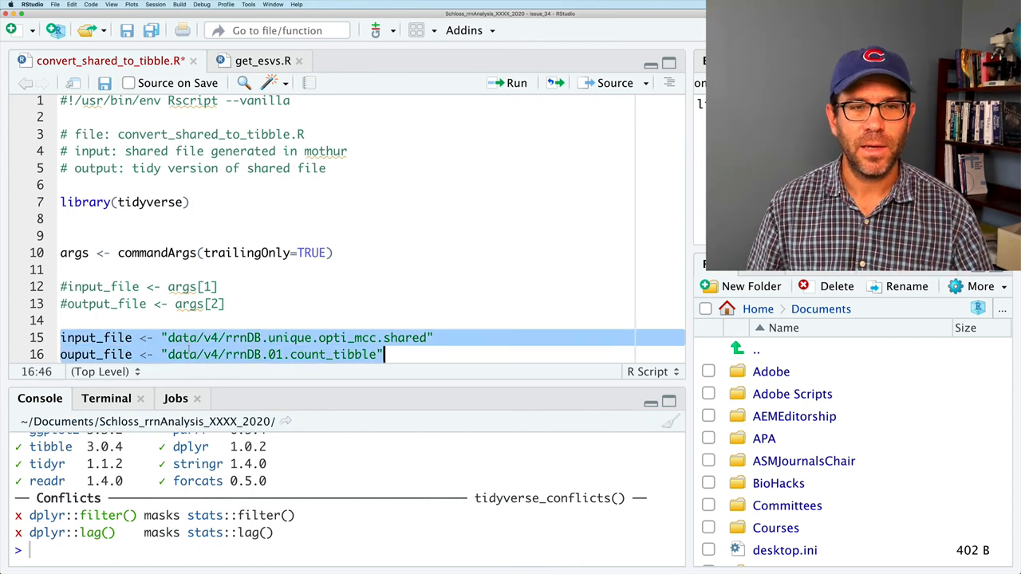
Step: Run the two path assignments and add read_tsv(input_file) to the script
{"action": "left_click", "coordinate": [514, 83]}
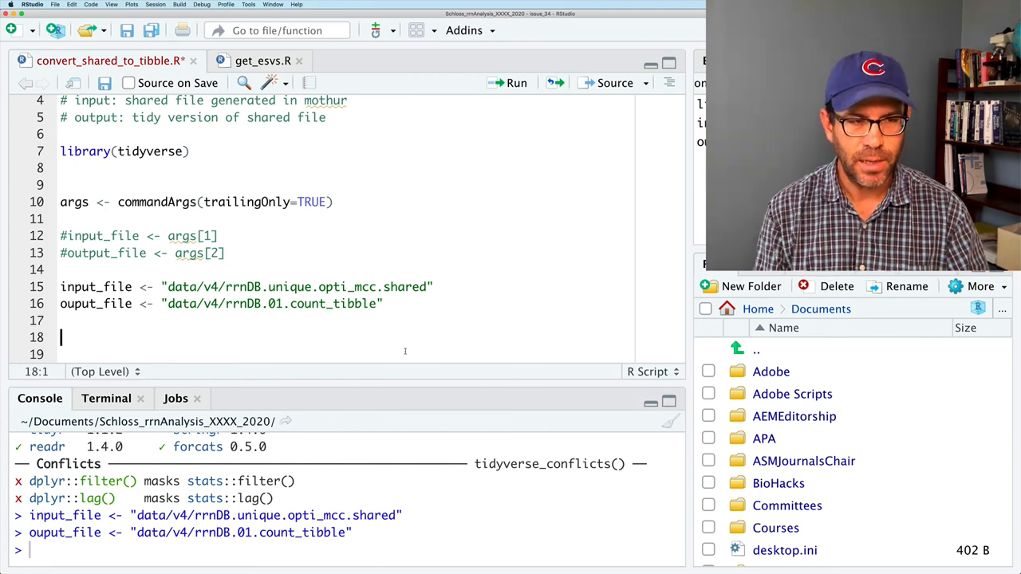
{"action": "type", "text": "read_tsv"}
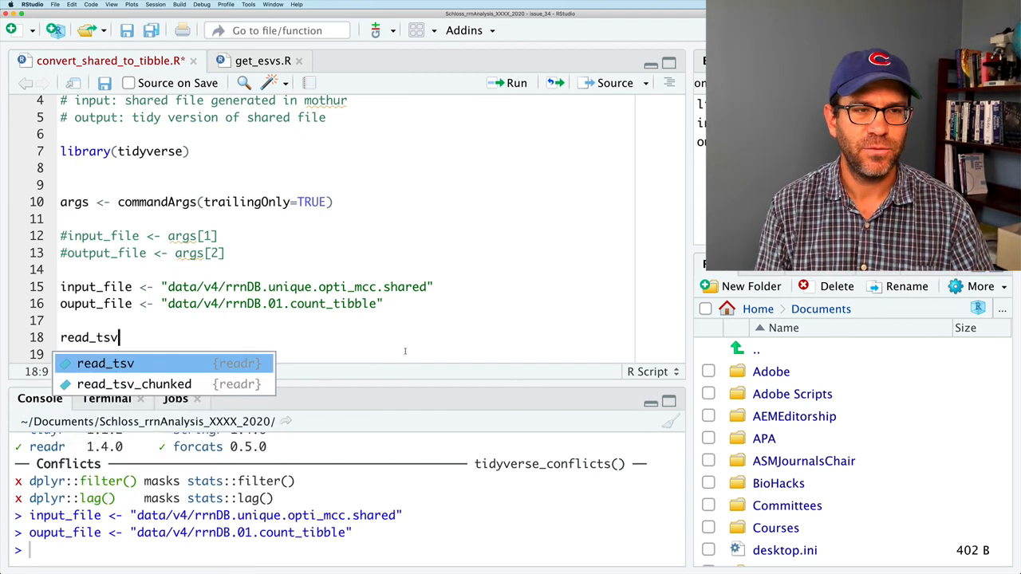
{"action": "type", "text": "(input-file"}
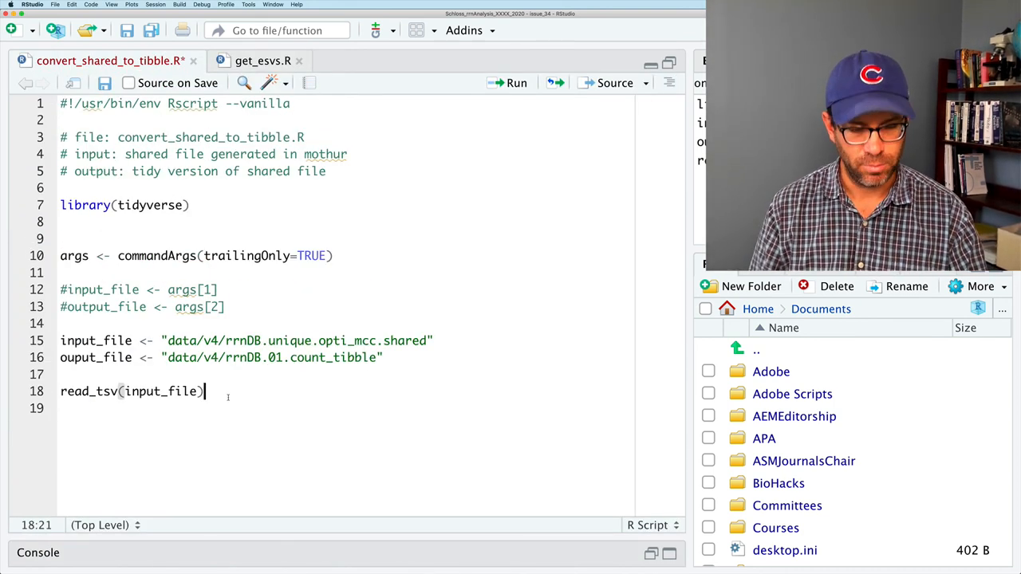
Step: Pipe the read_tsv output into select(-label, -numOtus)
{"action": "type", "text": "%>%"}
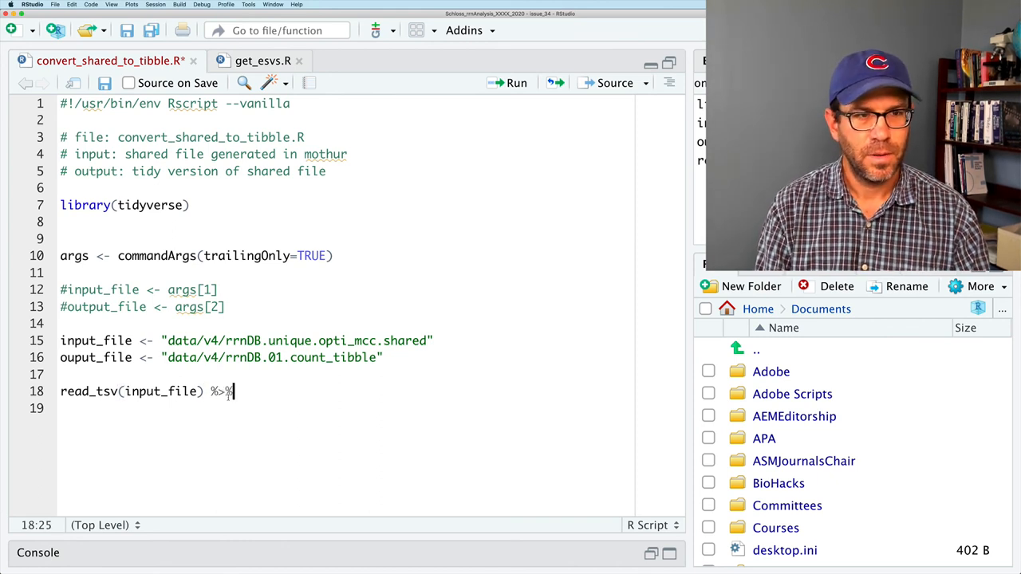
{"action": "key", "text": "Enter"}
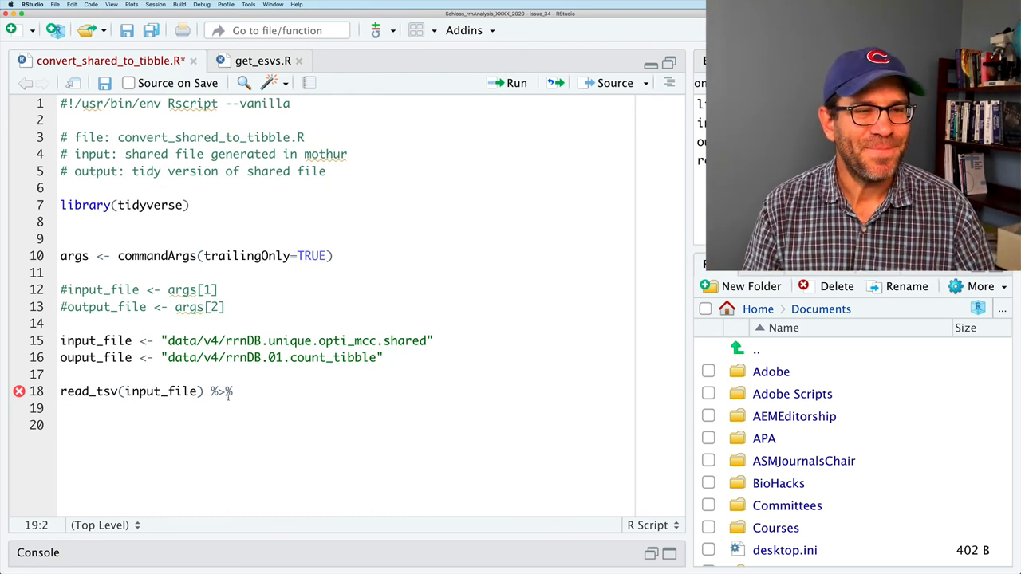
{"action": "type", "text": "select"}
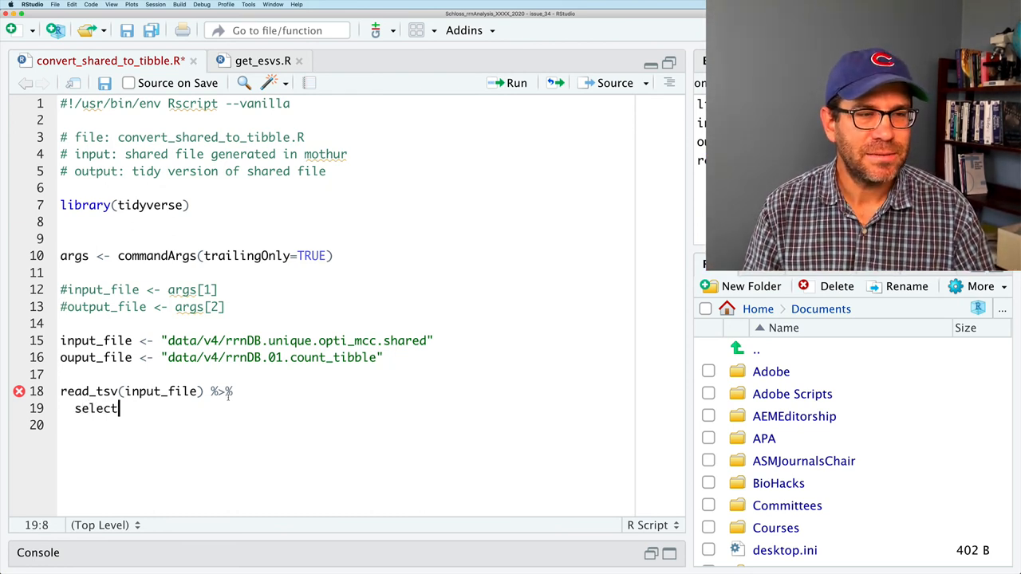
{"action": "type", "text": "(-label"}
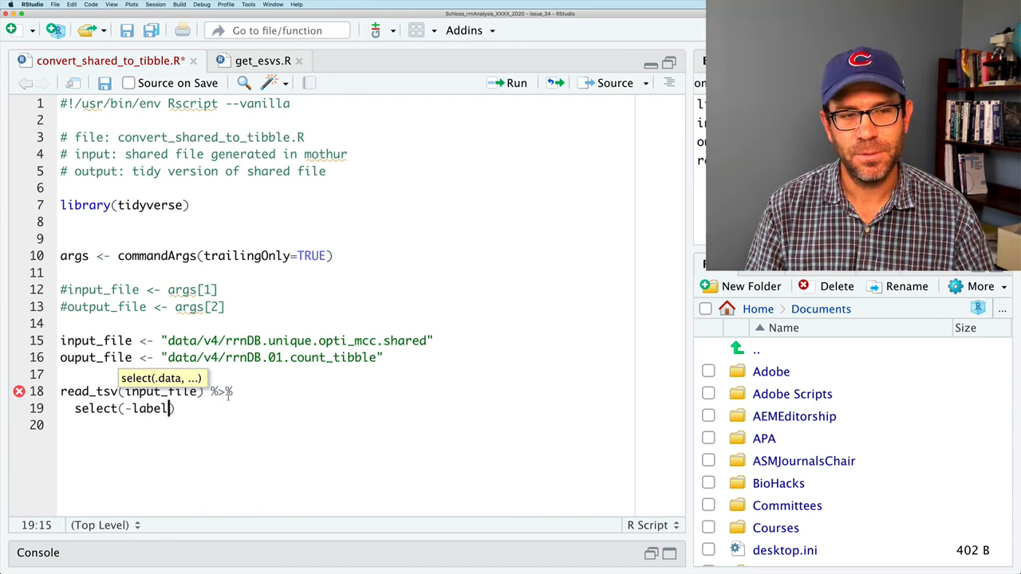
{"action": "type", "text": ", -numOtus"}
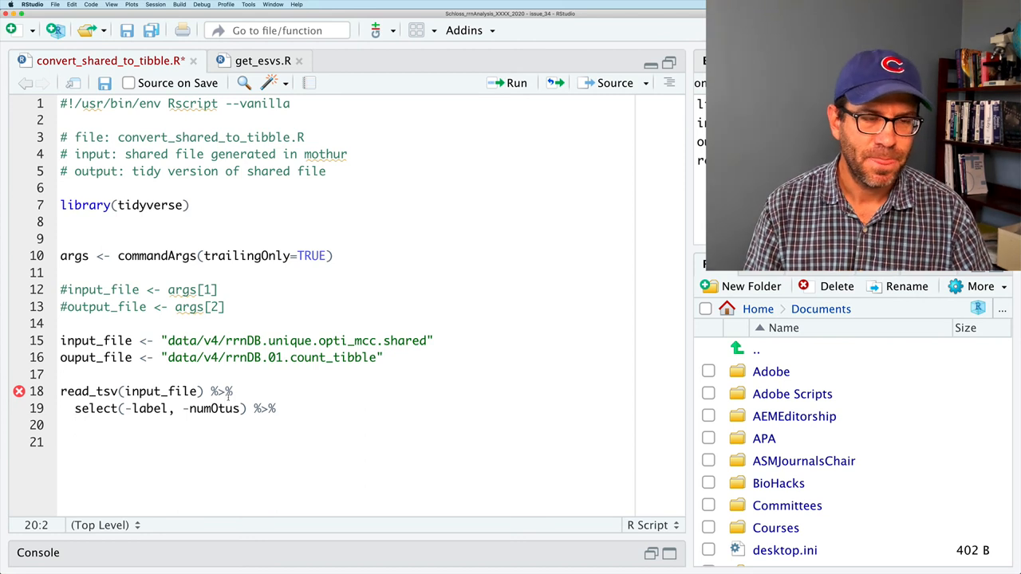
Step: Add rename(genome = Group) and run the pipeline in the console
{"action": "type", "text": "rename()"}
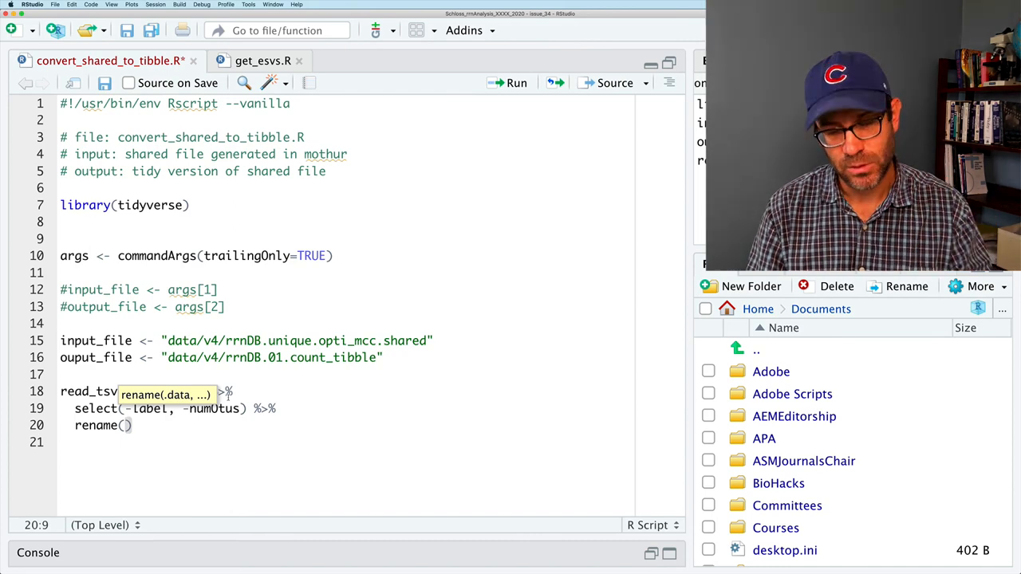
{"action": "type", "text": "genome ="}
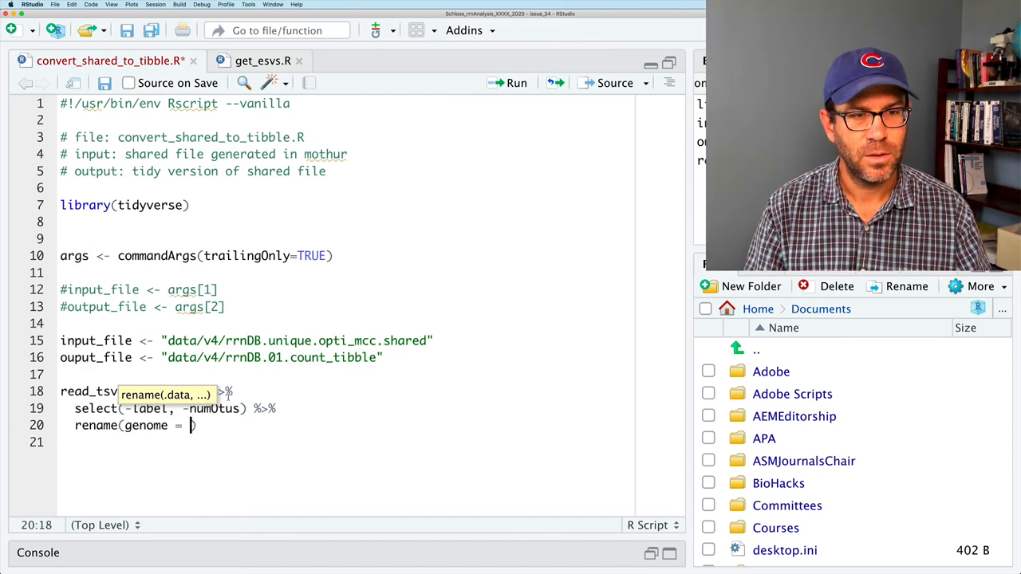
{"action": "type", "text": "Groups"}
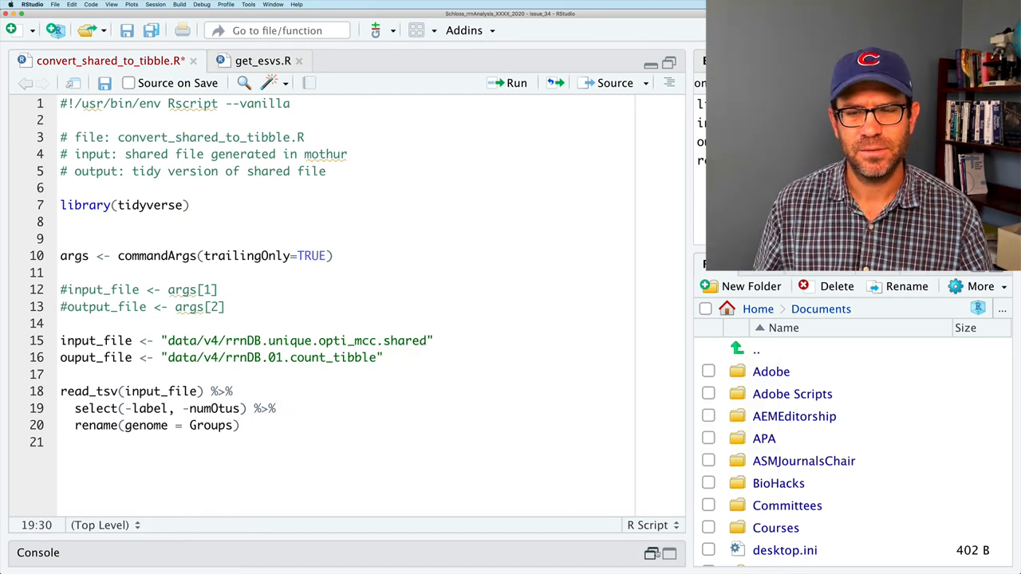
{"action": "left_click", "coordinate": [507, 83]}
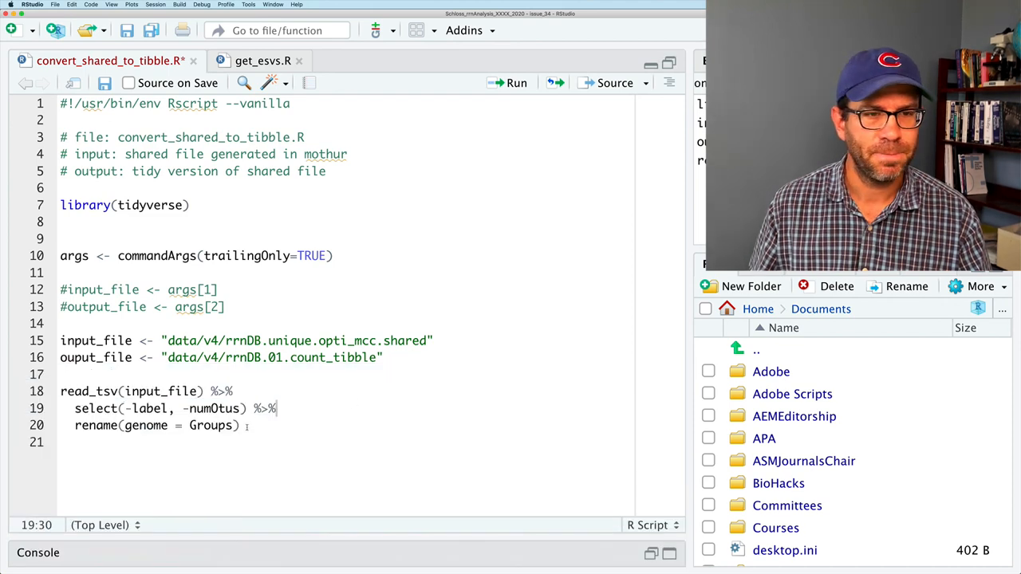
{"action": "key", "text": "BackSpace"}
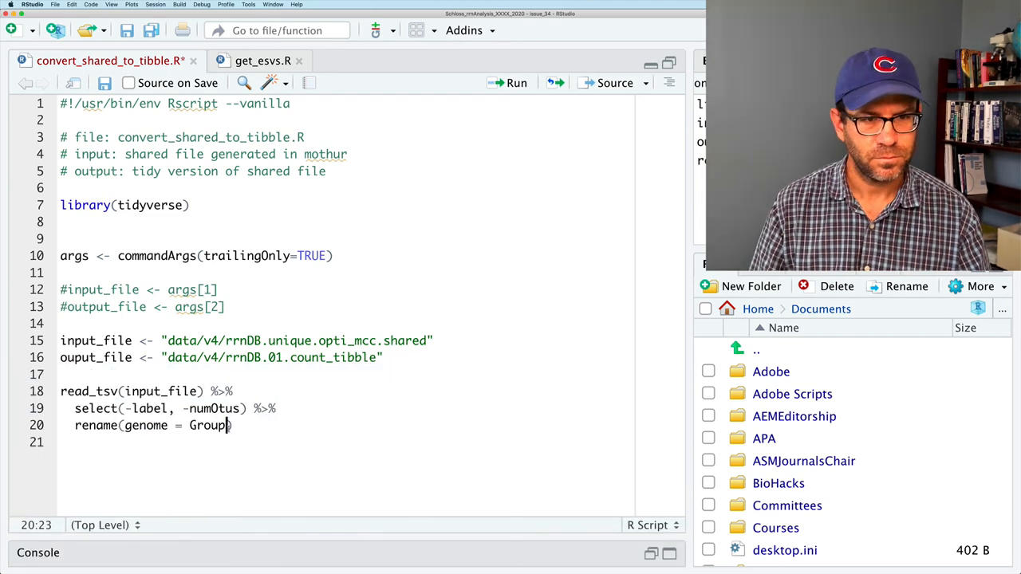
{"action": "left_click", "coordinate": [507, 82]}
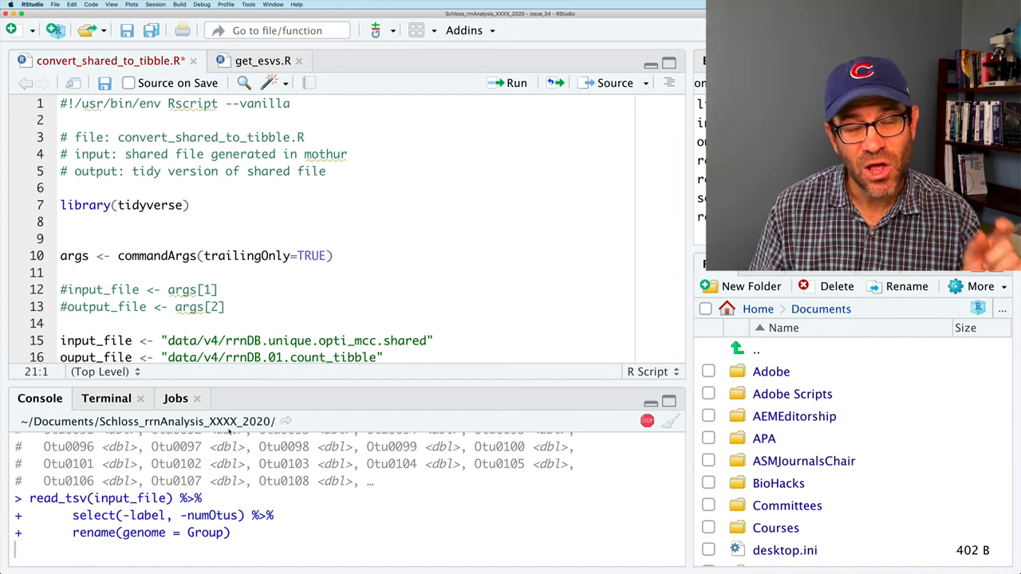
Step: Confirm the tibble has a genome column and append %>% after the rename step
{"action": "scroll", "scroll_direction": "down", "scroll_amount": 3}
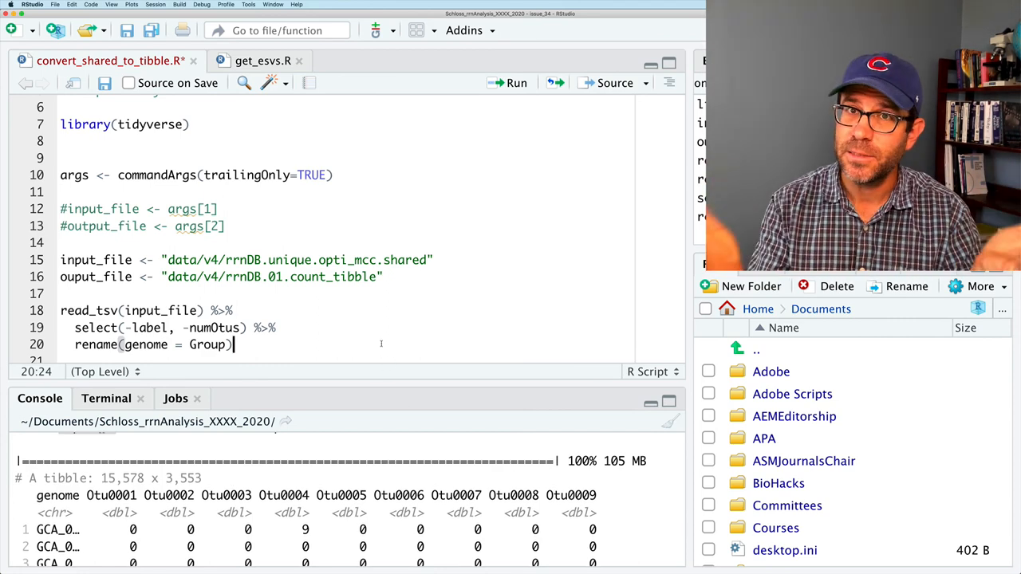
{"action": "type", "text": "%>%"}
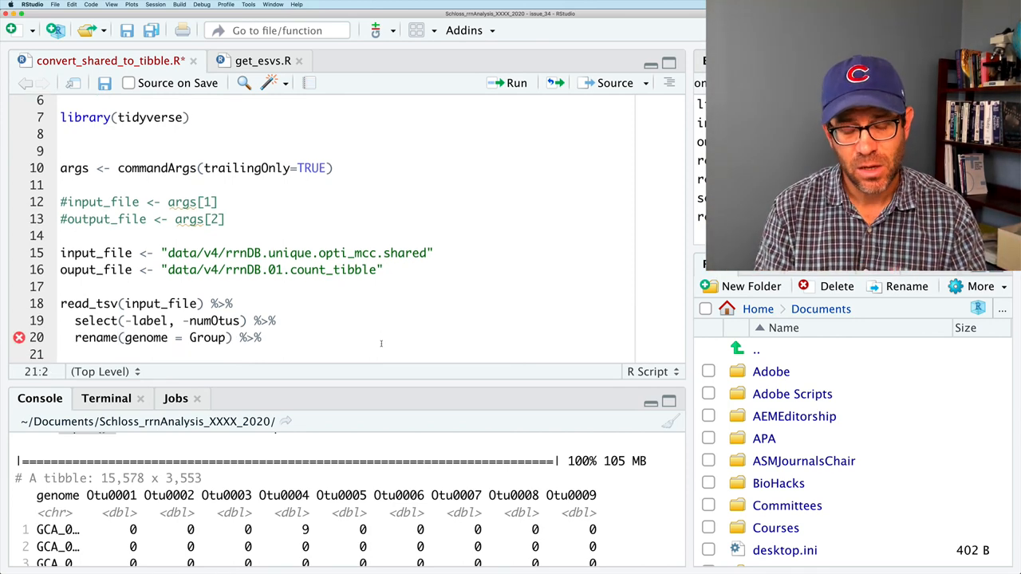
Step: Add pivot_longer(-genome, names_to="asv", values_to="count") to reshape to long format
{"action": "type", "text": "pivot_long"}
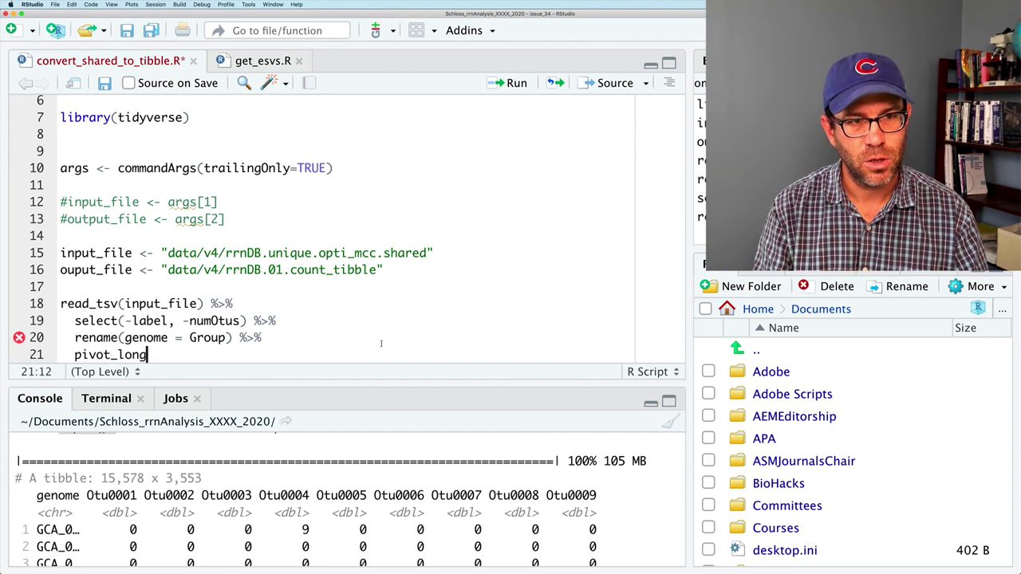
{"action": "type", "text": "er(-genome, names_to=\""}
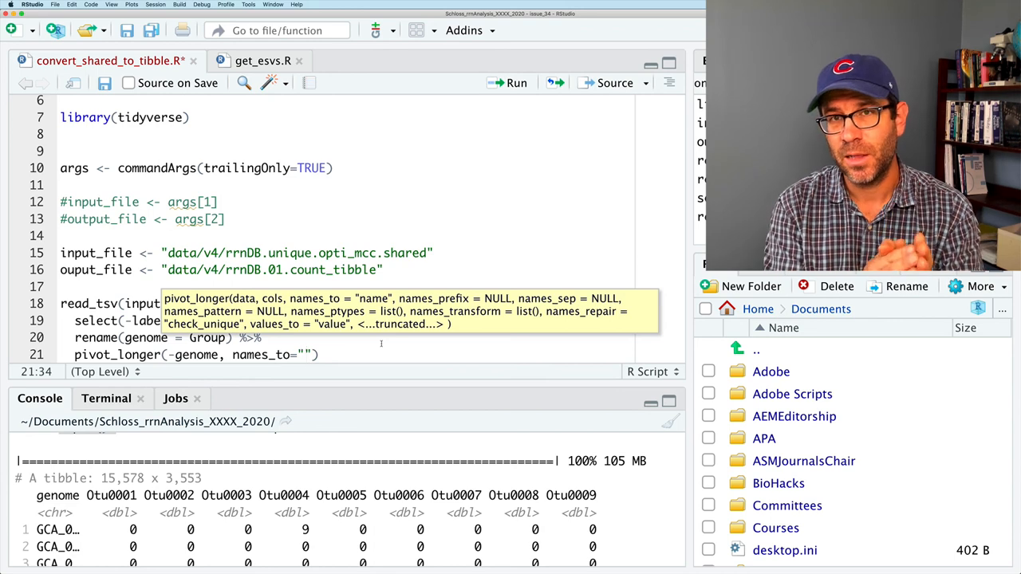
{"action": "type", "text": "asv"}
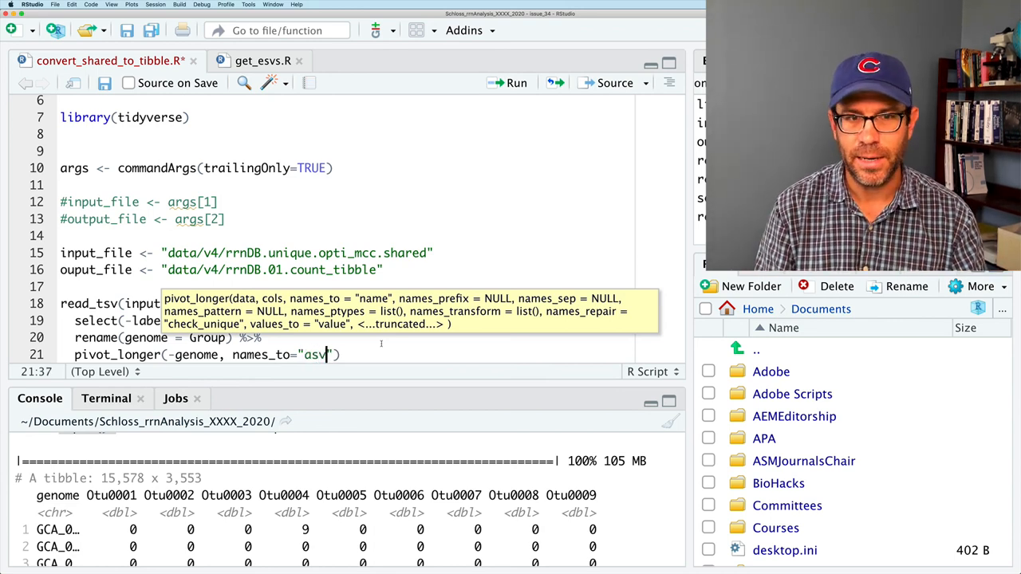
{"action": "type", "text": ", values_to=\"count"}
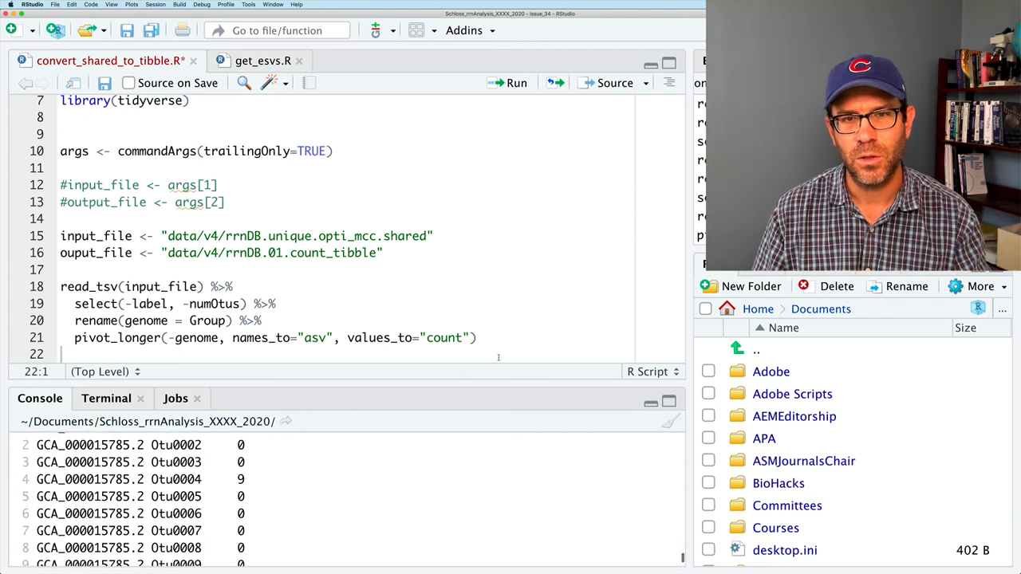
Step: End the pipeline with filter(count != 0) to drop zero-count rows
{"action": "type", "text": "%>%"}
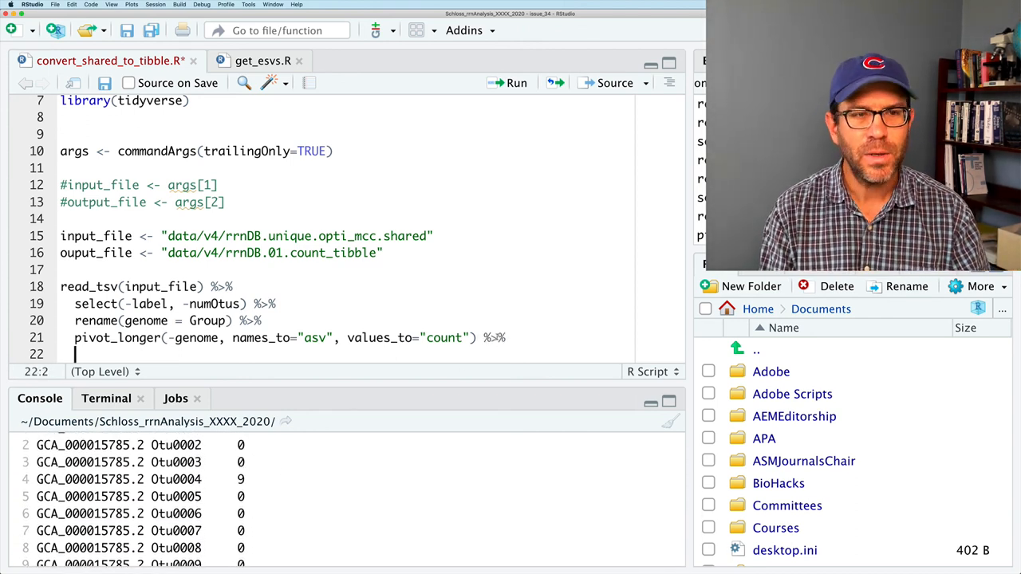
{"action": "type", "text": "filter(count"}
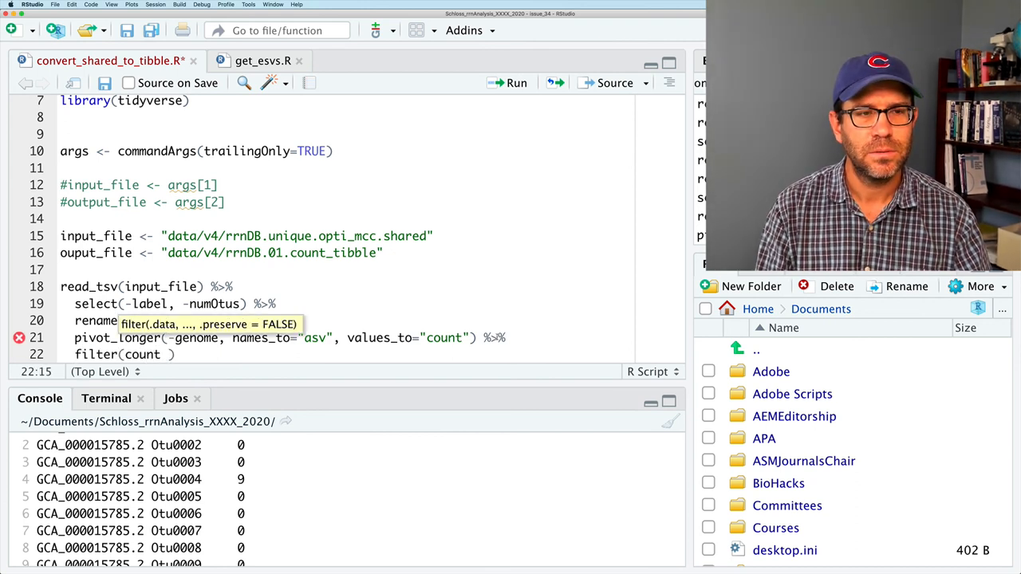
{"action": "type", "text": "!= 0"}
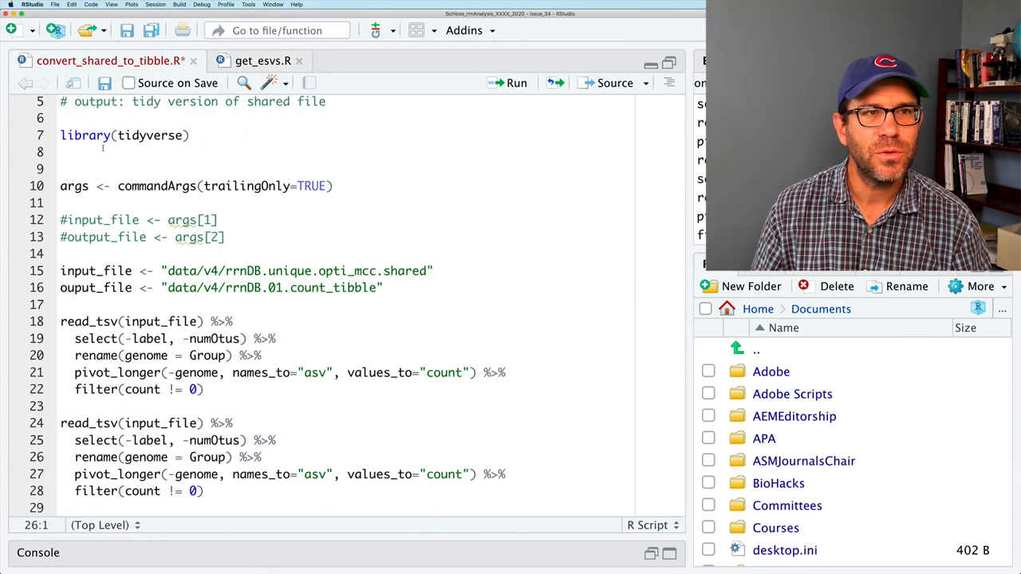
Step: Add library(data.table) beneath library(tidyverse)
{"action": "type", "text": "library"}
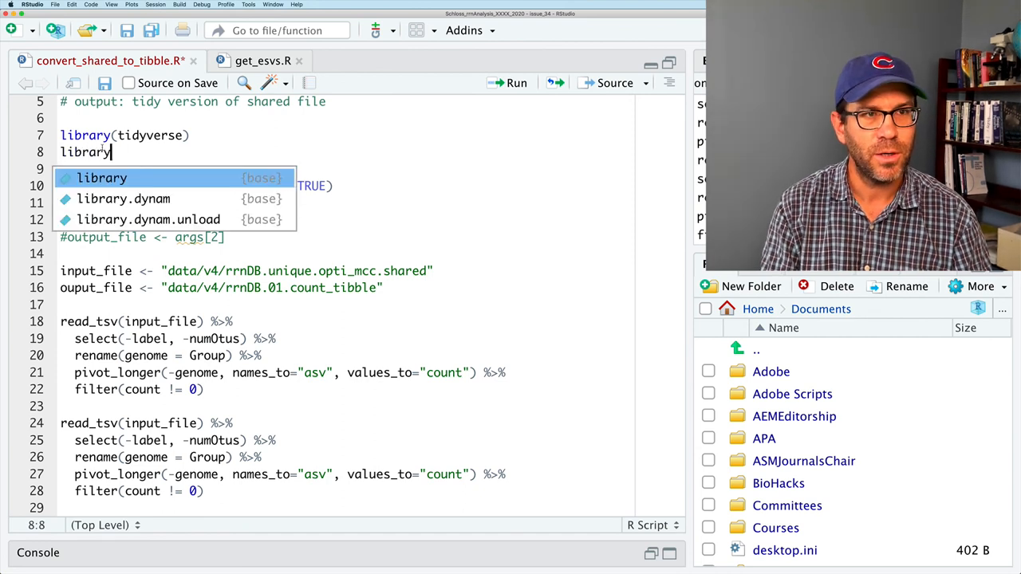
{"action": "type", "text": "(data.table)"}
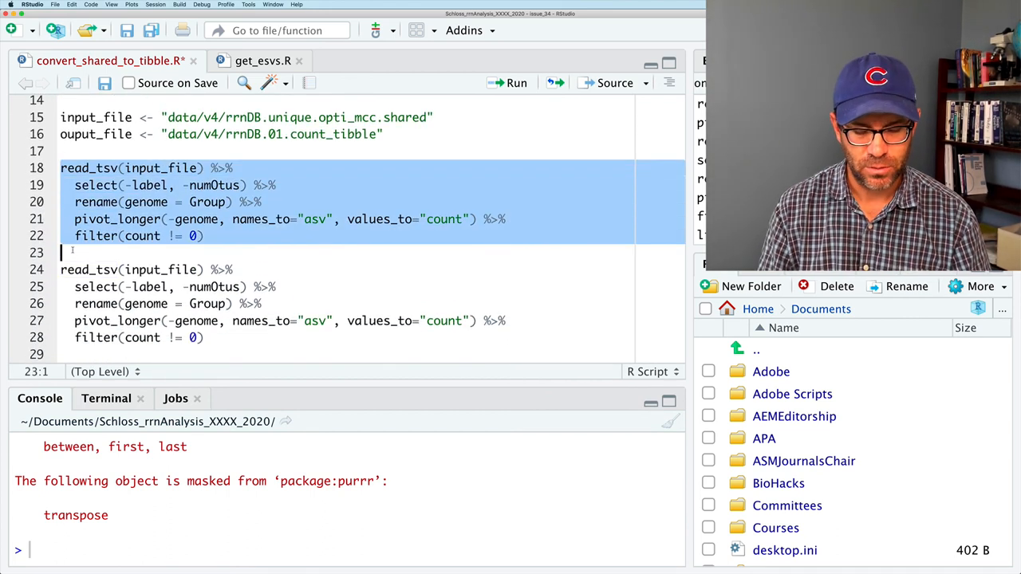
Step: Comment out the original read_tsv pipeline block with Cmd+Shift+C
{"action": "key", "text": "Cmd+Shift+C"}
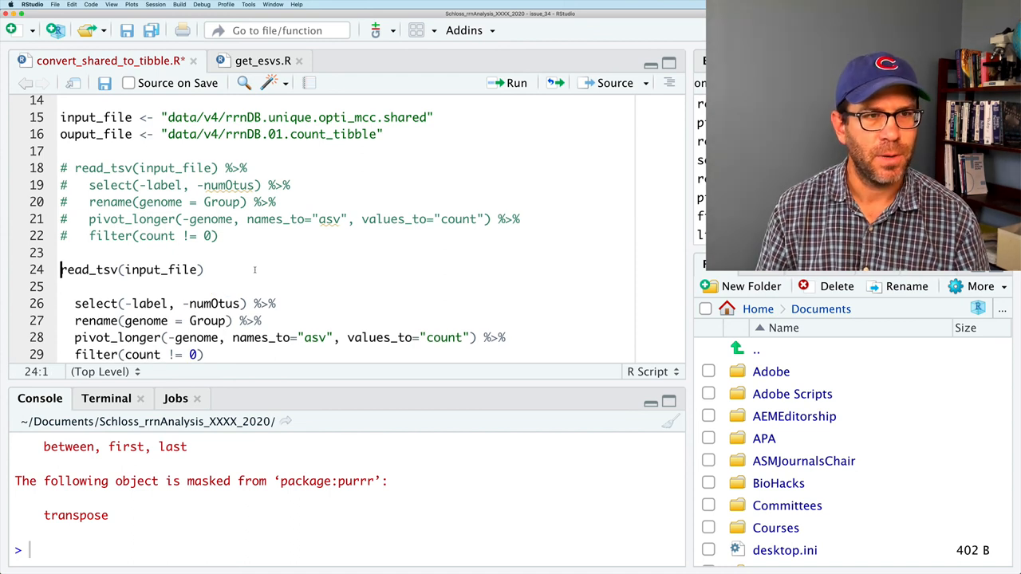
Step: Replace read_tsv with fread(input_file) in the copied pipeline
{"action": "type", "text": "fread"}
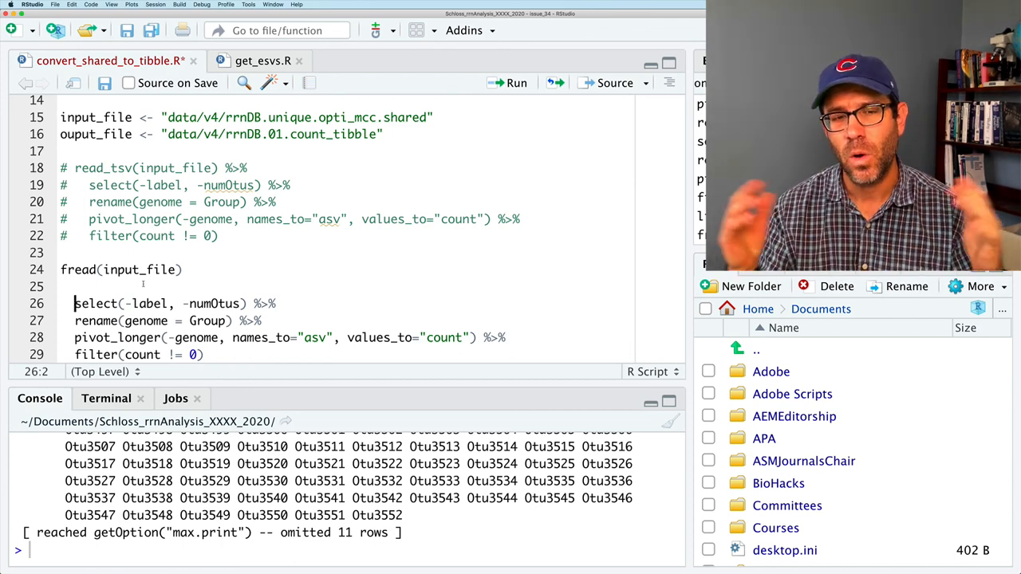
Step: Make fread discard columns via drop=c("label", "numOtus"), replacing the select step
{"action": "left_click", "coordinate": [74, 270]}
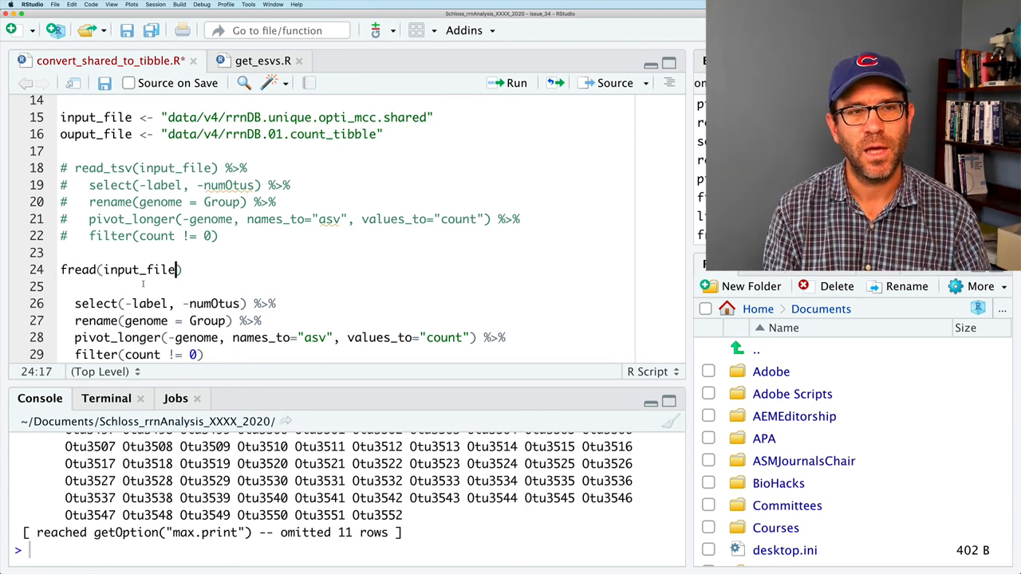
{"action": "type", "text": ", drop"}
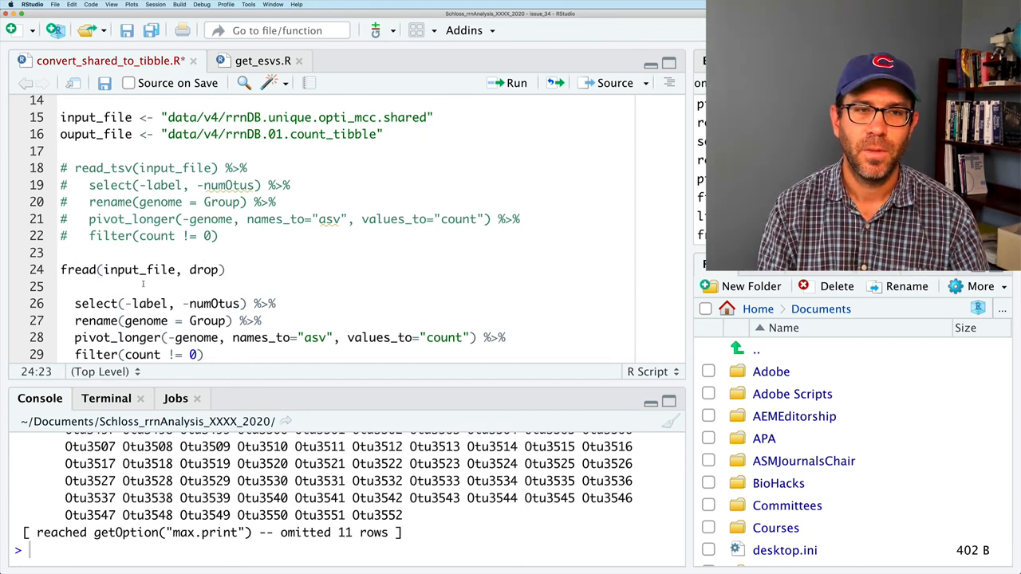
{"action": "type", "text": "="}
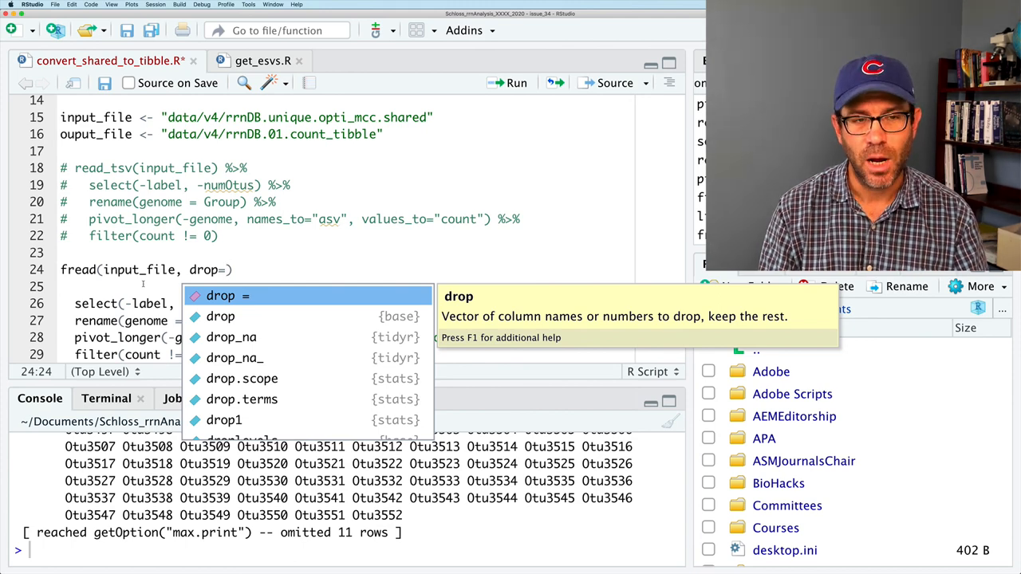
{"action": "type", "text": "c("}
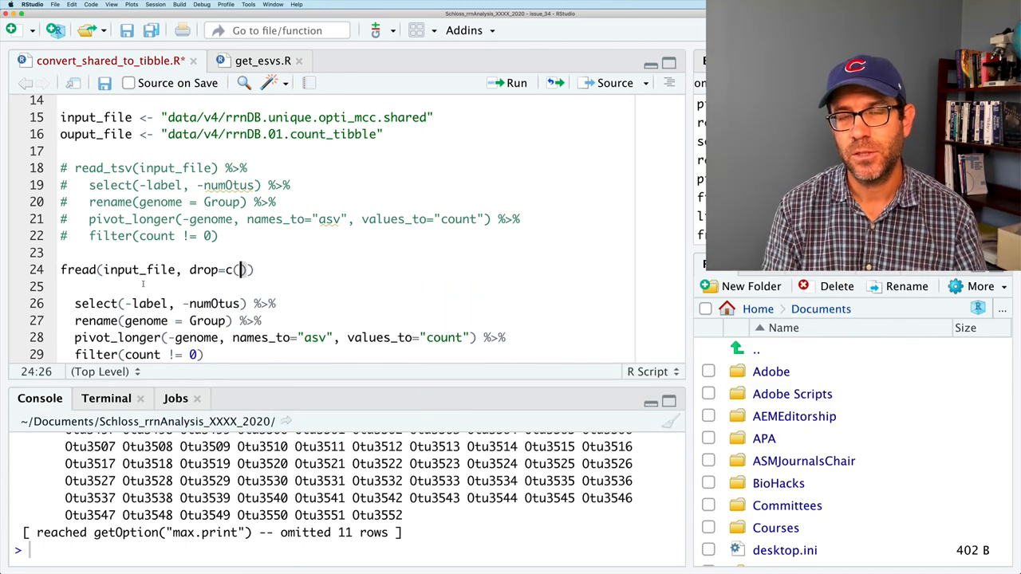
{"action": "type", "text": "\"lab\""}
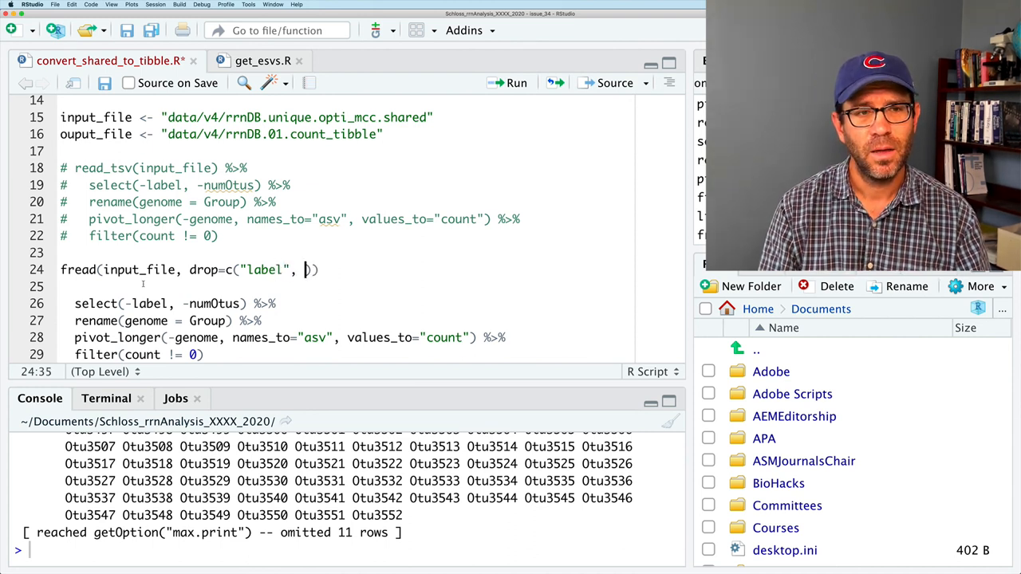
{"action": "type", "text": "\"num_\""}
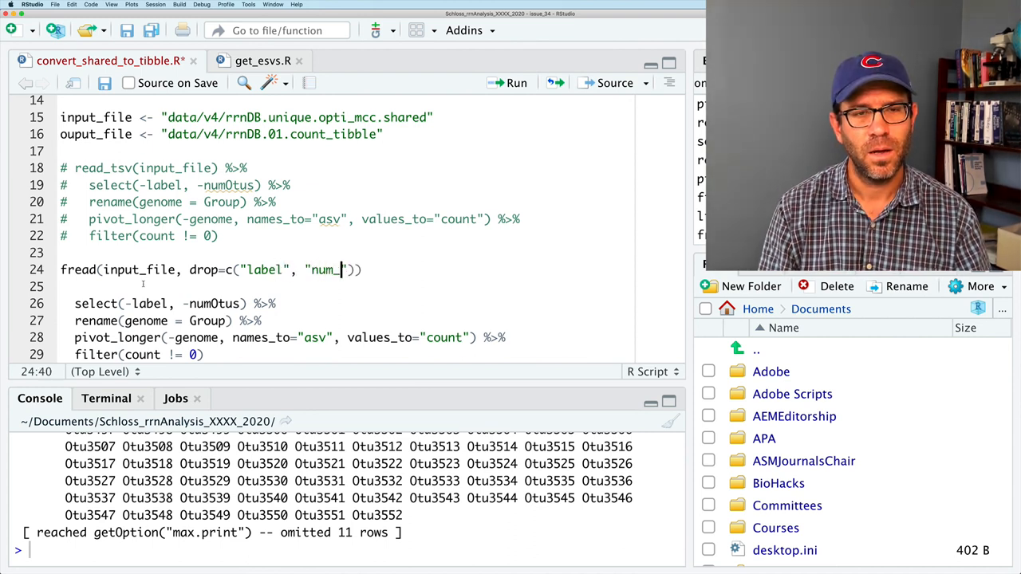
{"action": "type", "text": "Otus"}
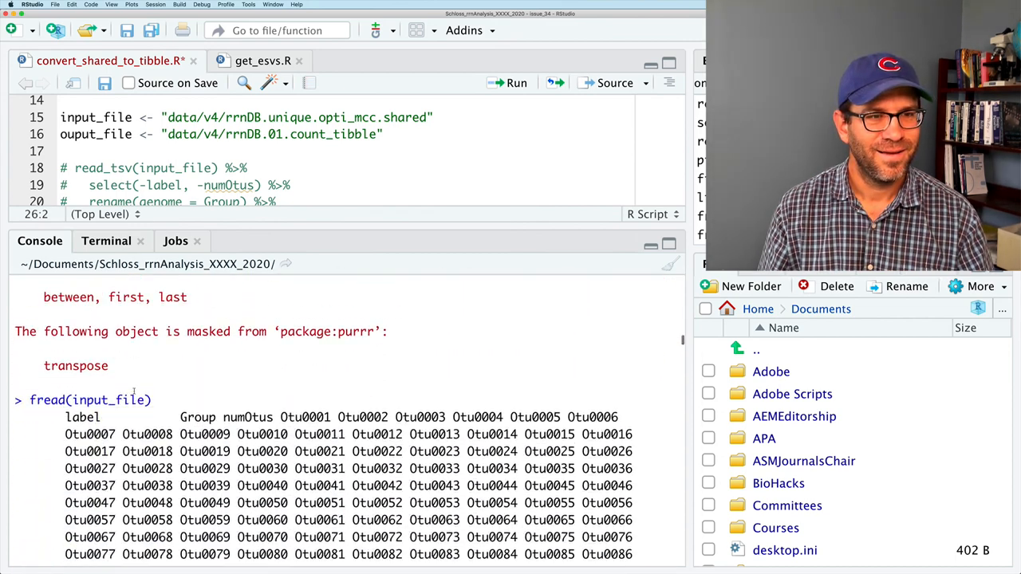
{"action": "scroll", "scroll_direction": "down", "scroll_amount": 3}
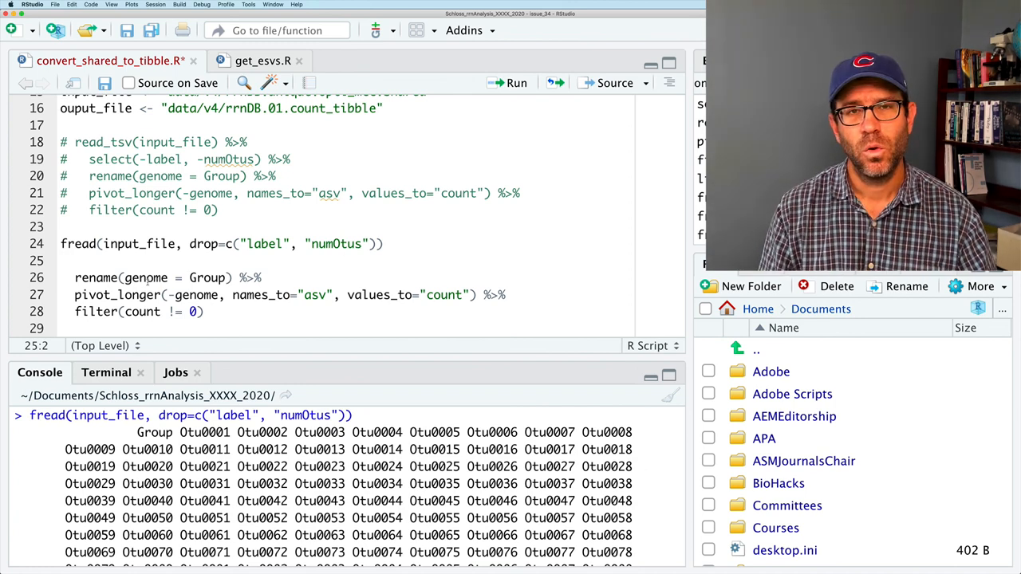
Step: Rename Group to genome with setnames piped after fread, replacing the rename line
{"action": "type", "text": "send"}
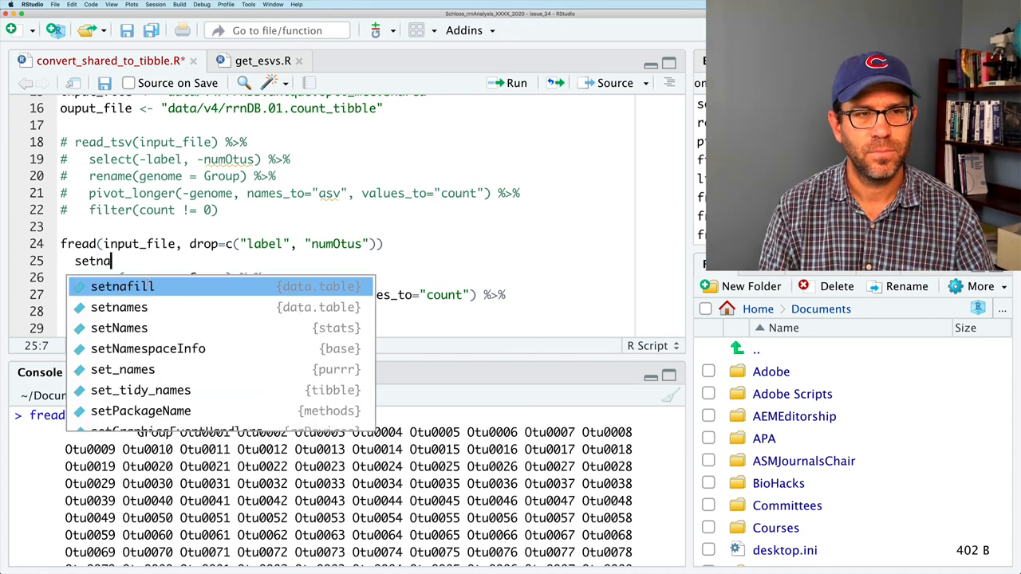
{"action": "type", "text": "mes("}
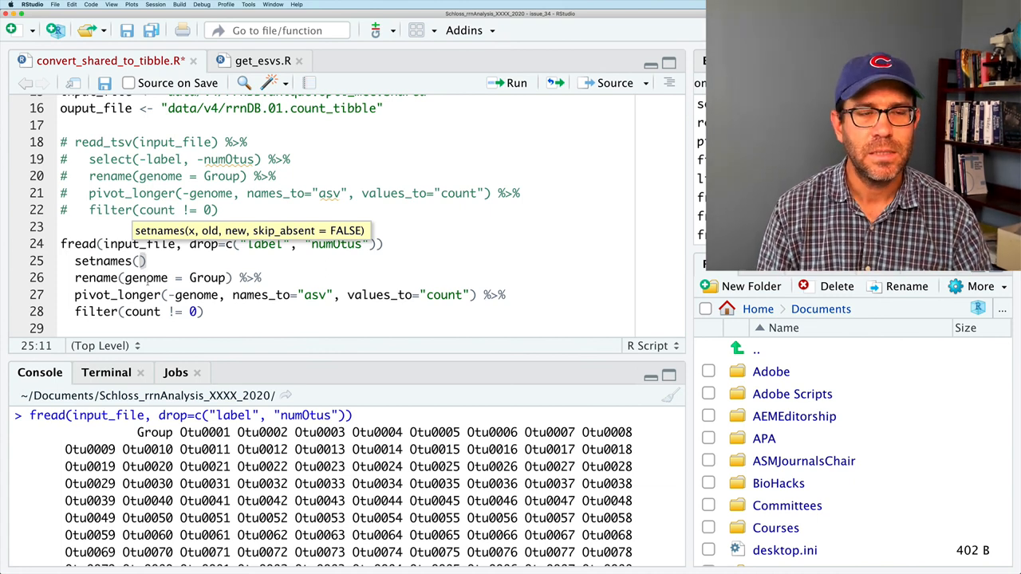
{"action": "type", "text": "Group\", \"genome\""}
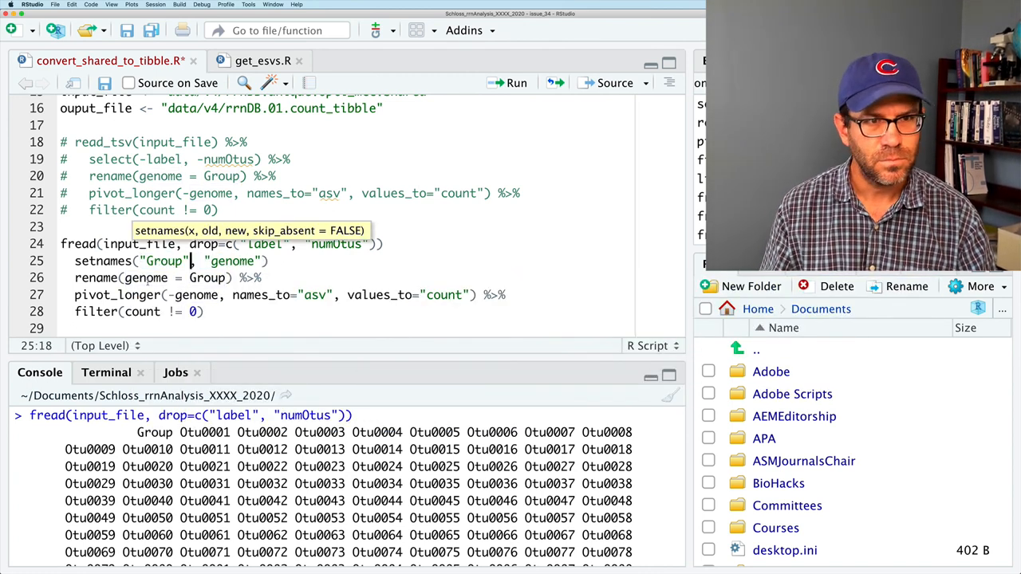
{"action": "type", "text": "%>%"}
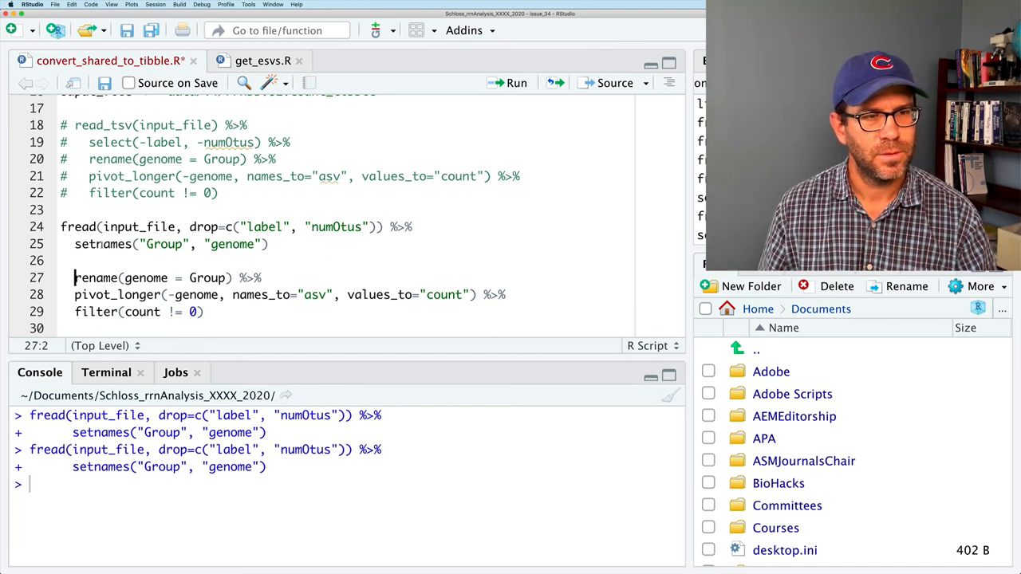
{"action": "type", "text": ".Las"}
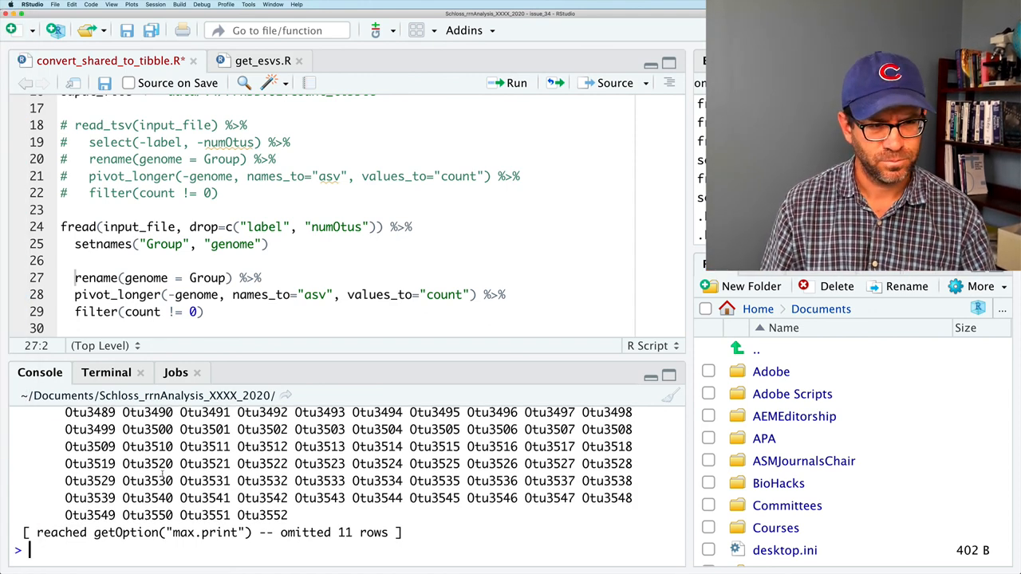
{"action": "scroll", "scroll_direction": "up", "scroll_amount": 3}
{"action": "type", "text": " %>%"}
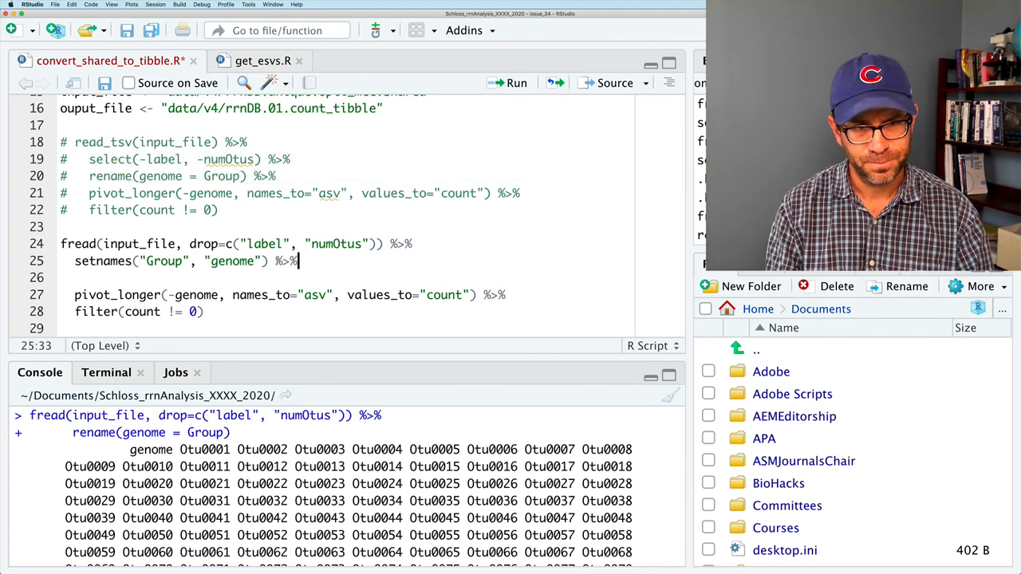
Step: Start a melt call with id.vars and consult ?melt help in the console
{"action": "type", "text": "mel"}
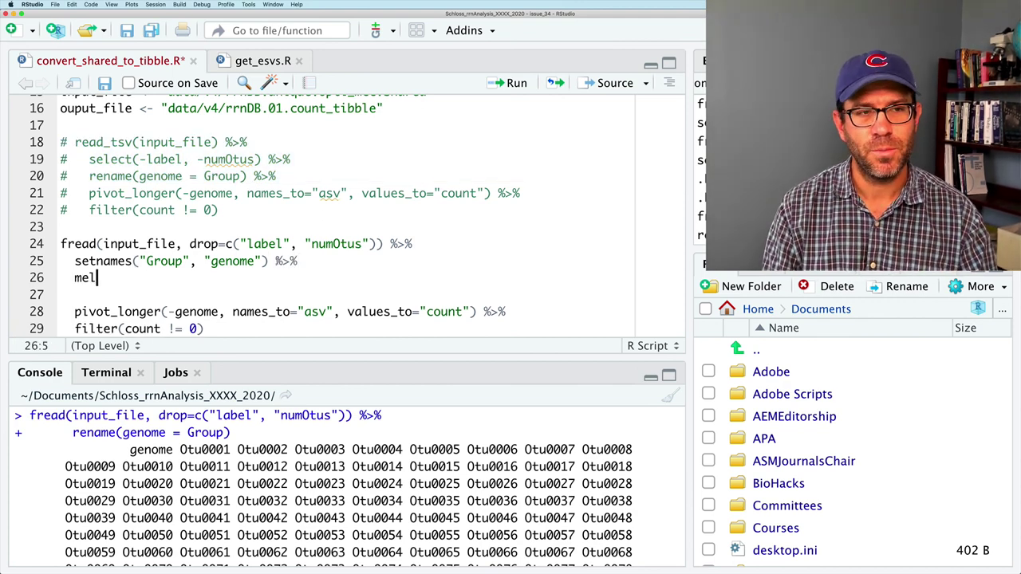
{"action": "type", "text": "t("}
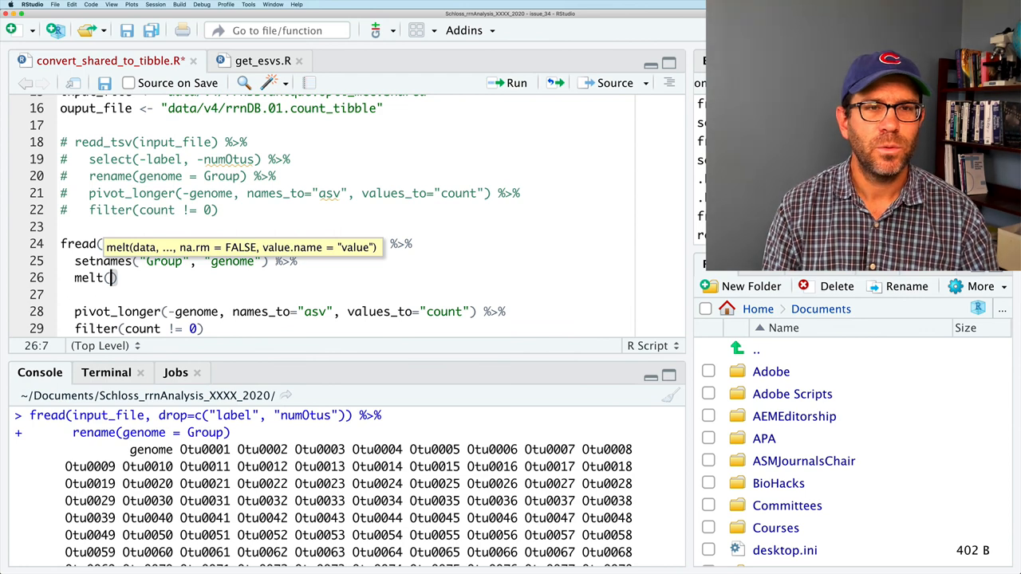
{"action": "type", "text": "id"}
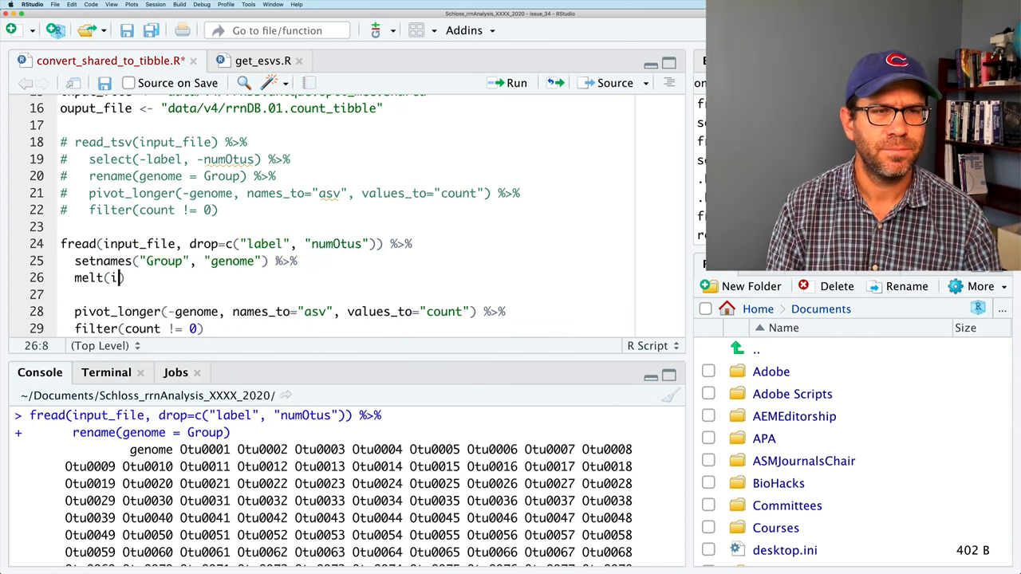
{"action": "type", "text": "d.name"}
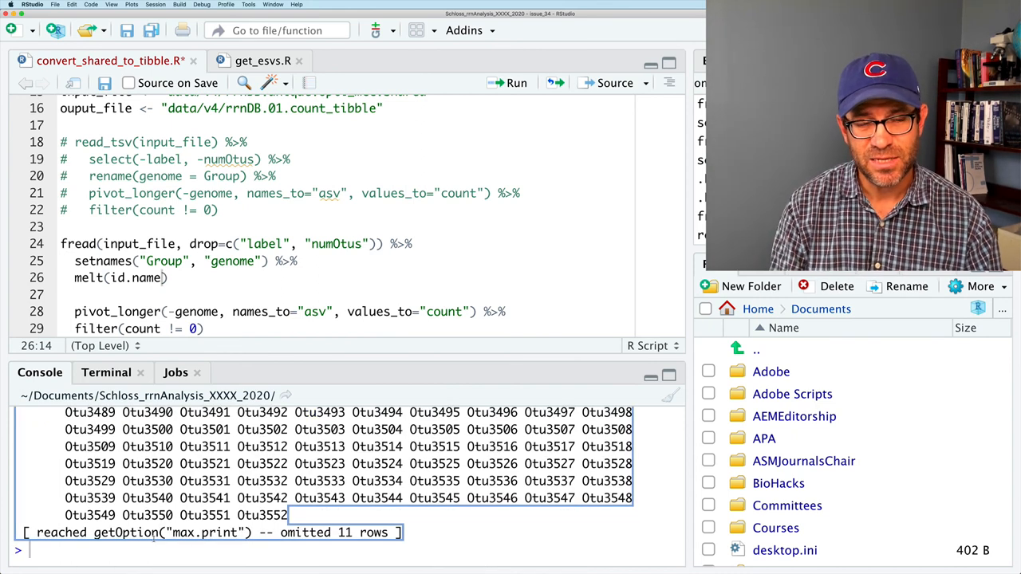
{"action": "type", "text": "?"}
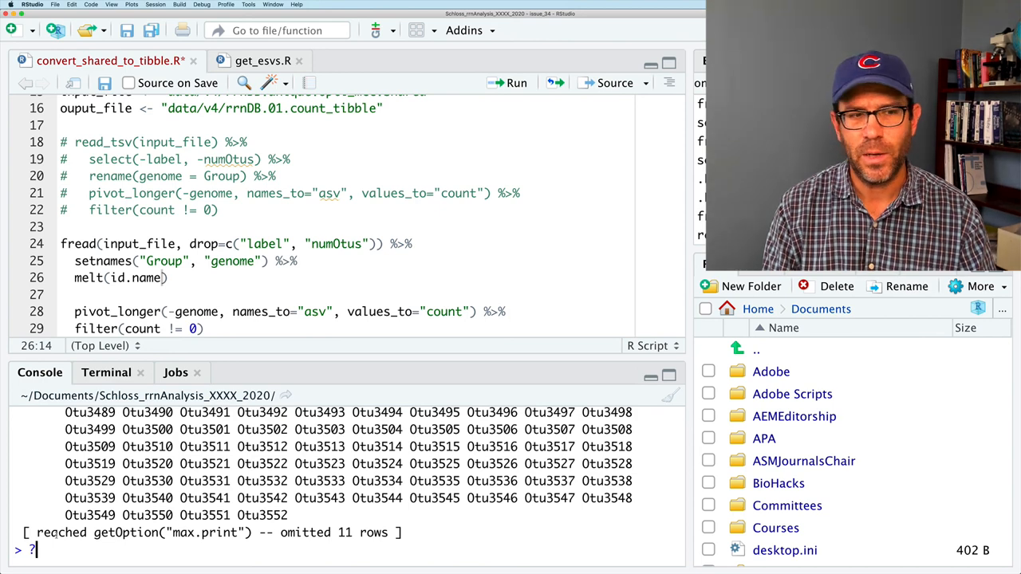
{"action": "type", "text": "mel"}
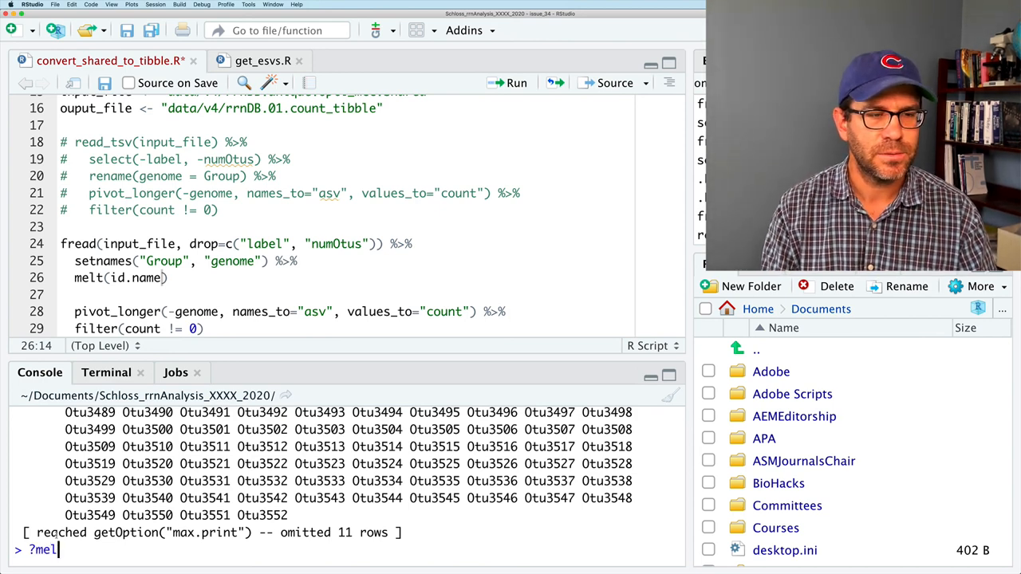
{"action": "key", "text": "Enter"}
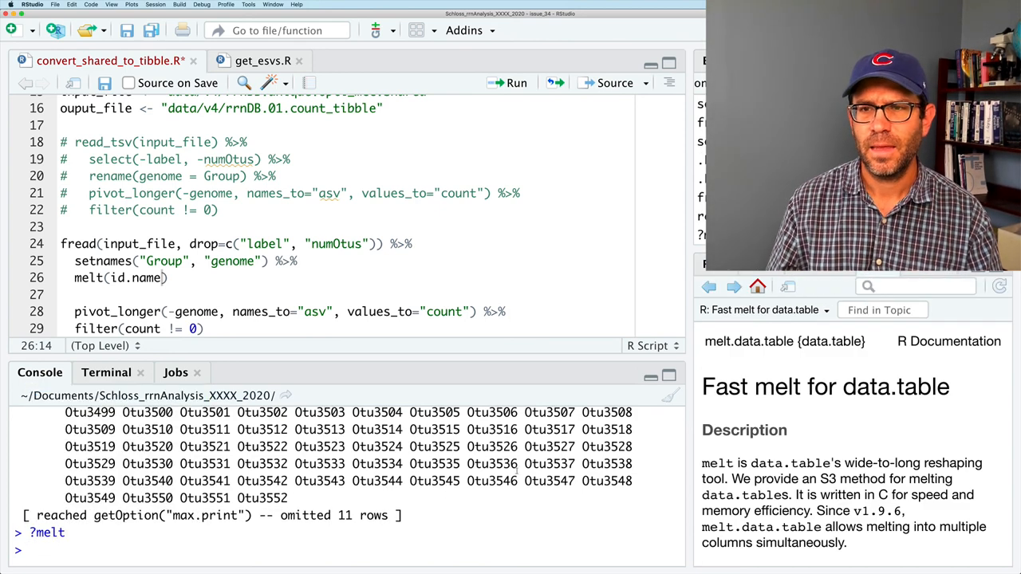
{"action": "scroll", "scroll_direction": "down", "scroll_amount": 3}
{"action": "type", "text": "v"}
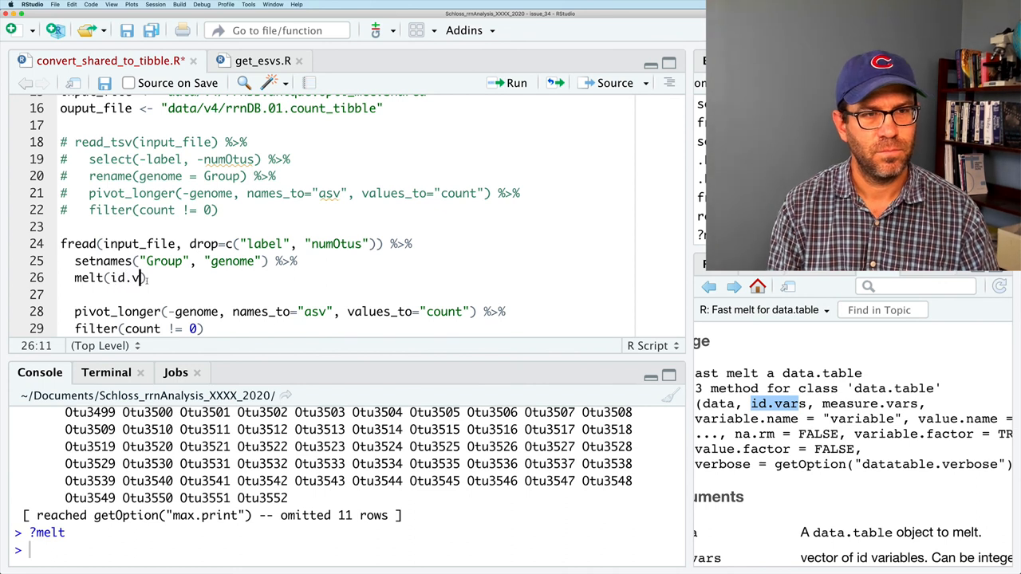
Step: Complete melt(id.vars="genome", variable.name="asv", value.name="count") replacing pivot_longer
{"action": "type", "text": "=\"genome\""}
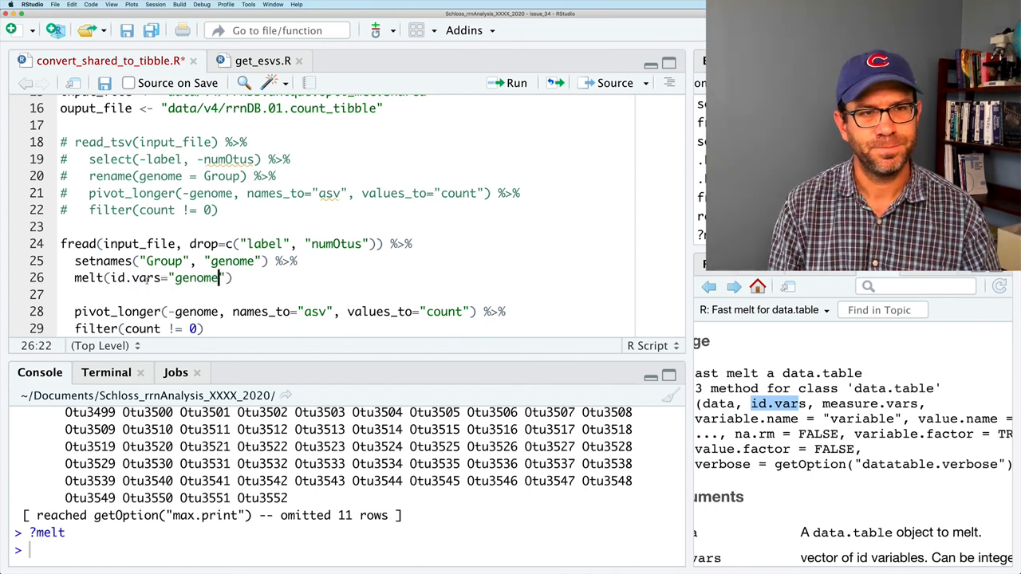
{"action": "type", "text": ","}
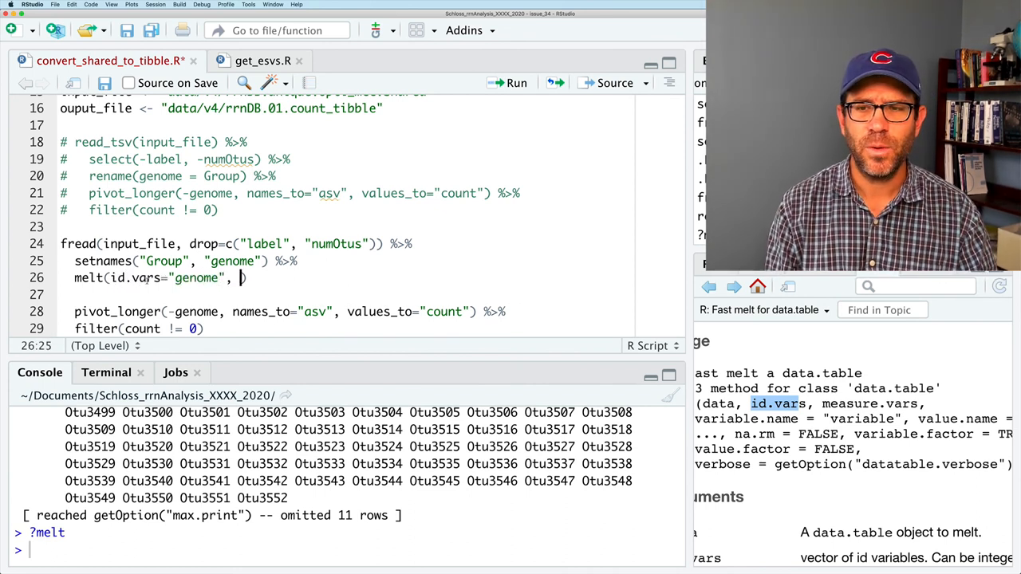
{"action": "type", "text": "variable"}
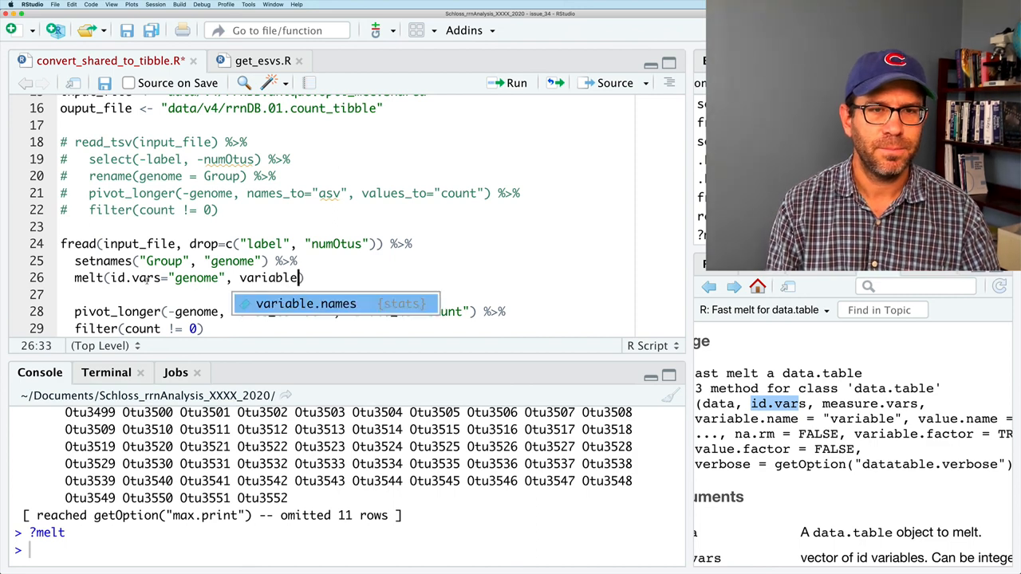
{"action": "type", "text": ".name"}
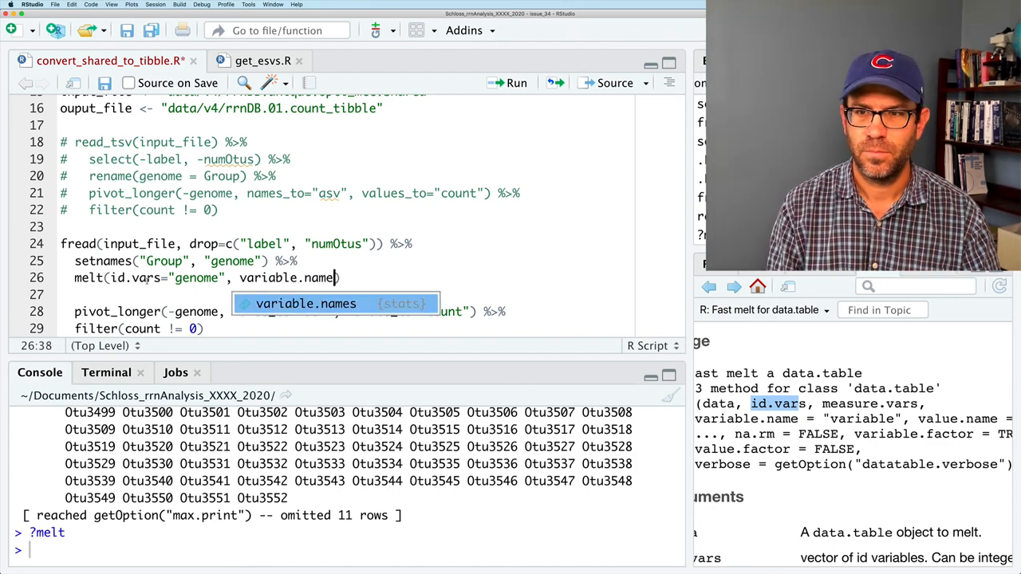
{"action": "type", "text": "=\"\""}
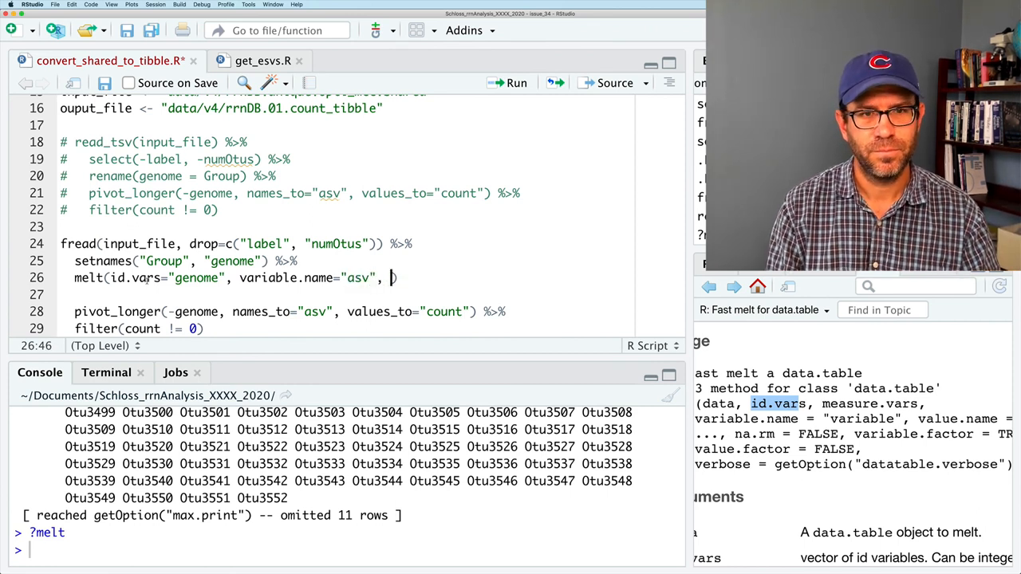
{"action": "type", "text": "value.name"}
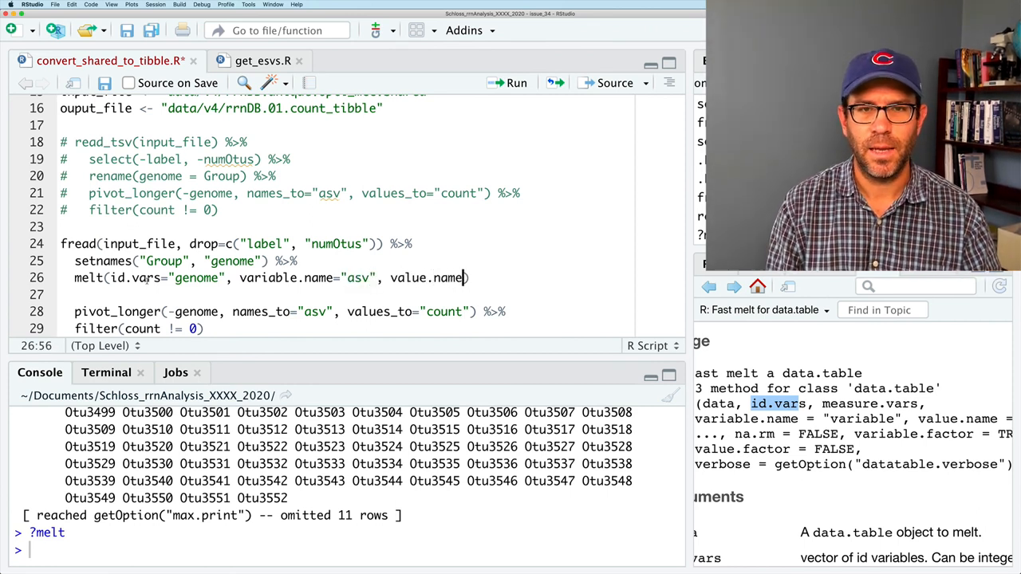
{"action": "type", "text": "=\"count\")"}
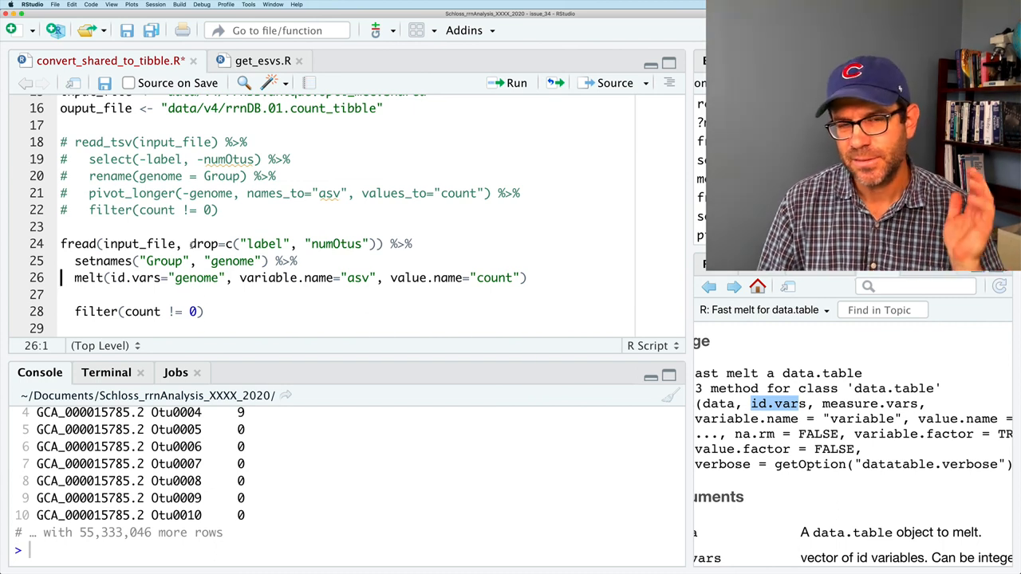
Step: Pipe melt into a data.table subset .[count != 0] instead of filter
{"action": "left_click", "coordinate": [530, 278]}
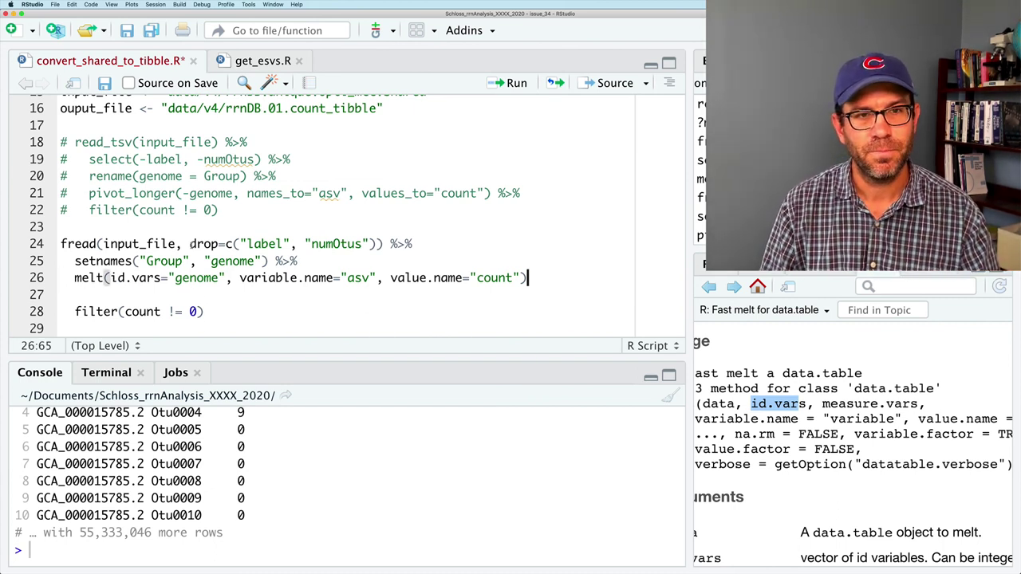
{"action": "type", "text": "%>%"}
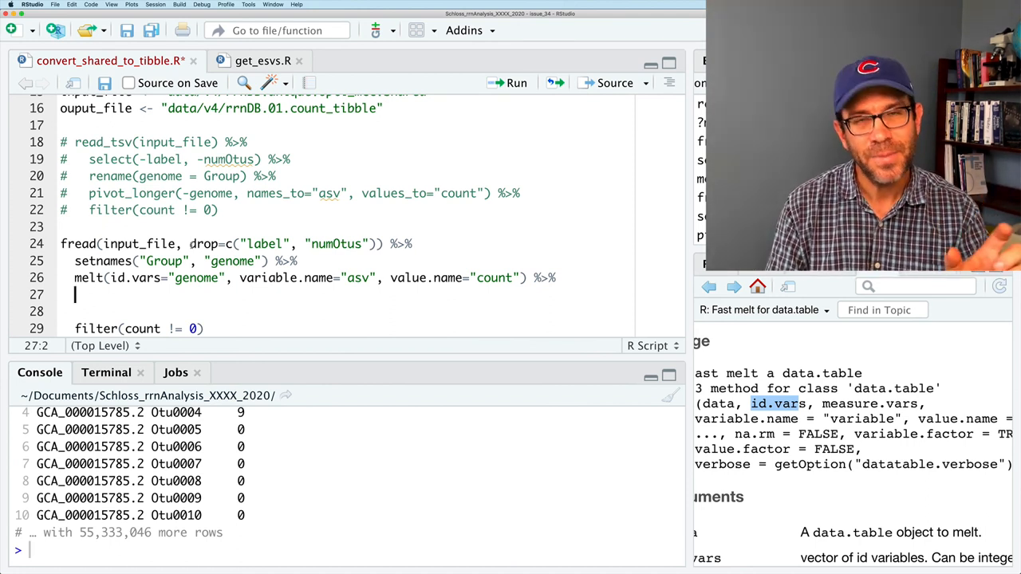
{"action": "type", "text": "."}
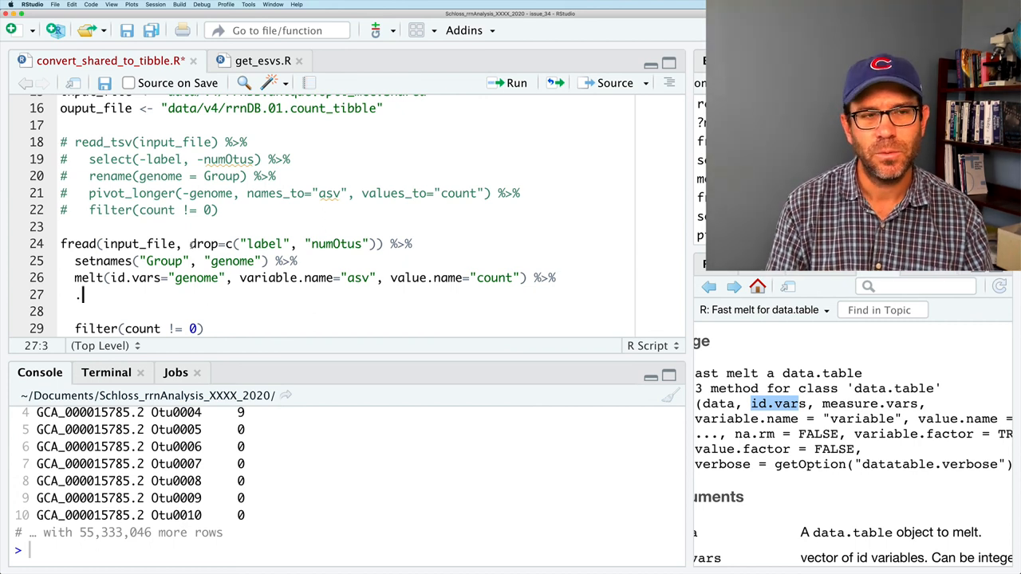
{"action": "type", "text": "["}
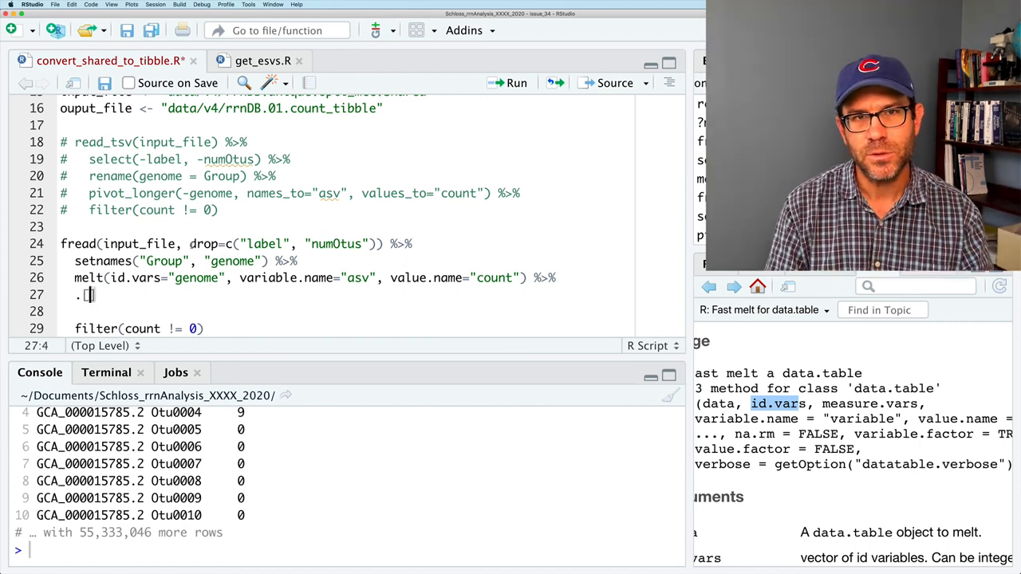
{"action": "type", "text": "count"}
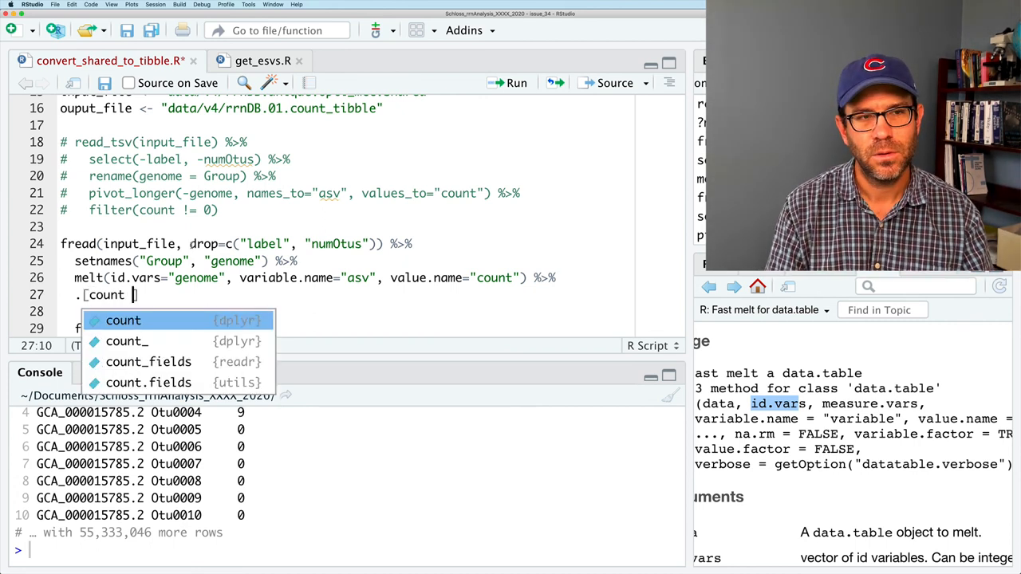
{"action": "type", "text": "!= 0"}
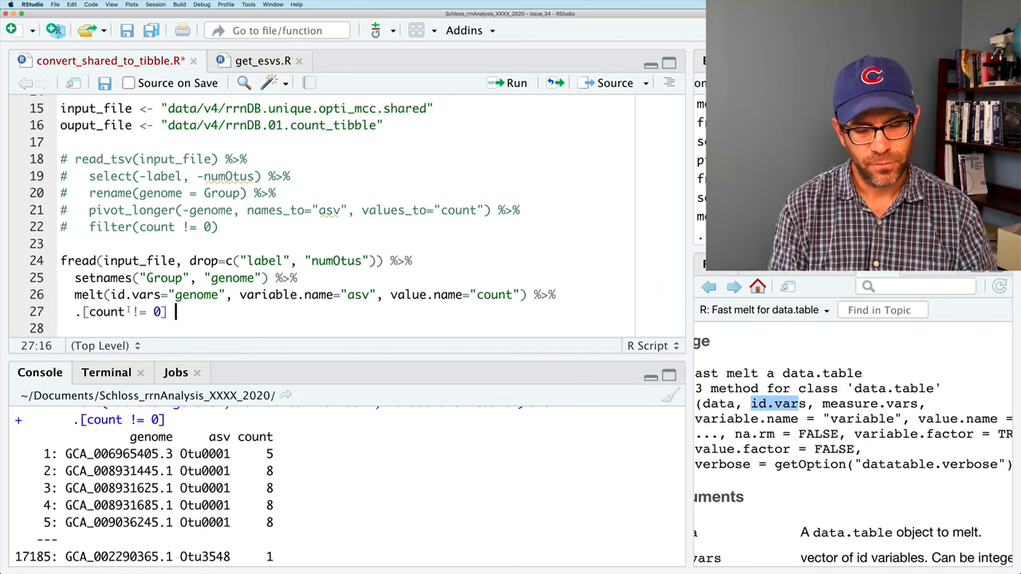
Step: Finish the pipeline with write_tsv(output_file)
{"action": "type", "text": "%>%"}
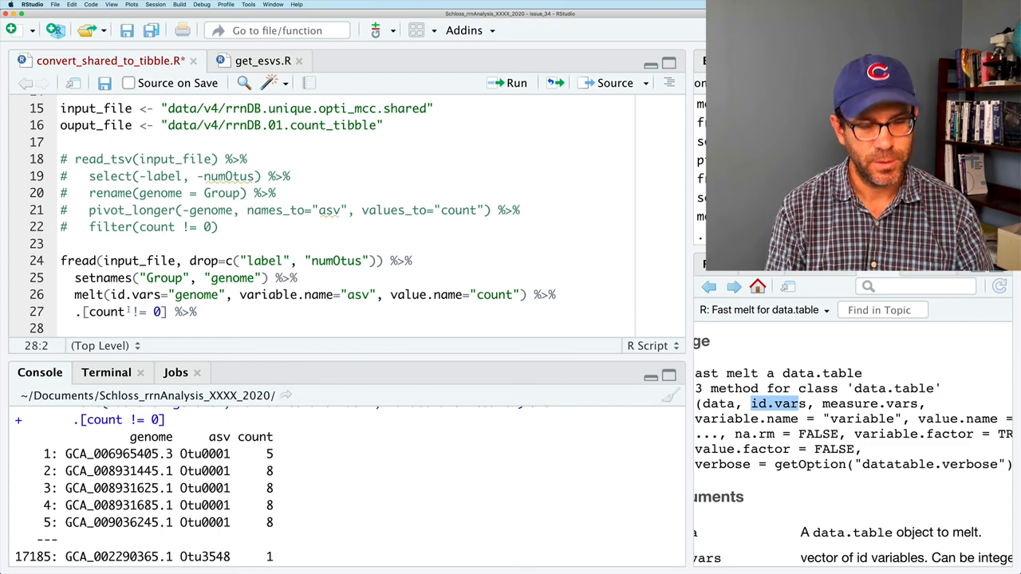
{"action": "type", "text": "write_tsv"}
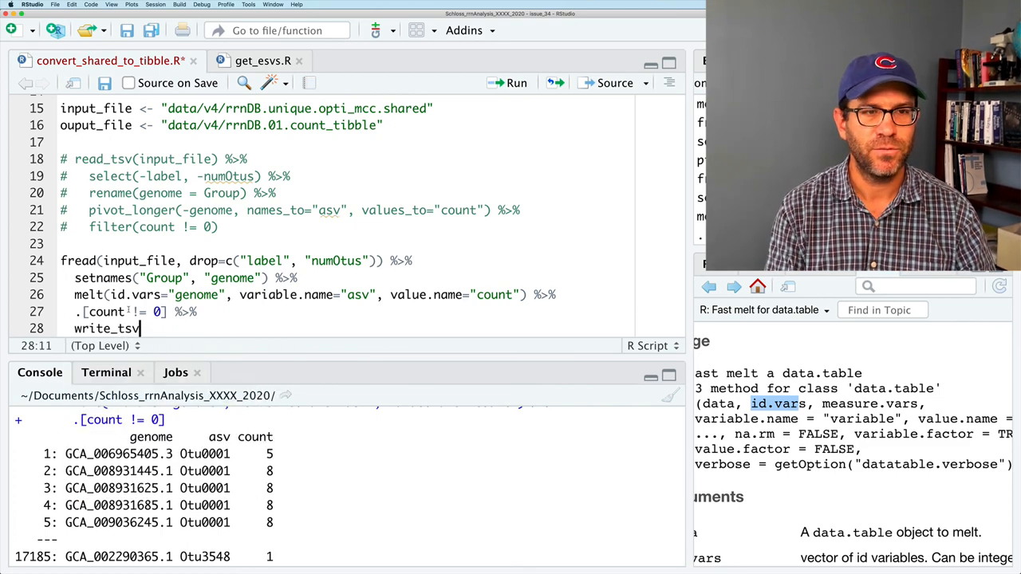
{"action": "type", "text": "(output"}
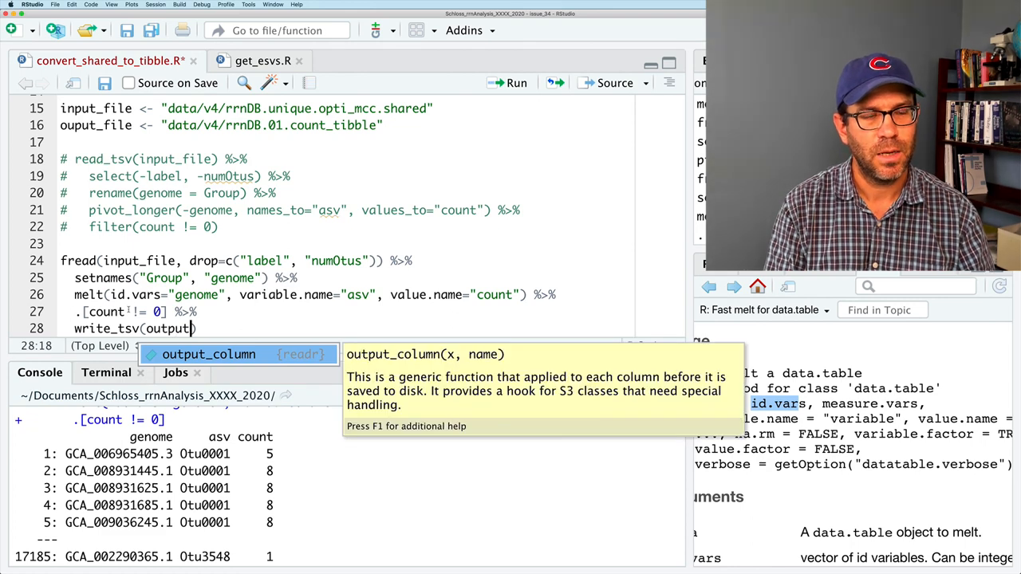
{"action": "type", "text": "_file"}
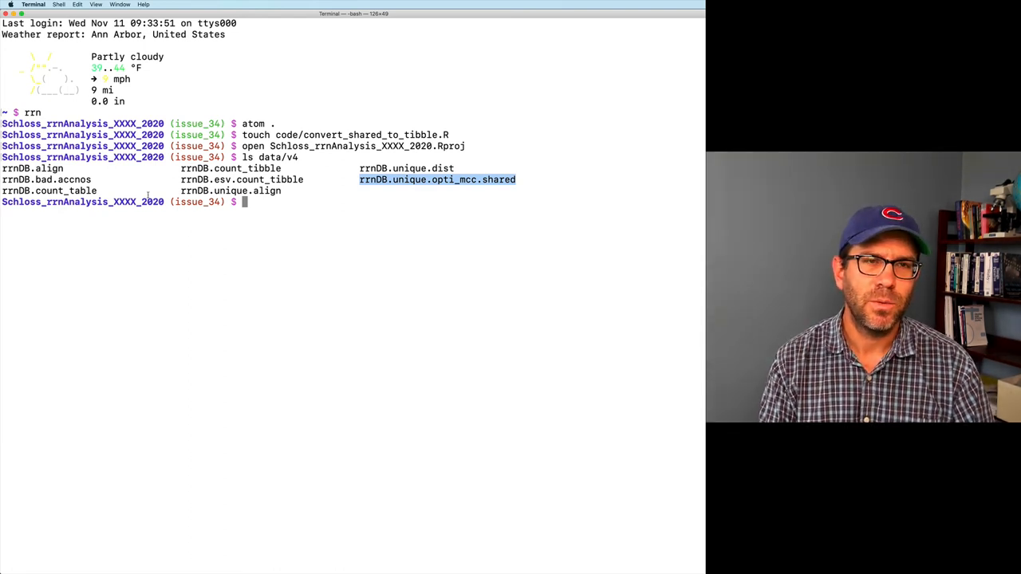
Step: Make convert_shared_to_tibble.R executable and list data/v4 to find the shared file
{"action": "type", "text": "chmod"}
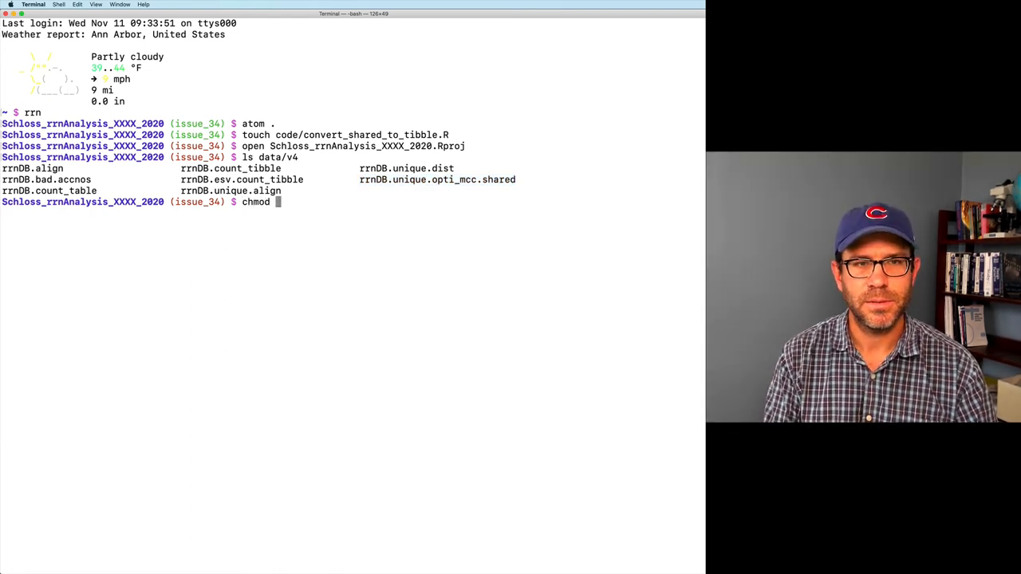
{"action": "type", "text": "+x code/convert_shared_to_tibble.R"}
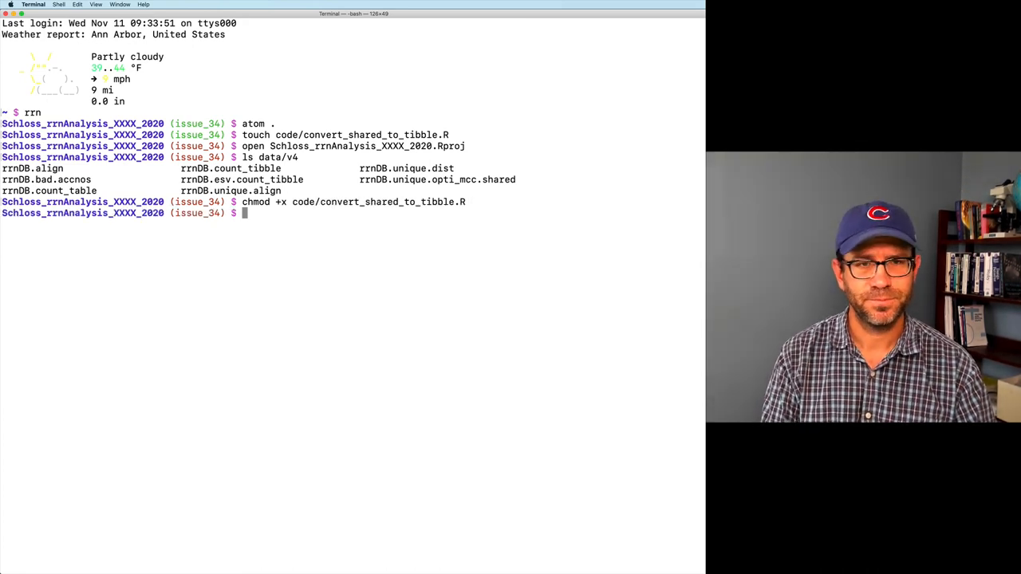
{"action": "type", "text": "code"}
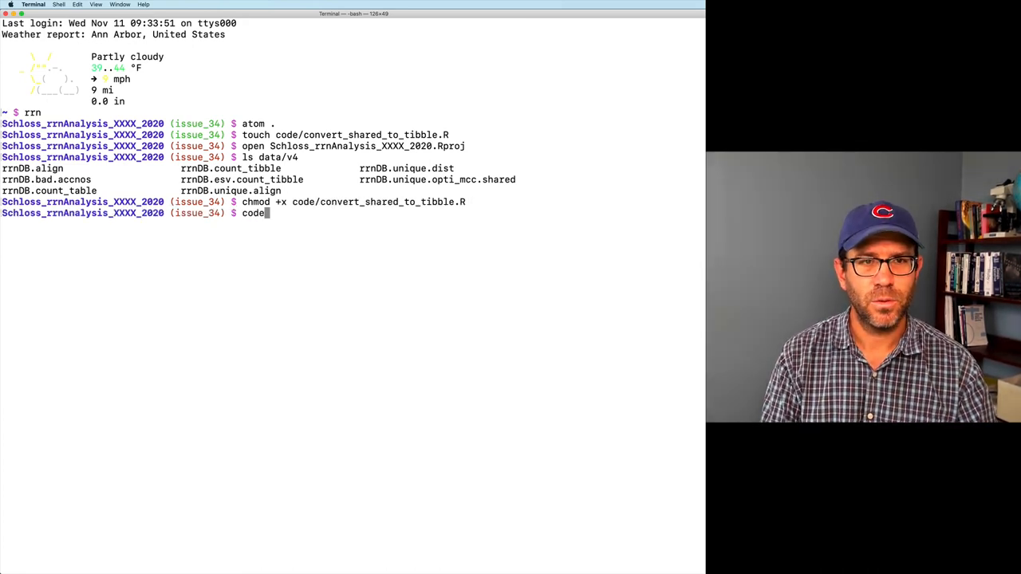
{"action": "type", "text": "/convert_shared_to_tibble.R"}
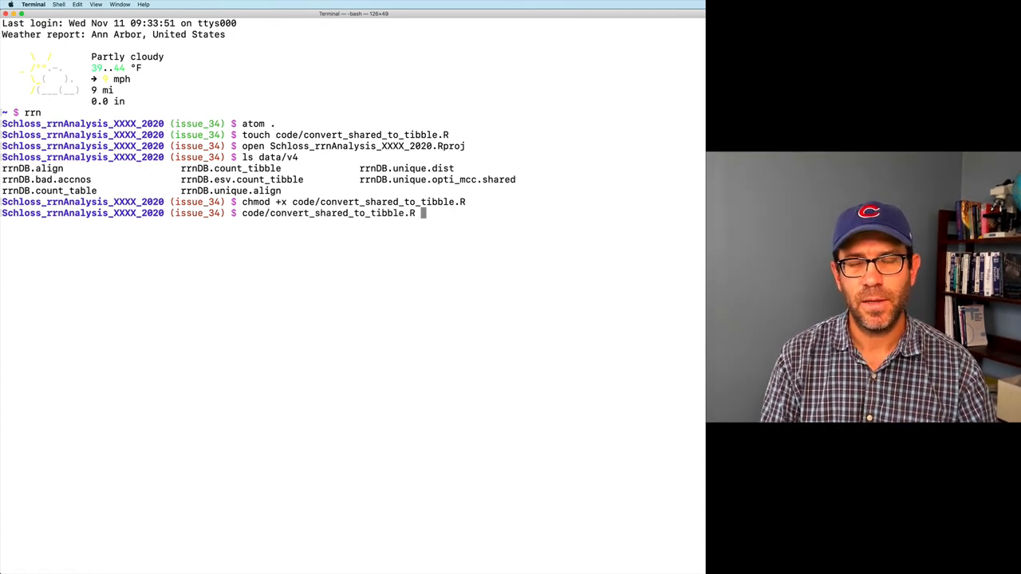
{"action": "type", "text": "data/ve"}
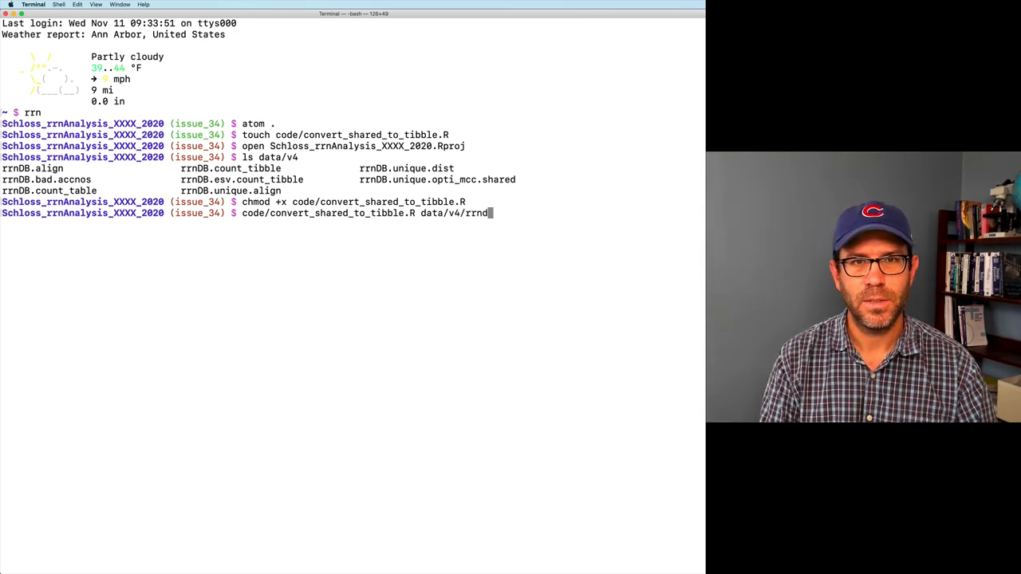
{"action": "type", "text": "DB.unique.opti_mcc.share"}
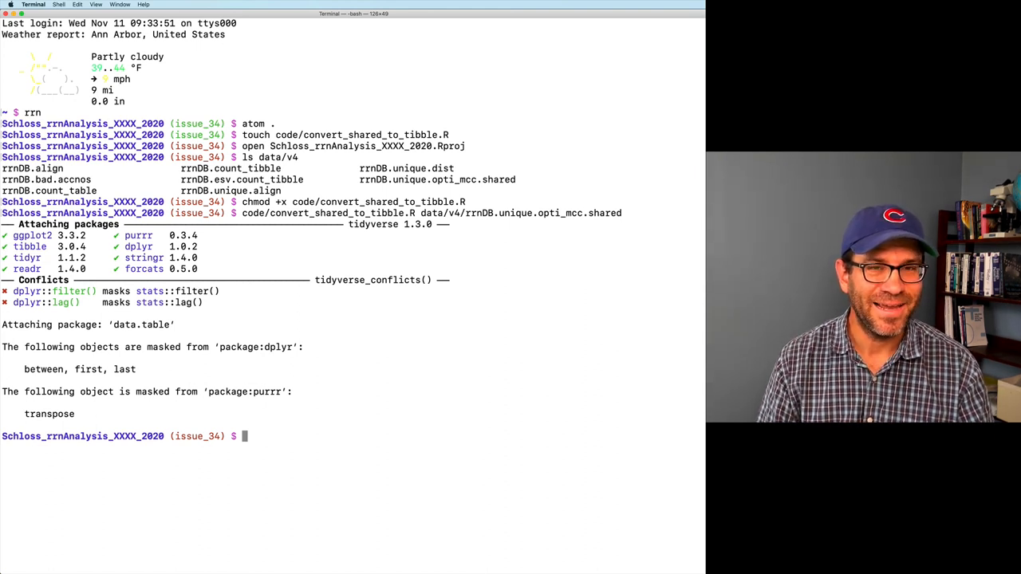
{"action": "type", "text": "ls -lht data/"}
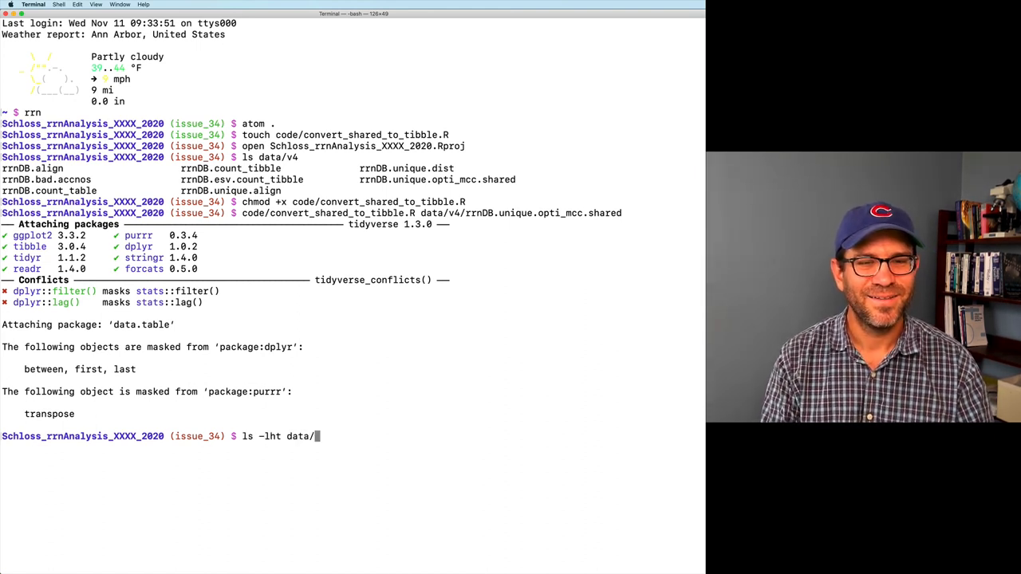
{"action": "key", "text": "Return"}
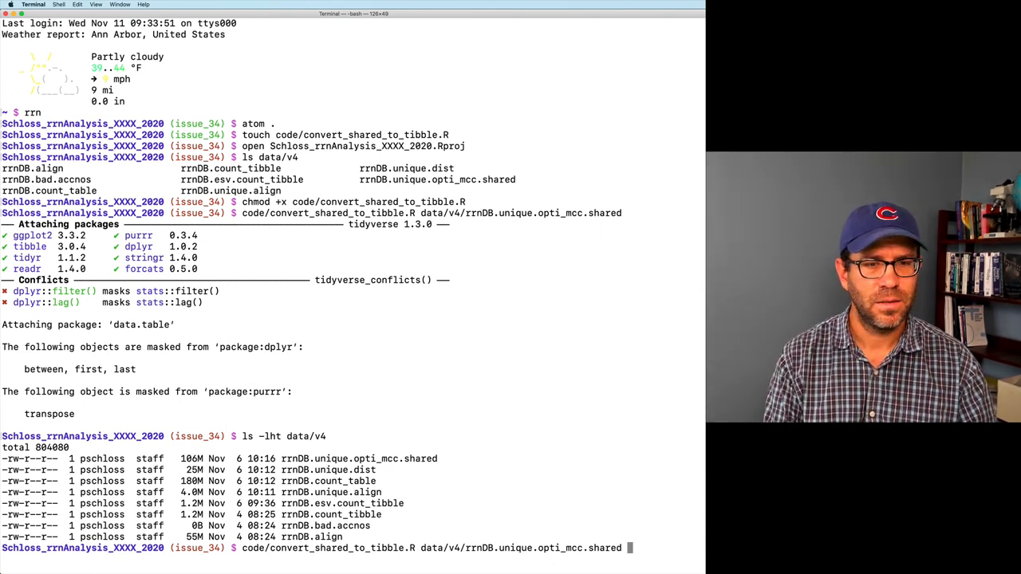
Step: Run the script on rrnDB.unique.opti_mcc.shared to create rrnDB.01.count_tibble and list data/v4
{"action": "type", "text": "data/v4/rrnDB."}
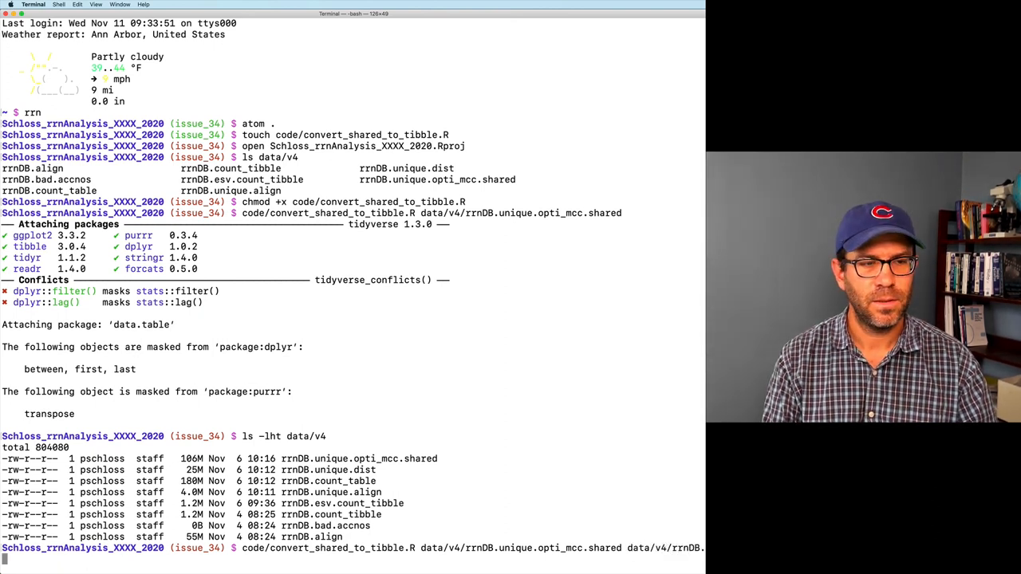
{"action": "type", "text": "01.count_tibble"}
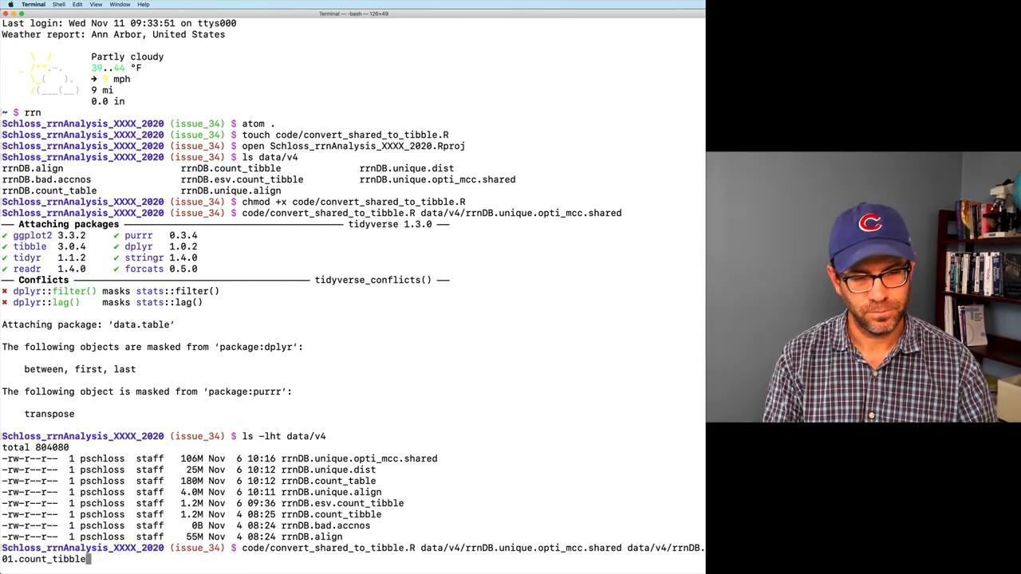
{"action": "key", "text": "Return"}
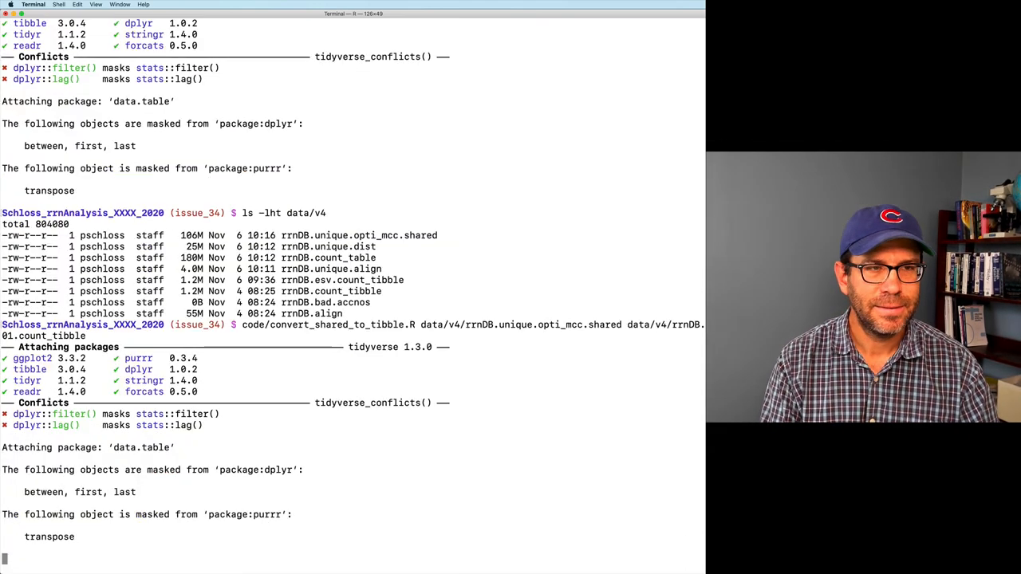
{"action": "key", "text": "Return"}
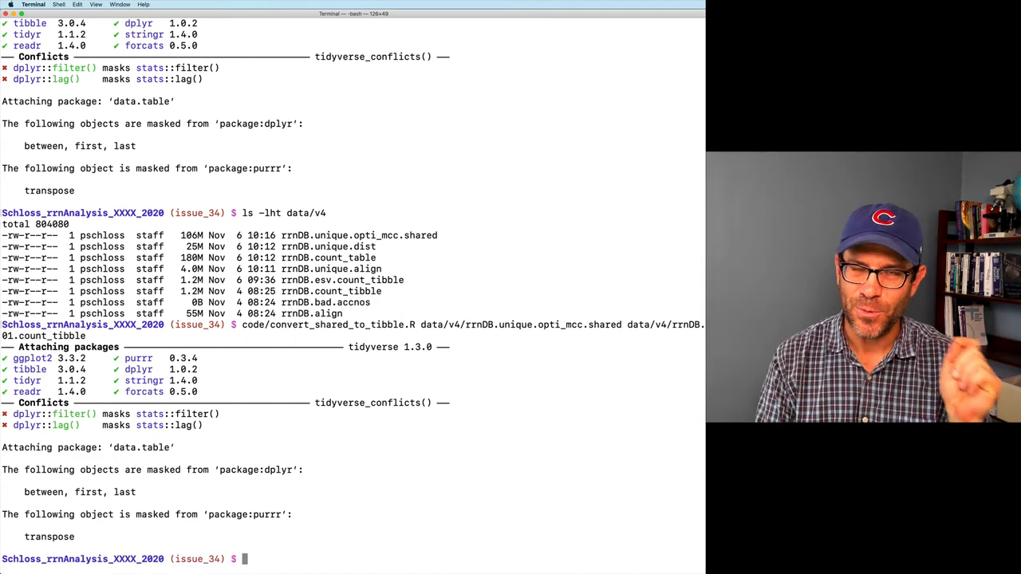
{"action": "type", "text": "ls -lth data/v4"}
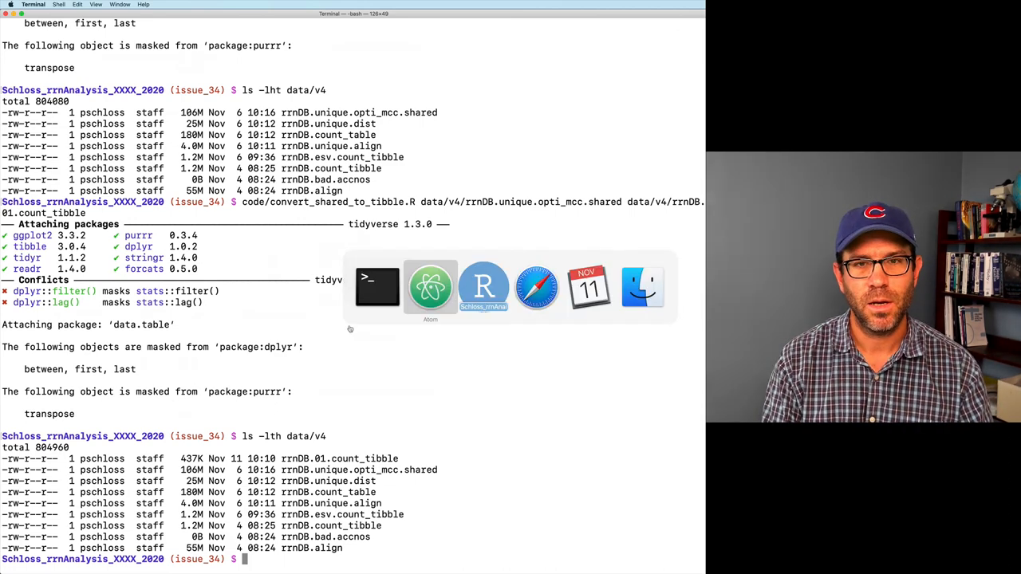
Step: In get_asvs.sh, call code/convert_shared_to_tibble.R with output $TARGET
{"action": "left_click", "coordinate": [431, 284]}
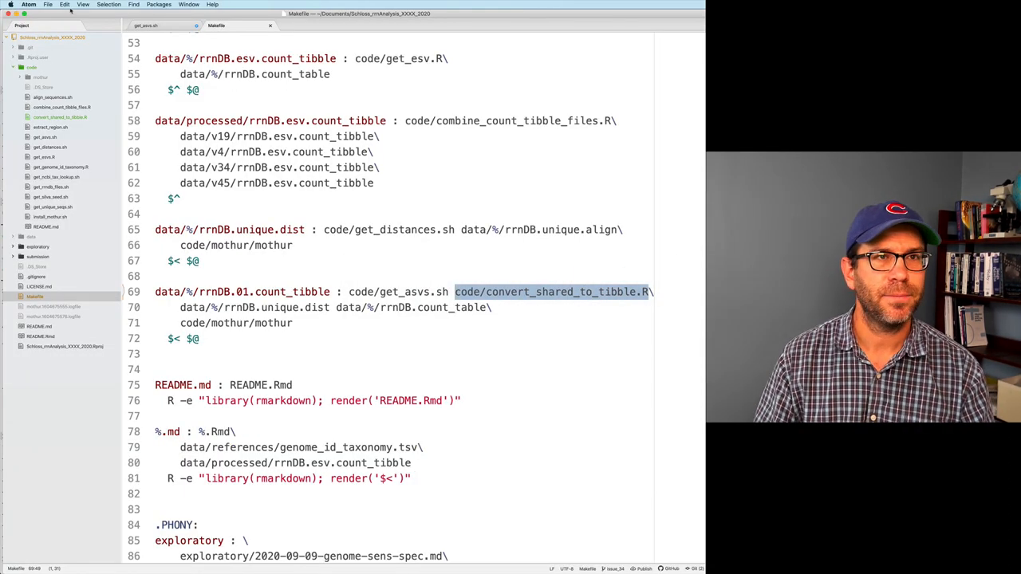
{"action": "left_click", "coordinate": [163, 31]}
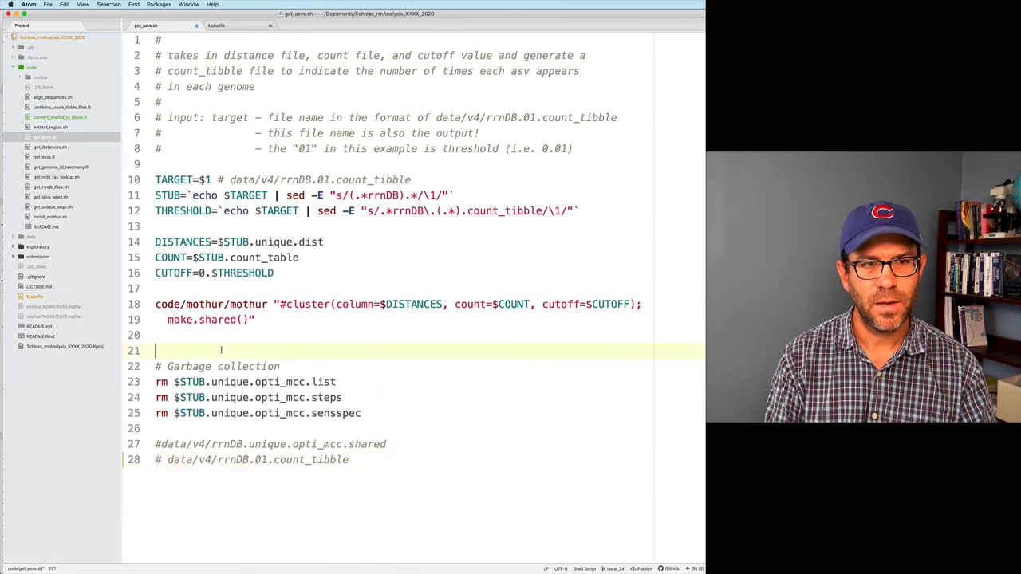
{"action": "type", "text": "code/convert_shared_to_tibble"}
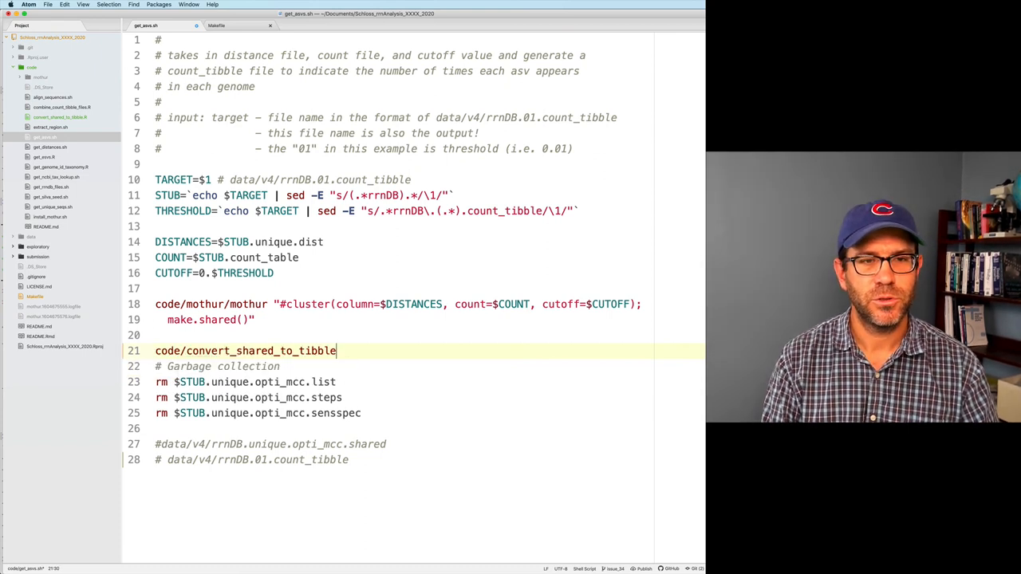
{"action": "type", "text": ".R"}
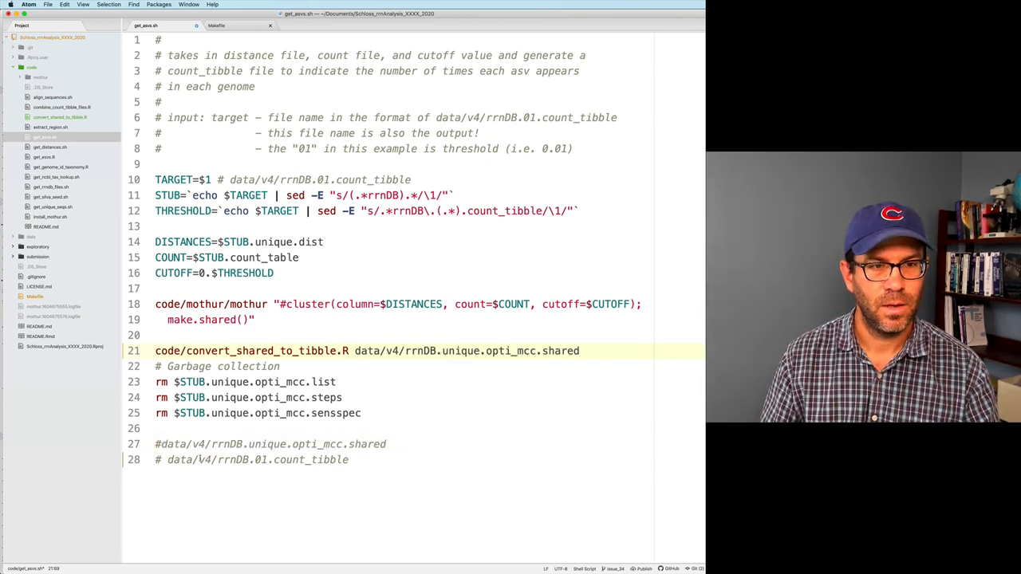
{"action": "left_click_drag", "start_coordinate": [167, 459], "coordinate": [348, 459]}
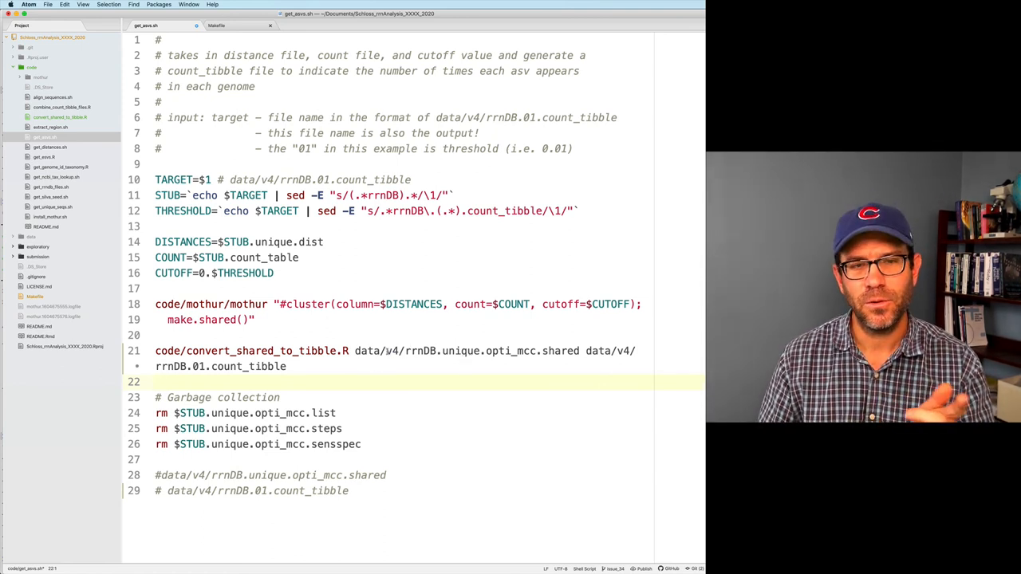
{"action": "double_click", "coordinate": [389, 351]}
{"action": "type", "text": "$T"}
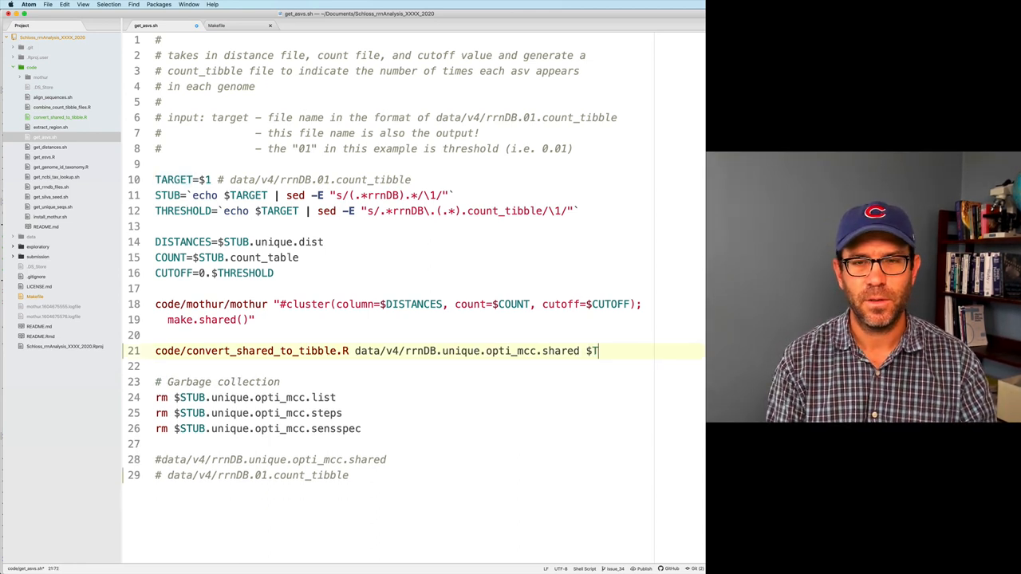
{"action": "type", "text": "ARGET"}
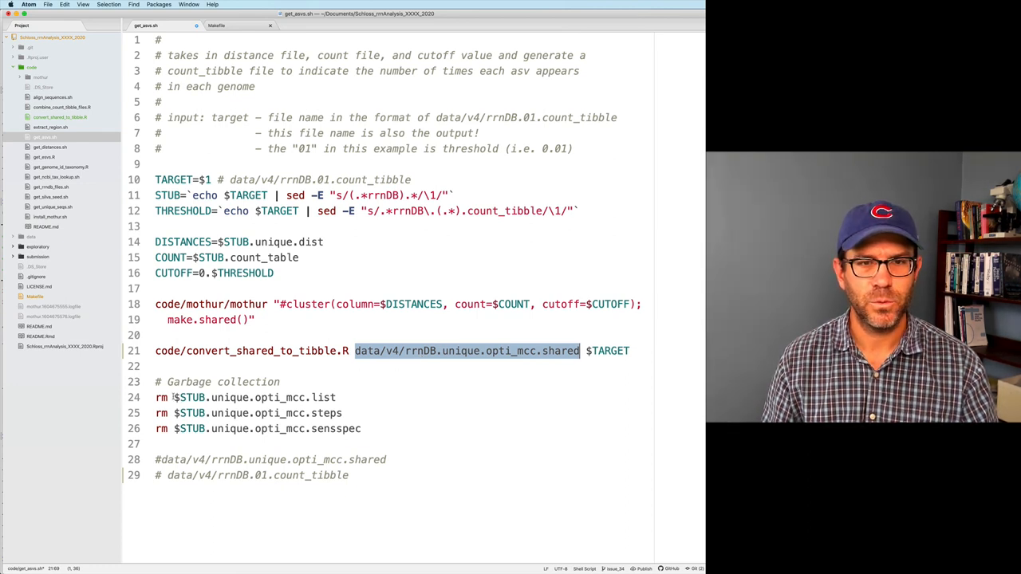
Step: Use $STUB.unique.opti_mcc.shared as input and rm that shared file in Garbage collection
{"action": "double_click", "coordinate": [190, 398]}
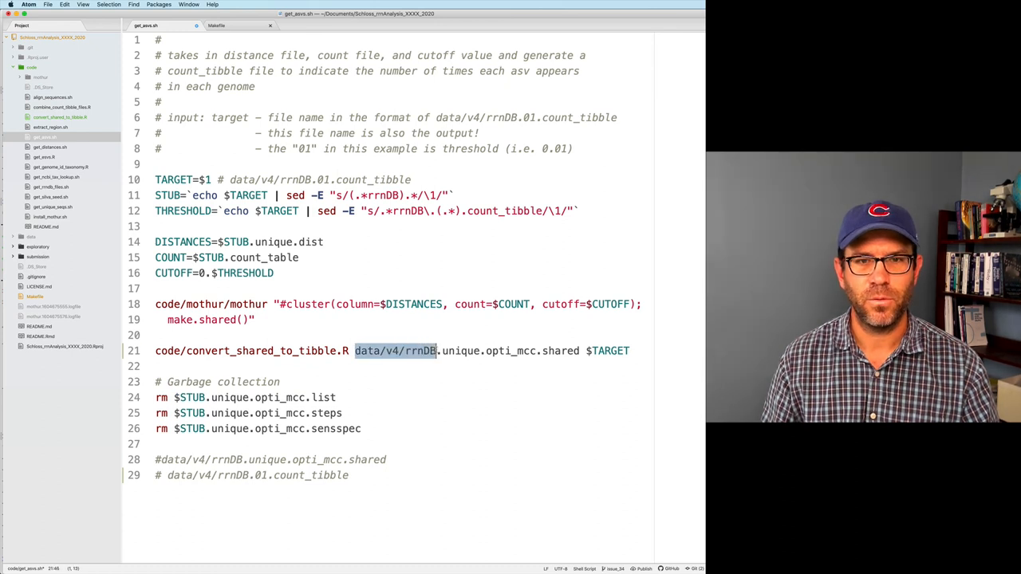
{"action": "type", "text": "$STUB"}
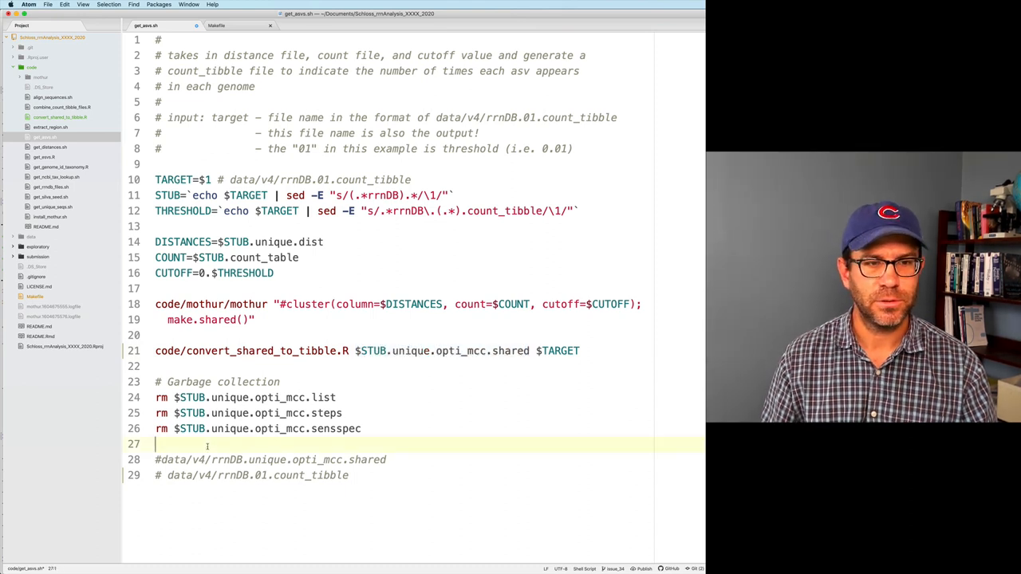
{"action": "type", "text": "rm $STUB.unique.opti_mcc.shared"}
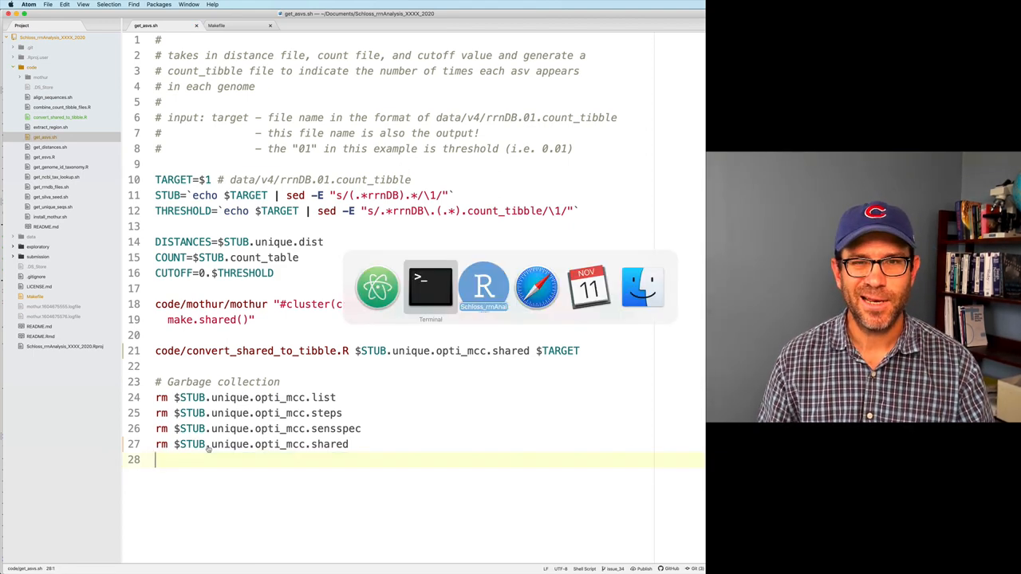
Step: Rebuild data/v4/rrnDB.01.count_tibble with make from the Terminal
{"action": "left_click", "coordinate": [431, 287]}
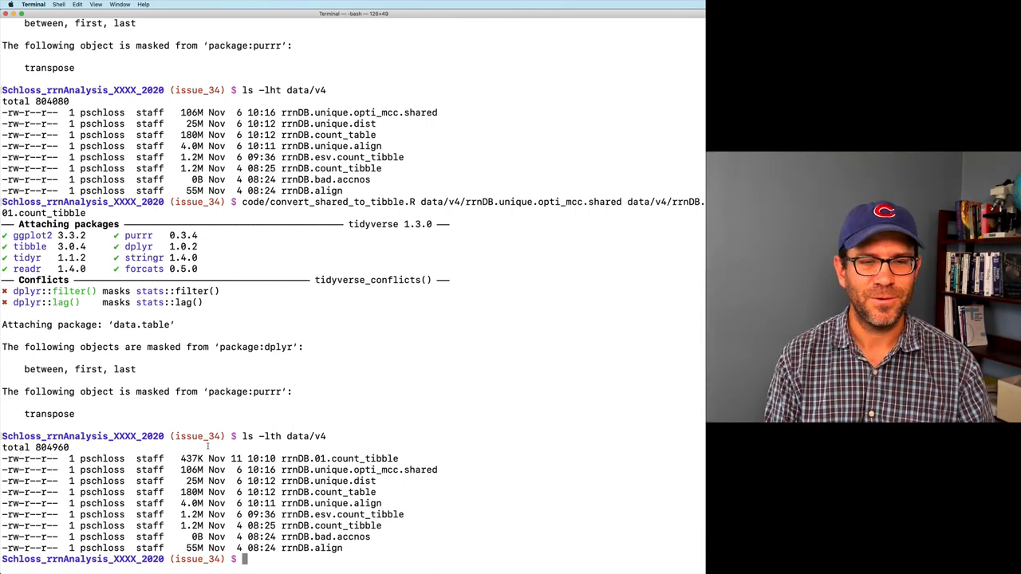
{"action": "type", "text": "make d"}
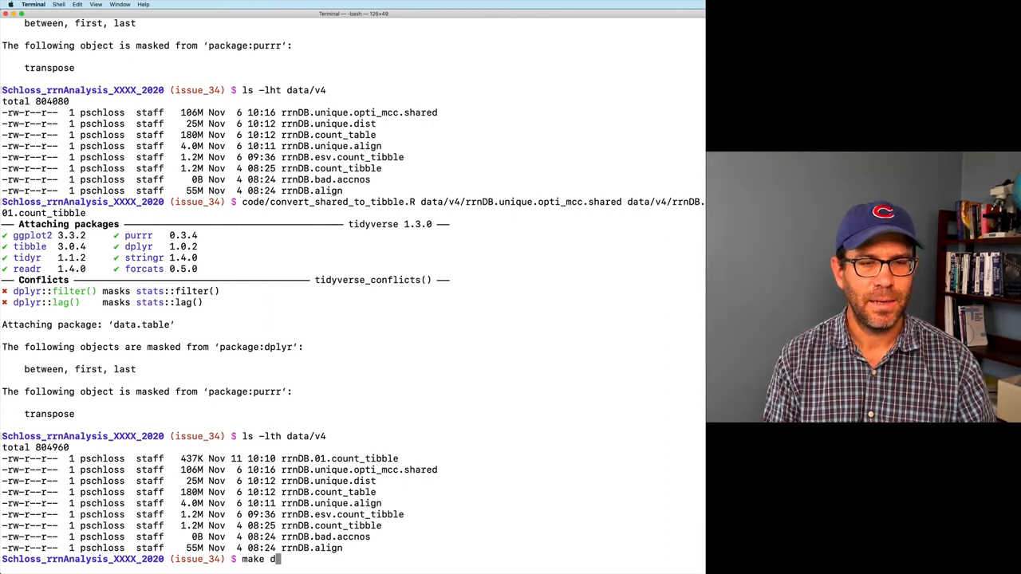
{"action": "type", "text": "ata/v4rr"}
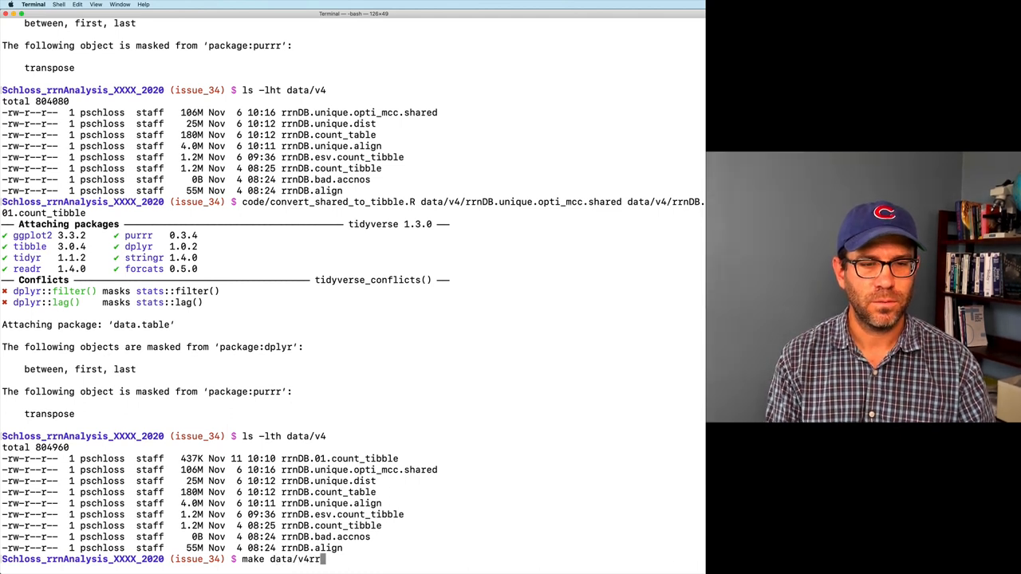
{"action": "type", "text": "/rrnDB."}
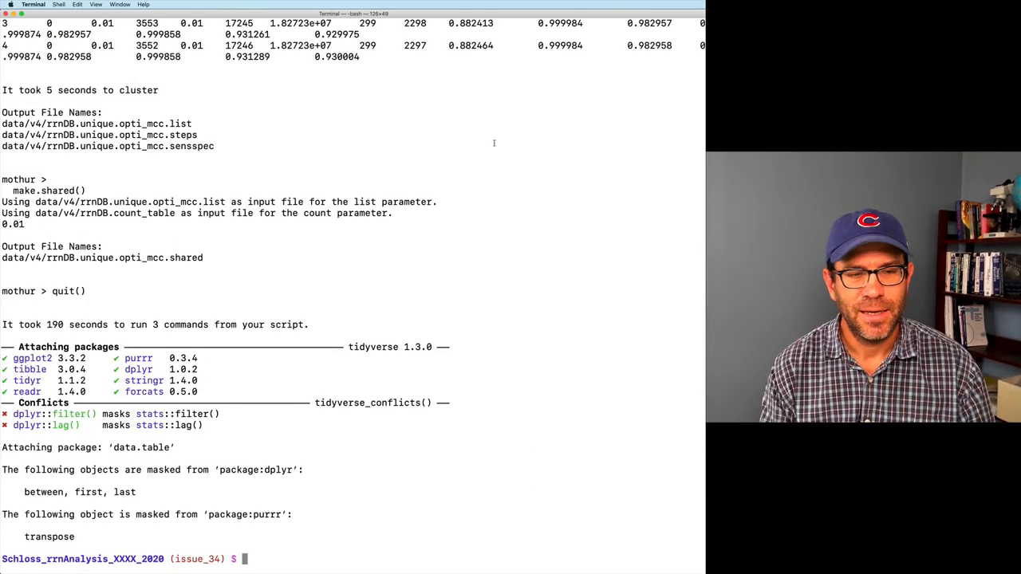
Step: List data/v4 and show the first lines of data/v4/rrnDB.01.count_tibble
{"action": "type", "text": "ls -ls"}
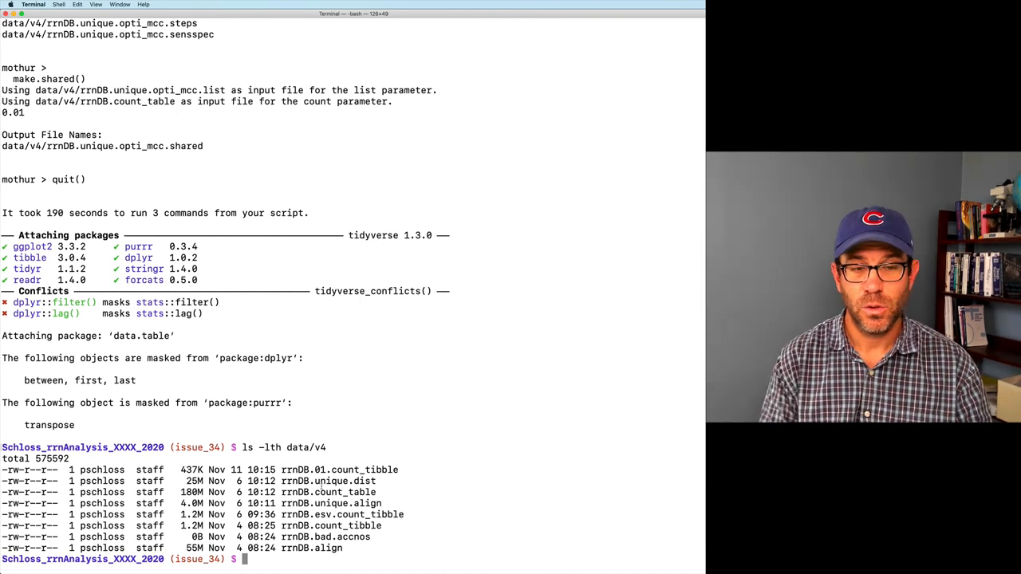
{"action": "type", "text": "head d"}
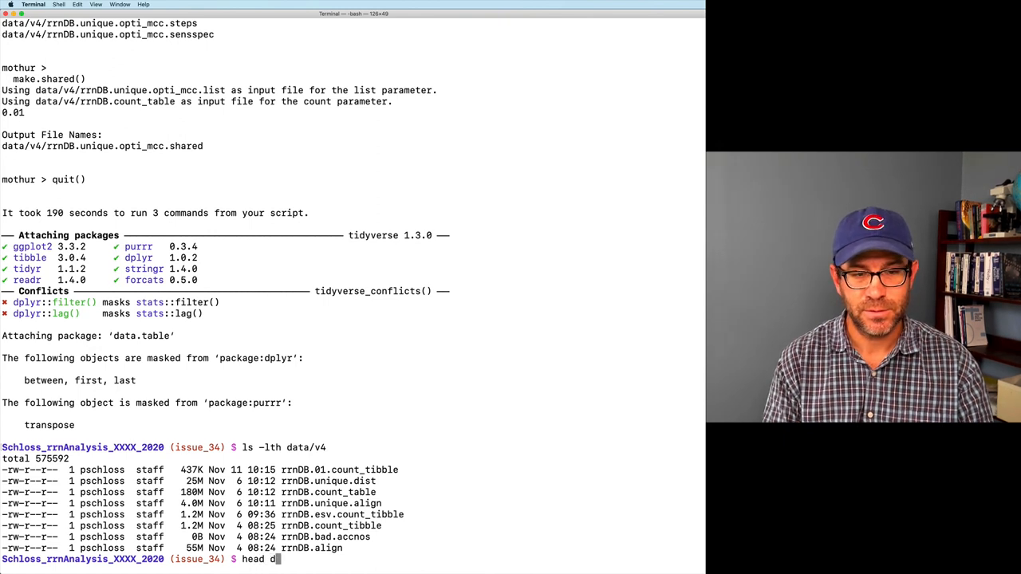
{"action": "type", "text": "ata/v4/rrnDB.01.count_tibble"}
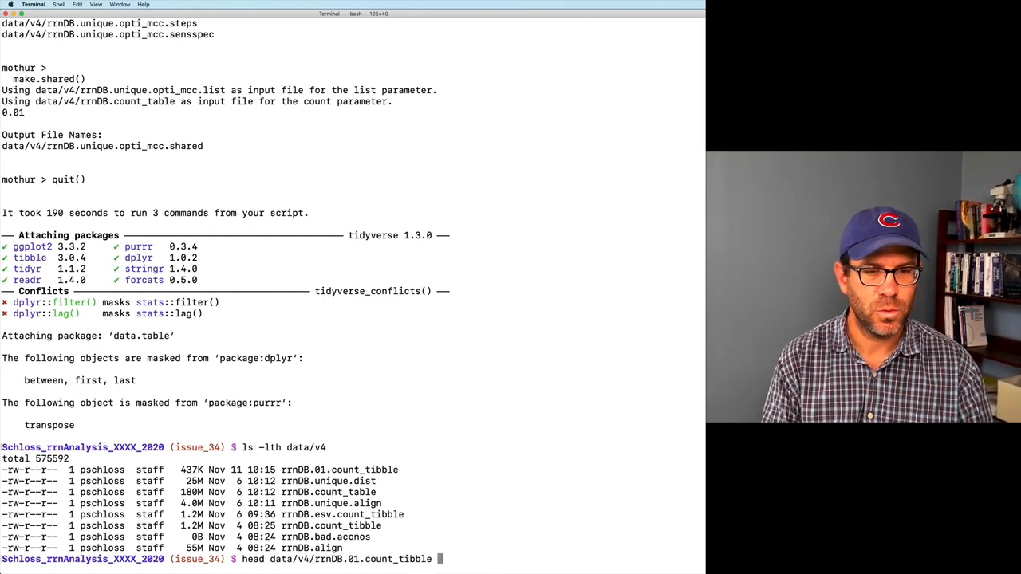
{"action": "key", "text": "Return"}
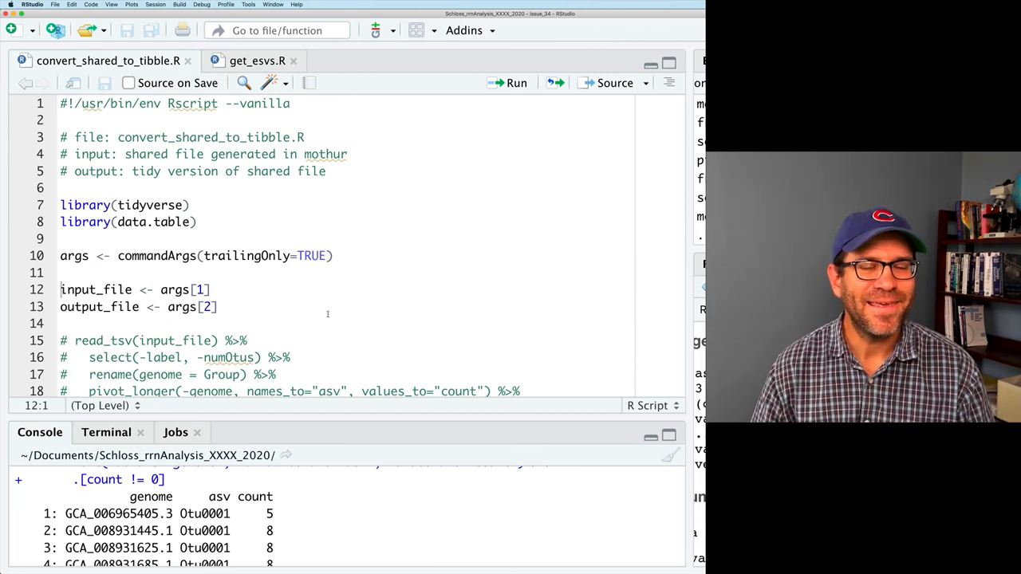
Step: Scroll through convert_shared_to_tibble.R and compare it with get_esvs.R
{"action": "scroll", "scroll_direction": "down", "scroll_amount": 3}
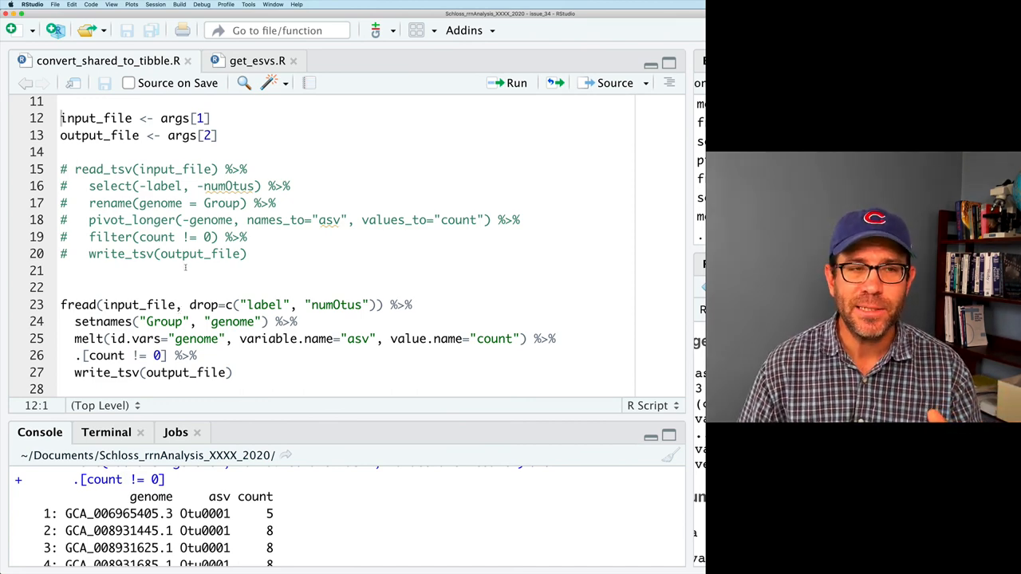
{"action": "left_click", "coordinate": [257, 60]}
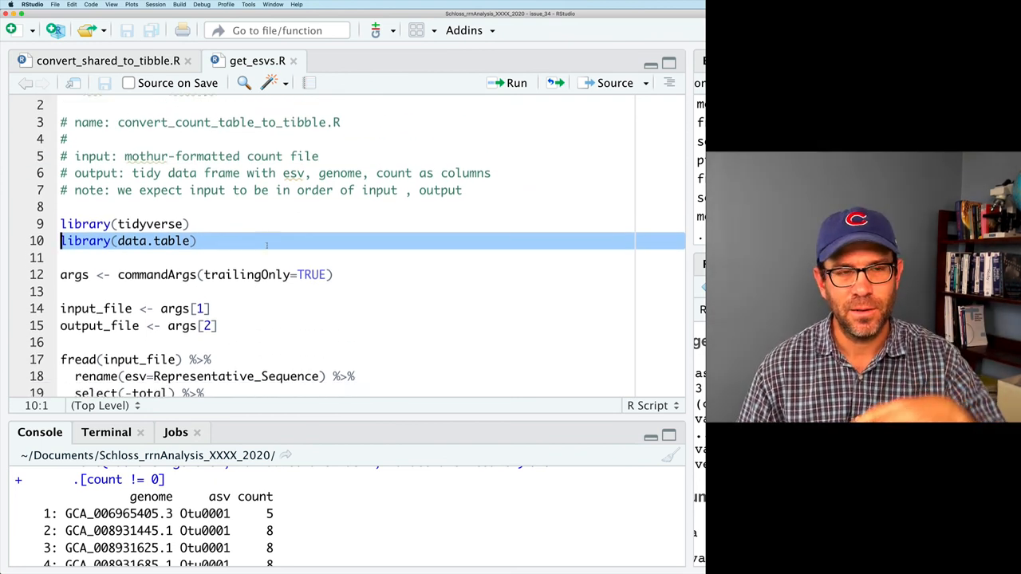
{"action": "scroll", "scroll_direction": "down", "scroll_amount": 3}
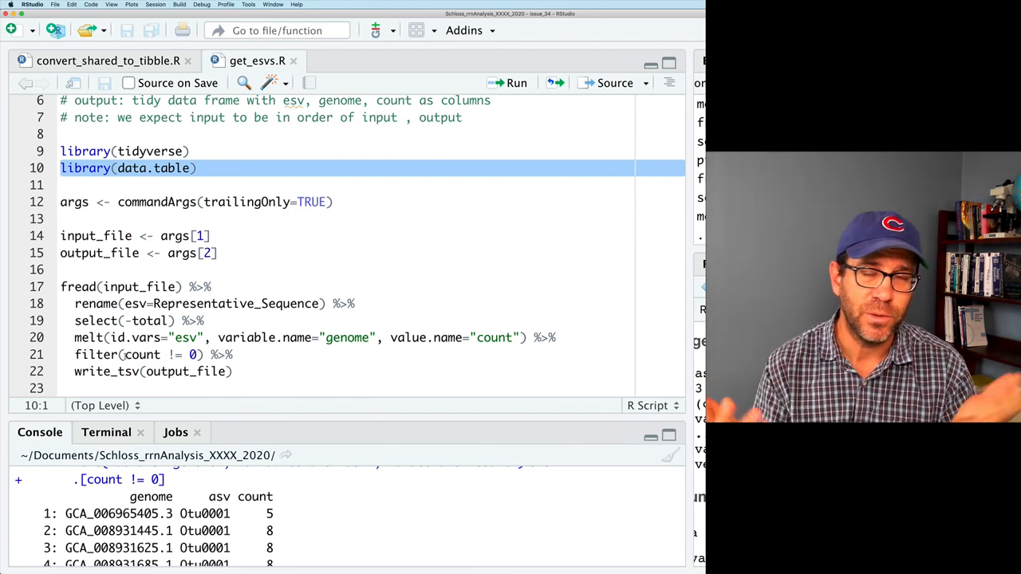
Step: Return to the Makefile in Atom and select '01' in the rrnDB.01.count_tibble rule
{"action": "key", "text": "Cmd+Tab"}
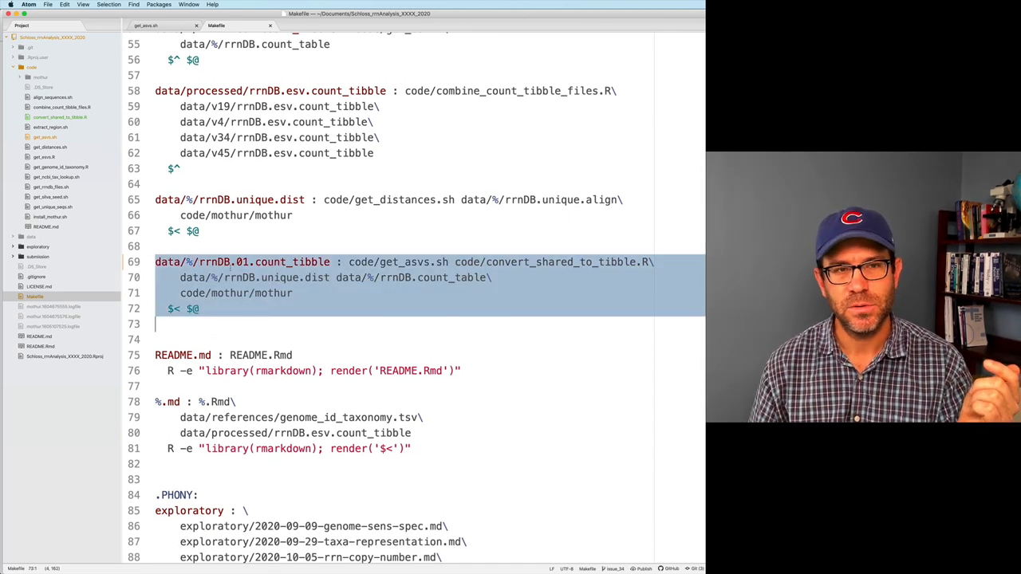
{"action": "double_click", "coordinate": [242, 262]}
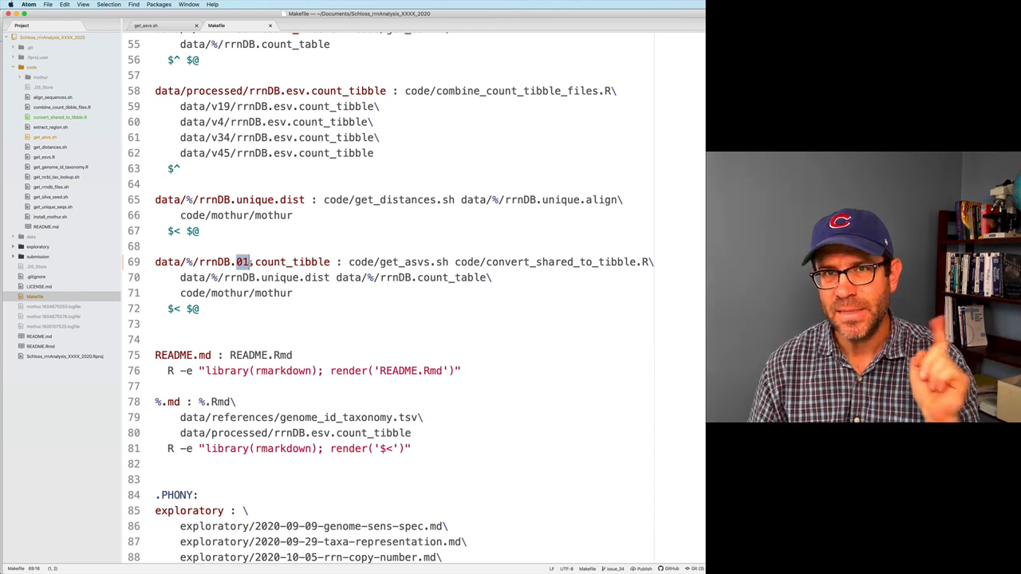